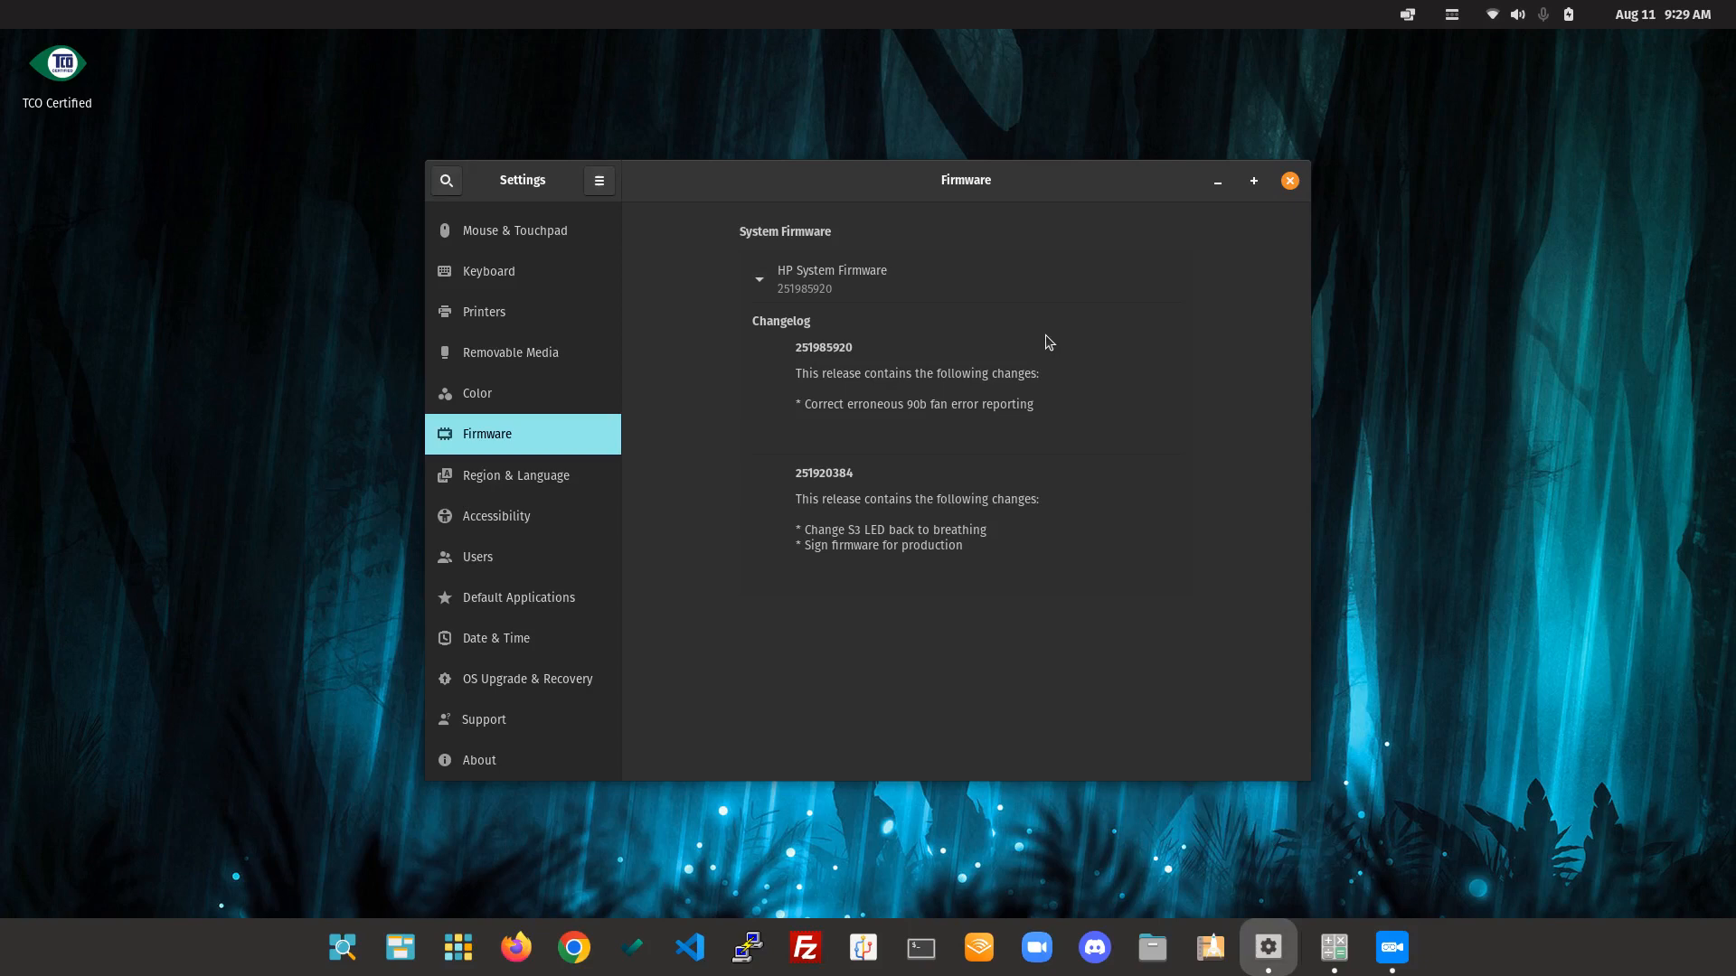
pyautogui.moveTo(1037, 332)
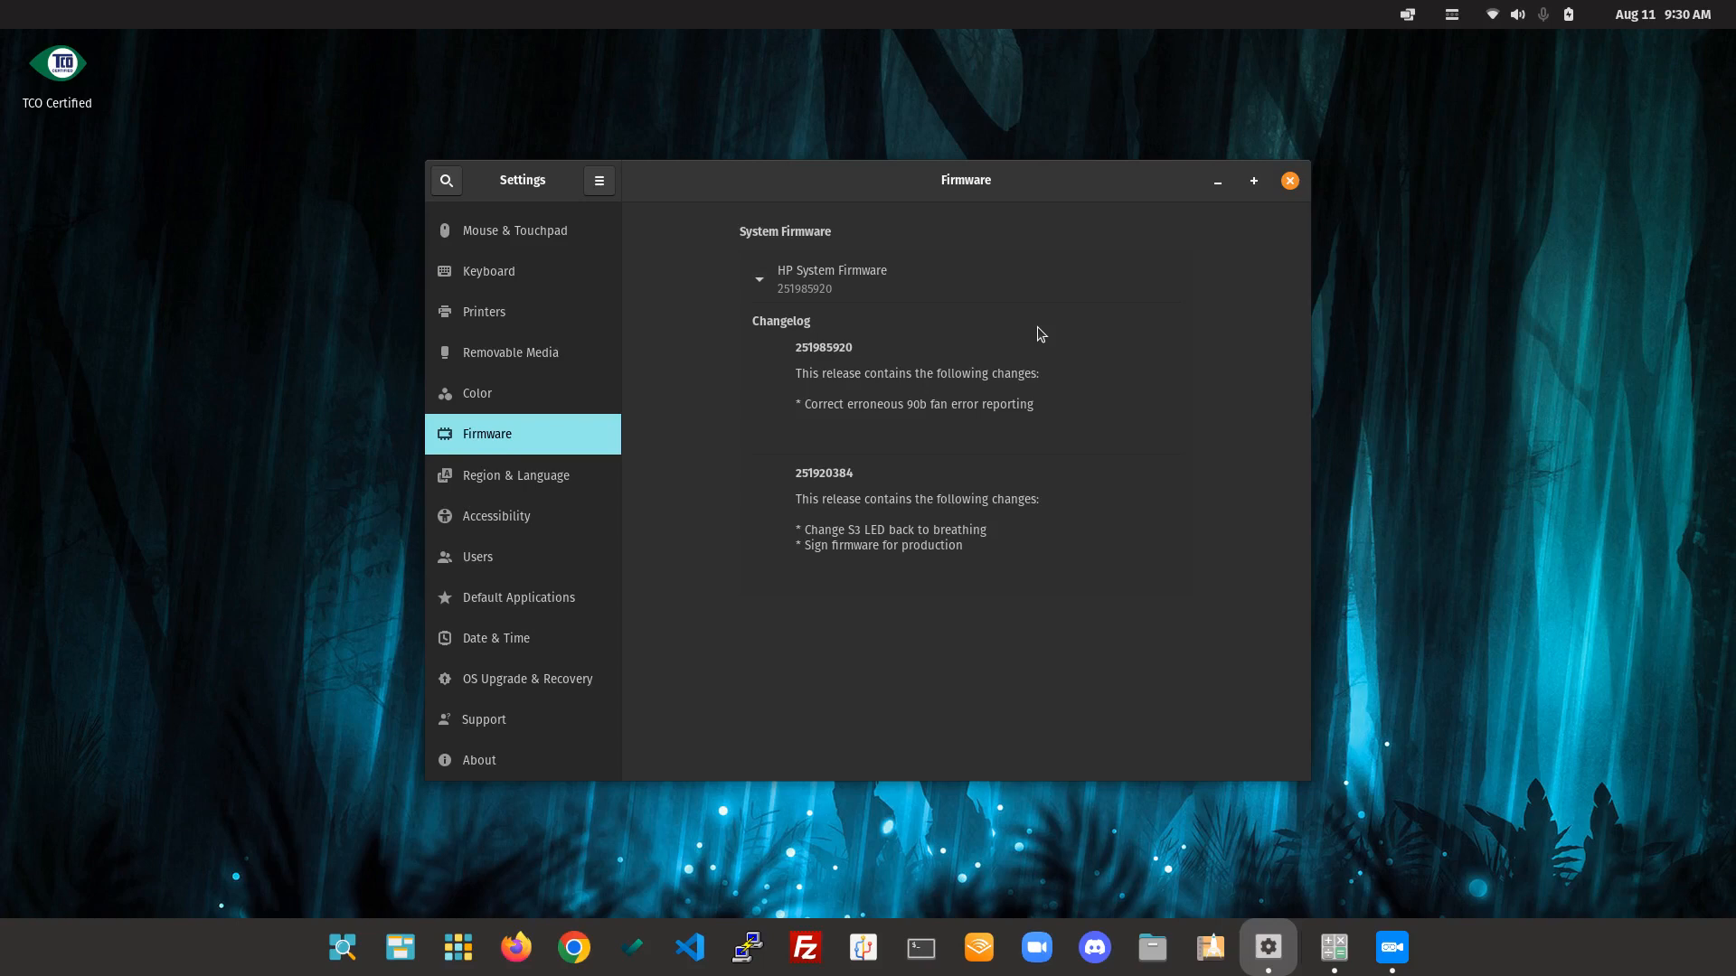
pyautogui.moveTo(962, 341)
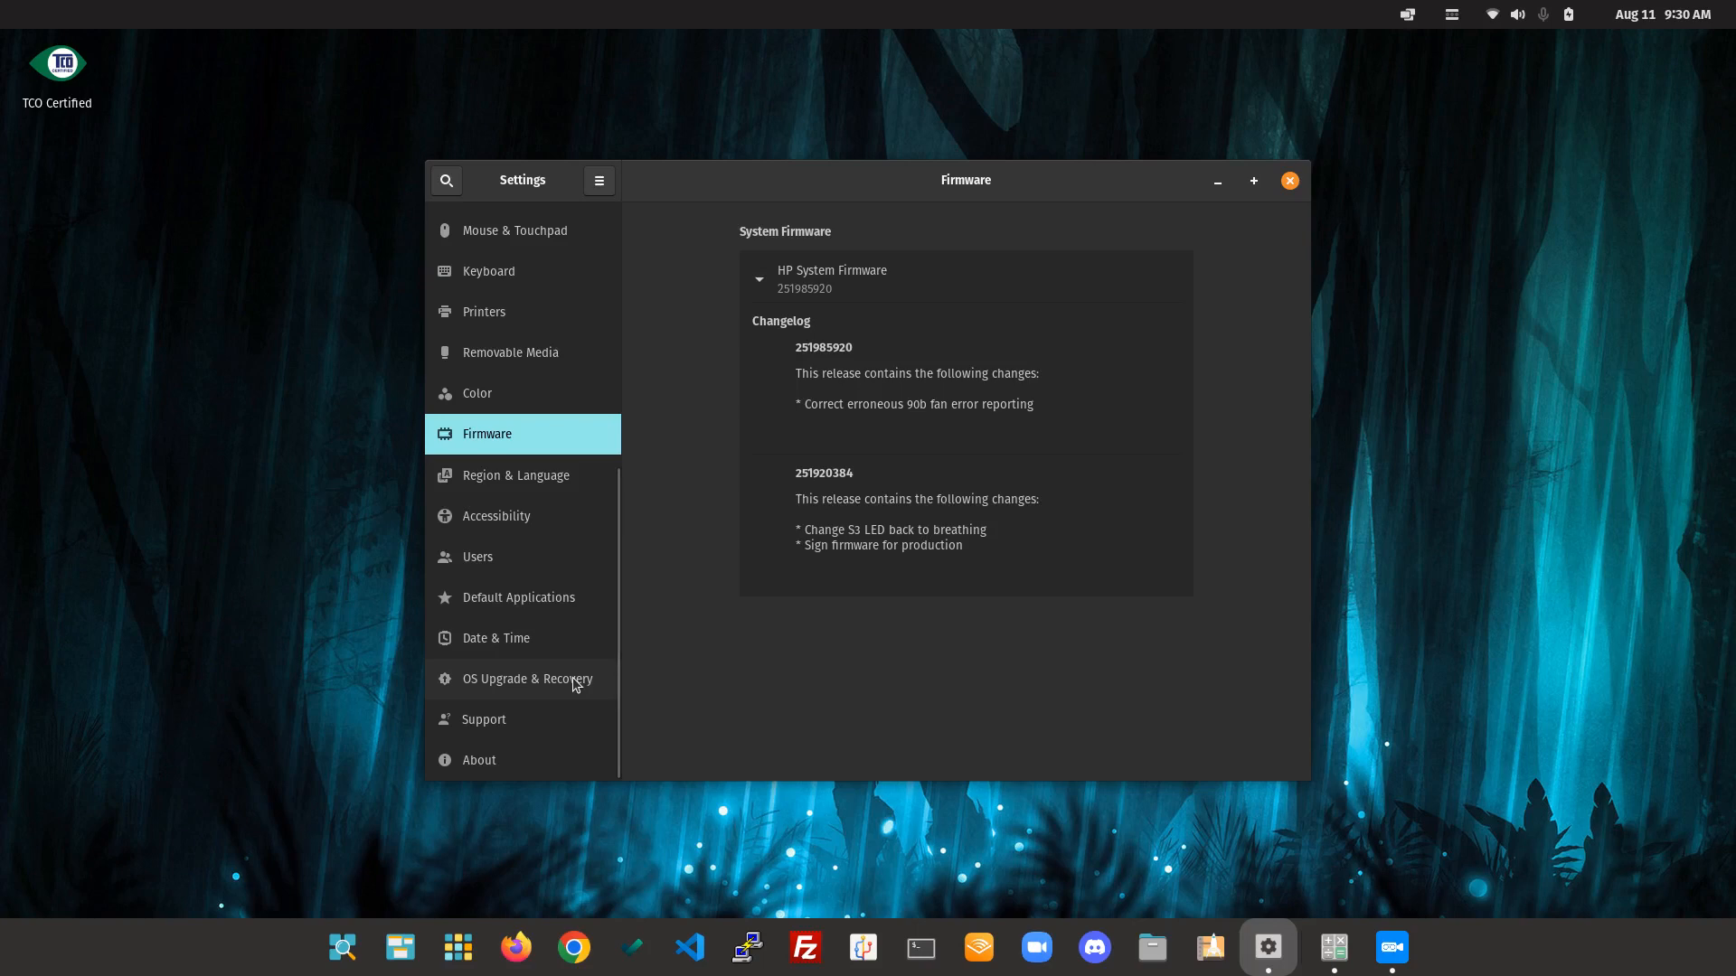
# Show the OS Upgrade & Recovery page with its recovery partition update offer.
pyautogui.click(526, 679)
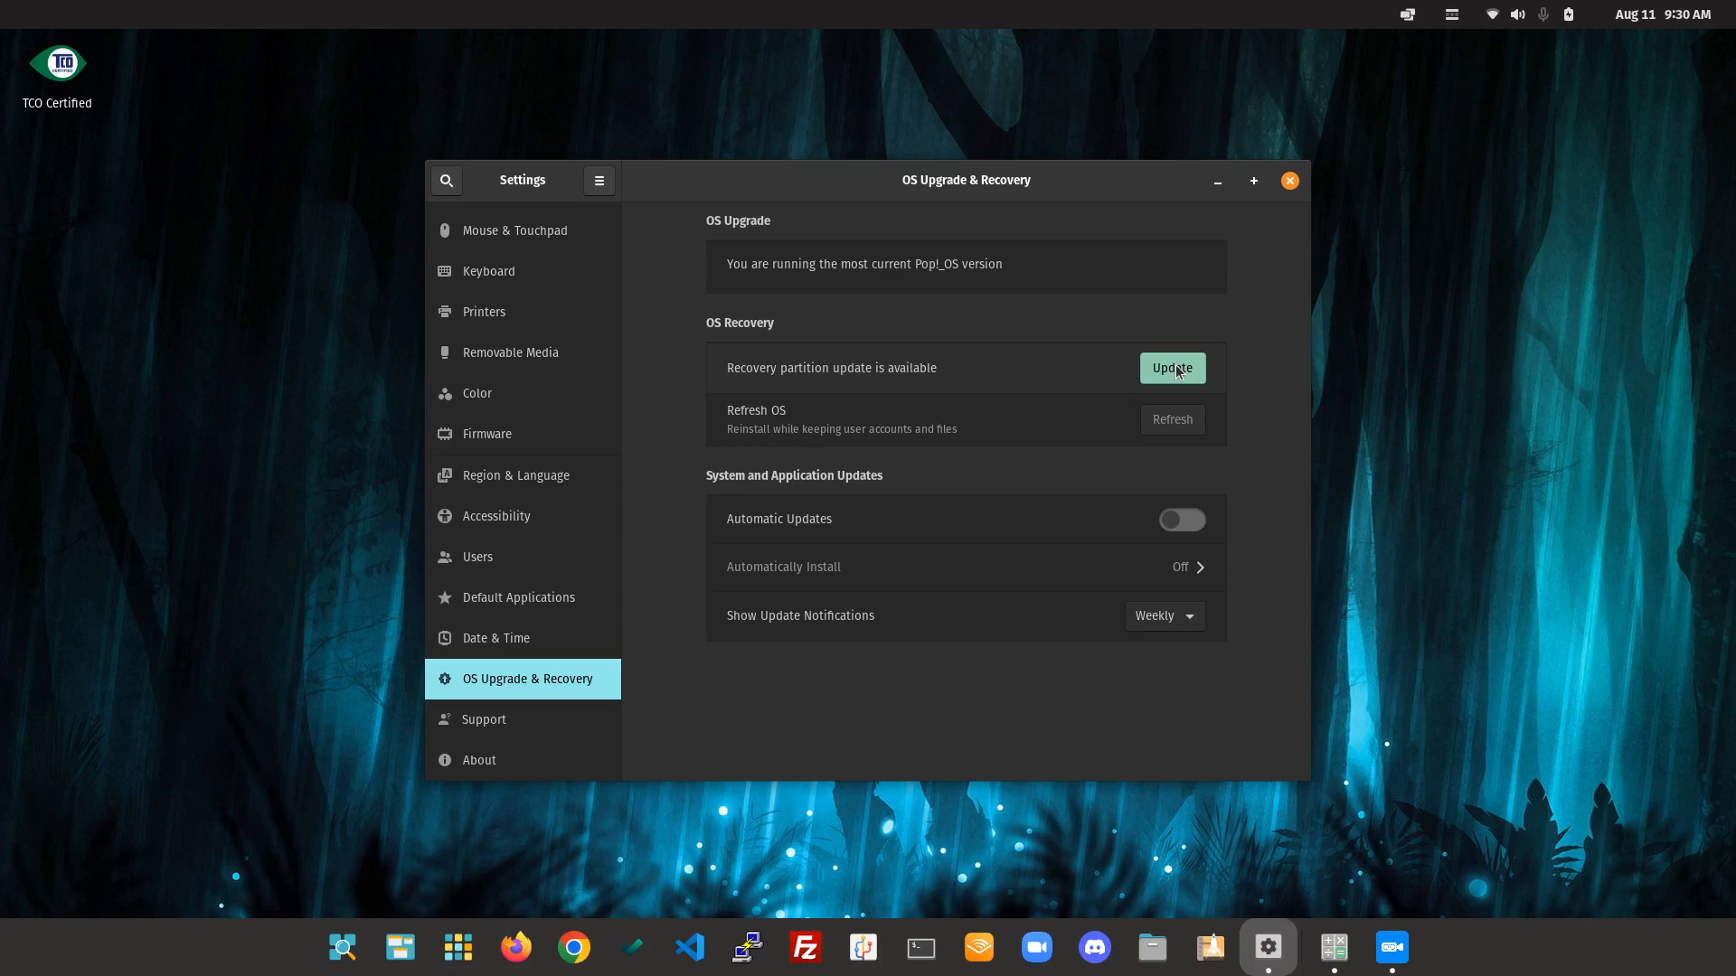
pyautogui.moveTo(828, 343)
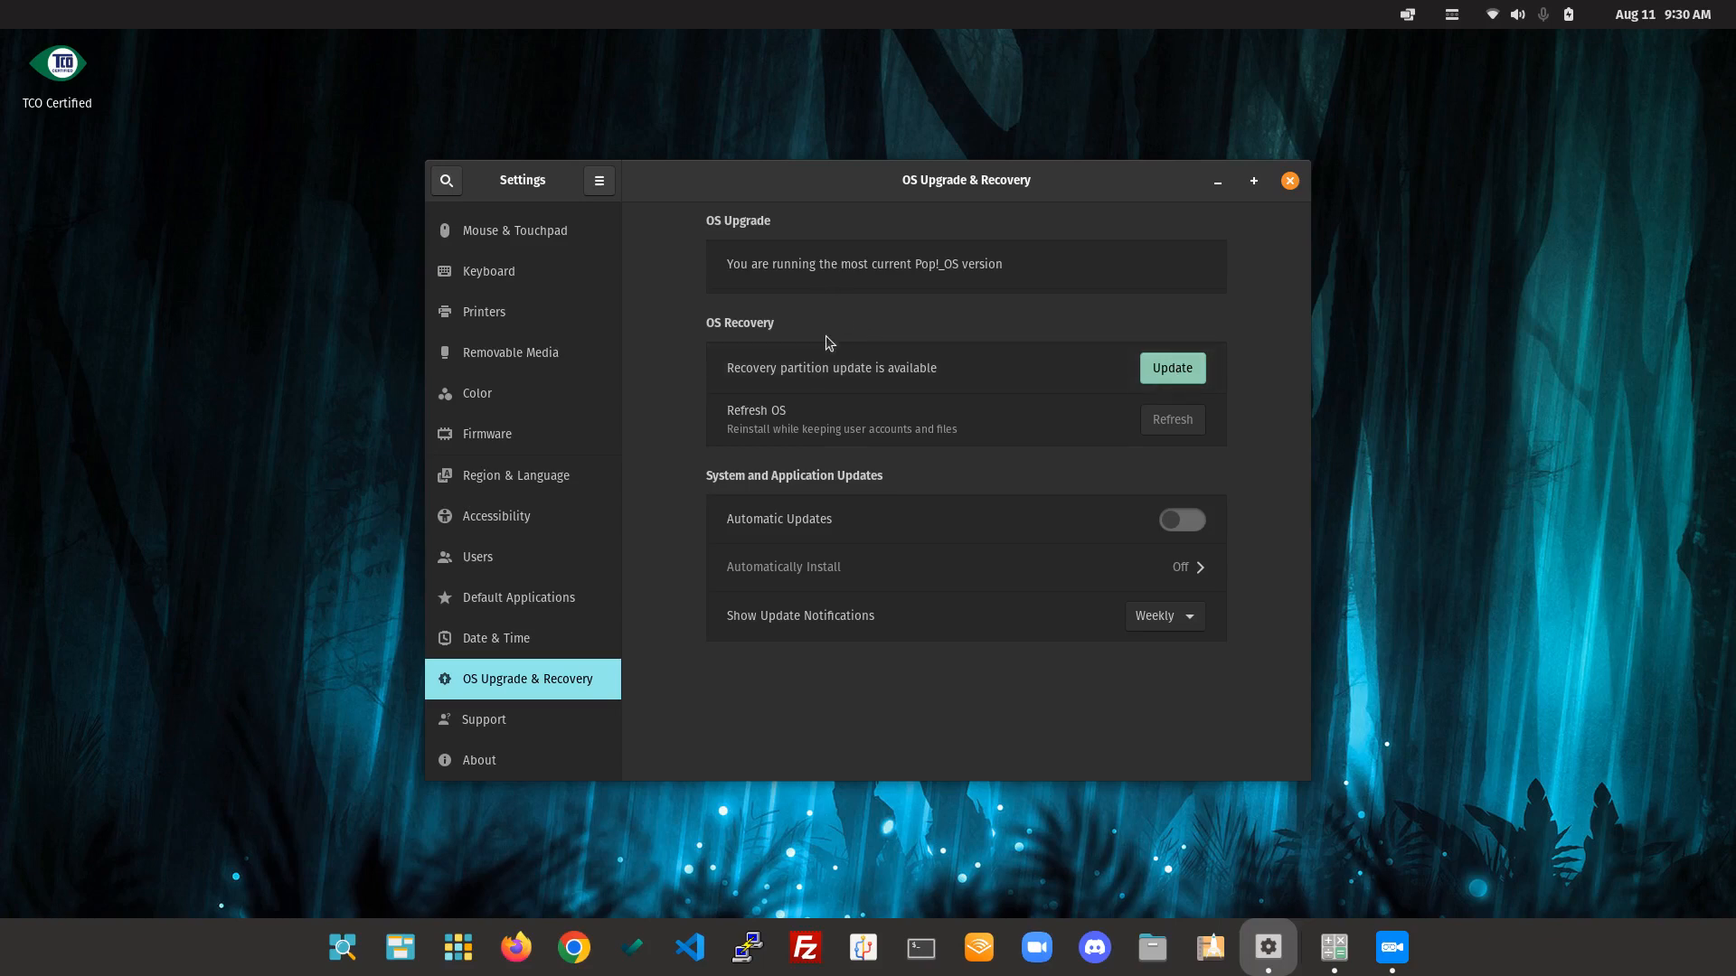
pyautogui.moveTo(771, 332)
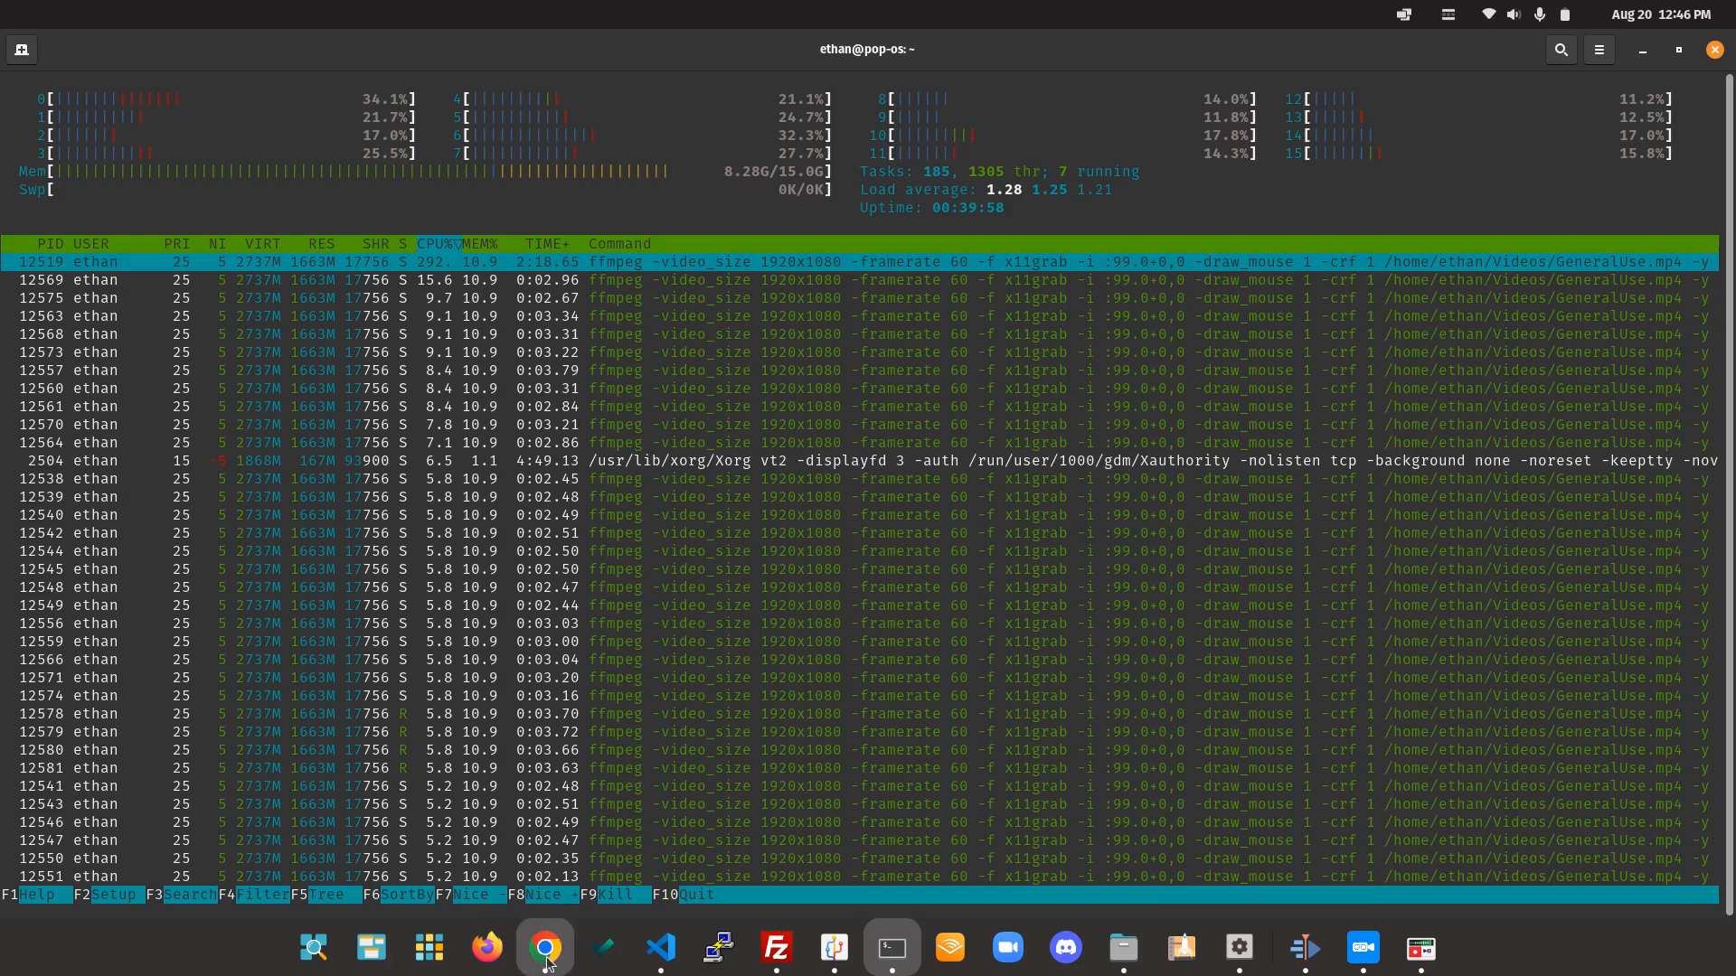
# Return to htop to review memory use, about 8.19G of 15.0G.
pyautogui.click(543, 947)
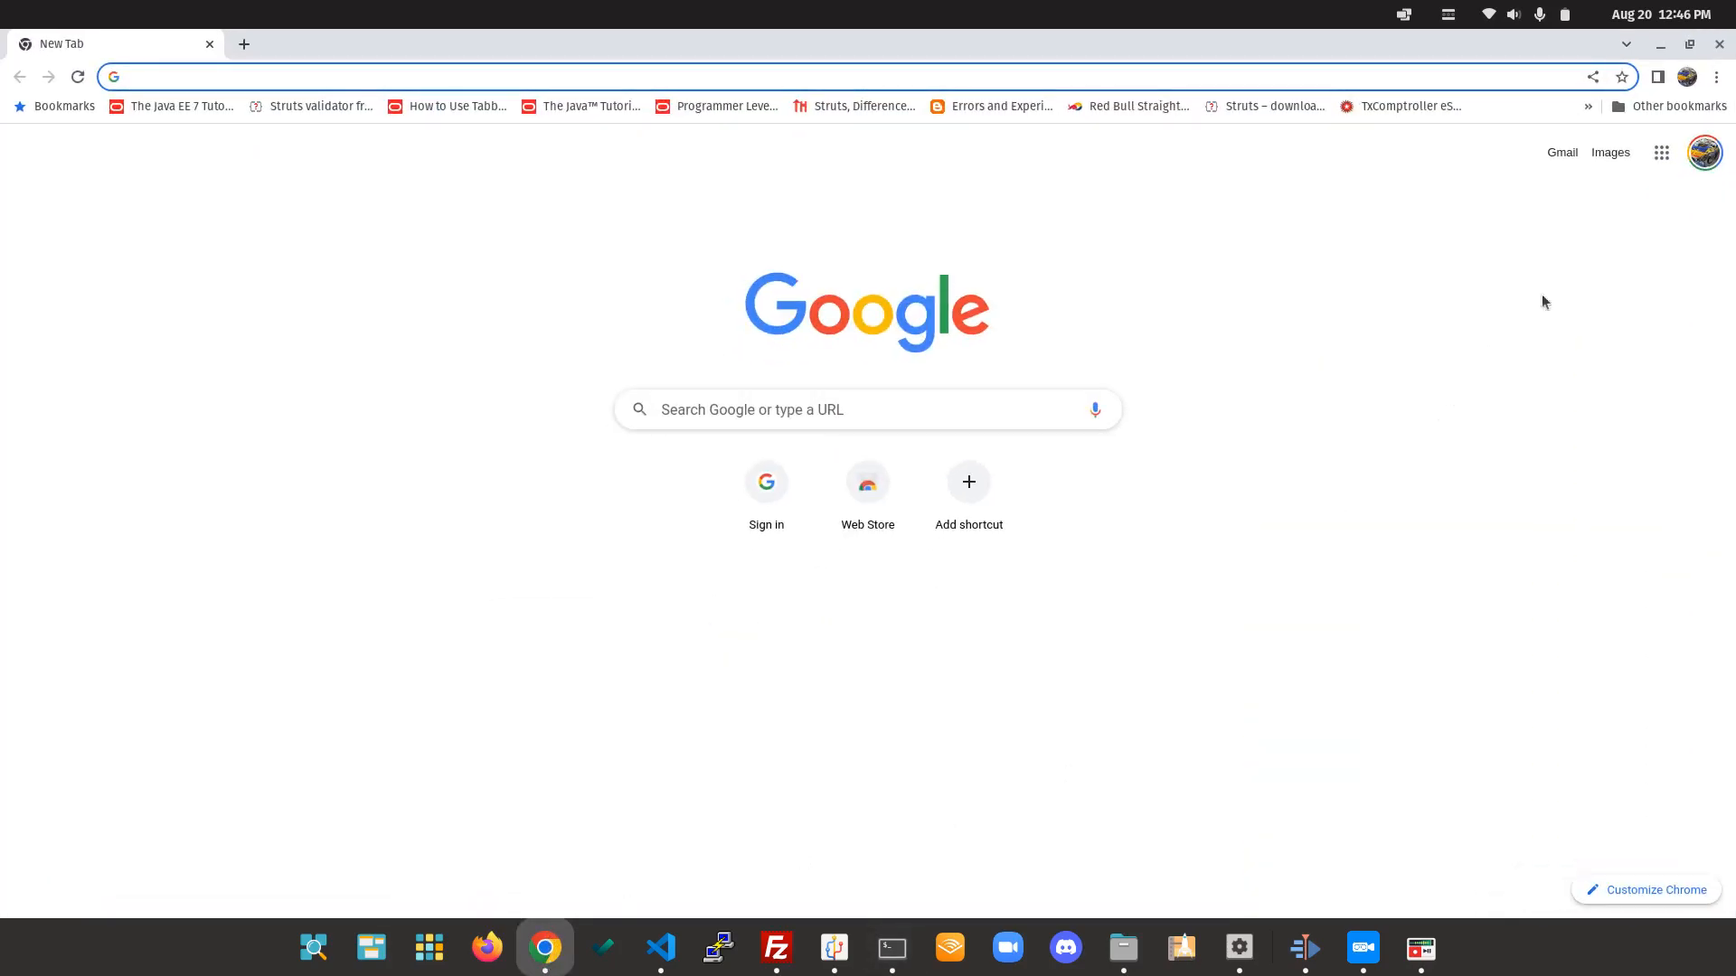
pyautogui.click(890, 949)
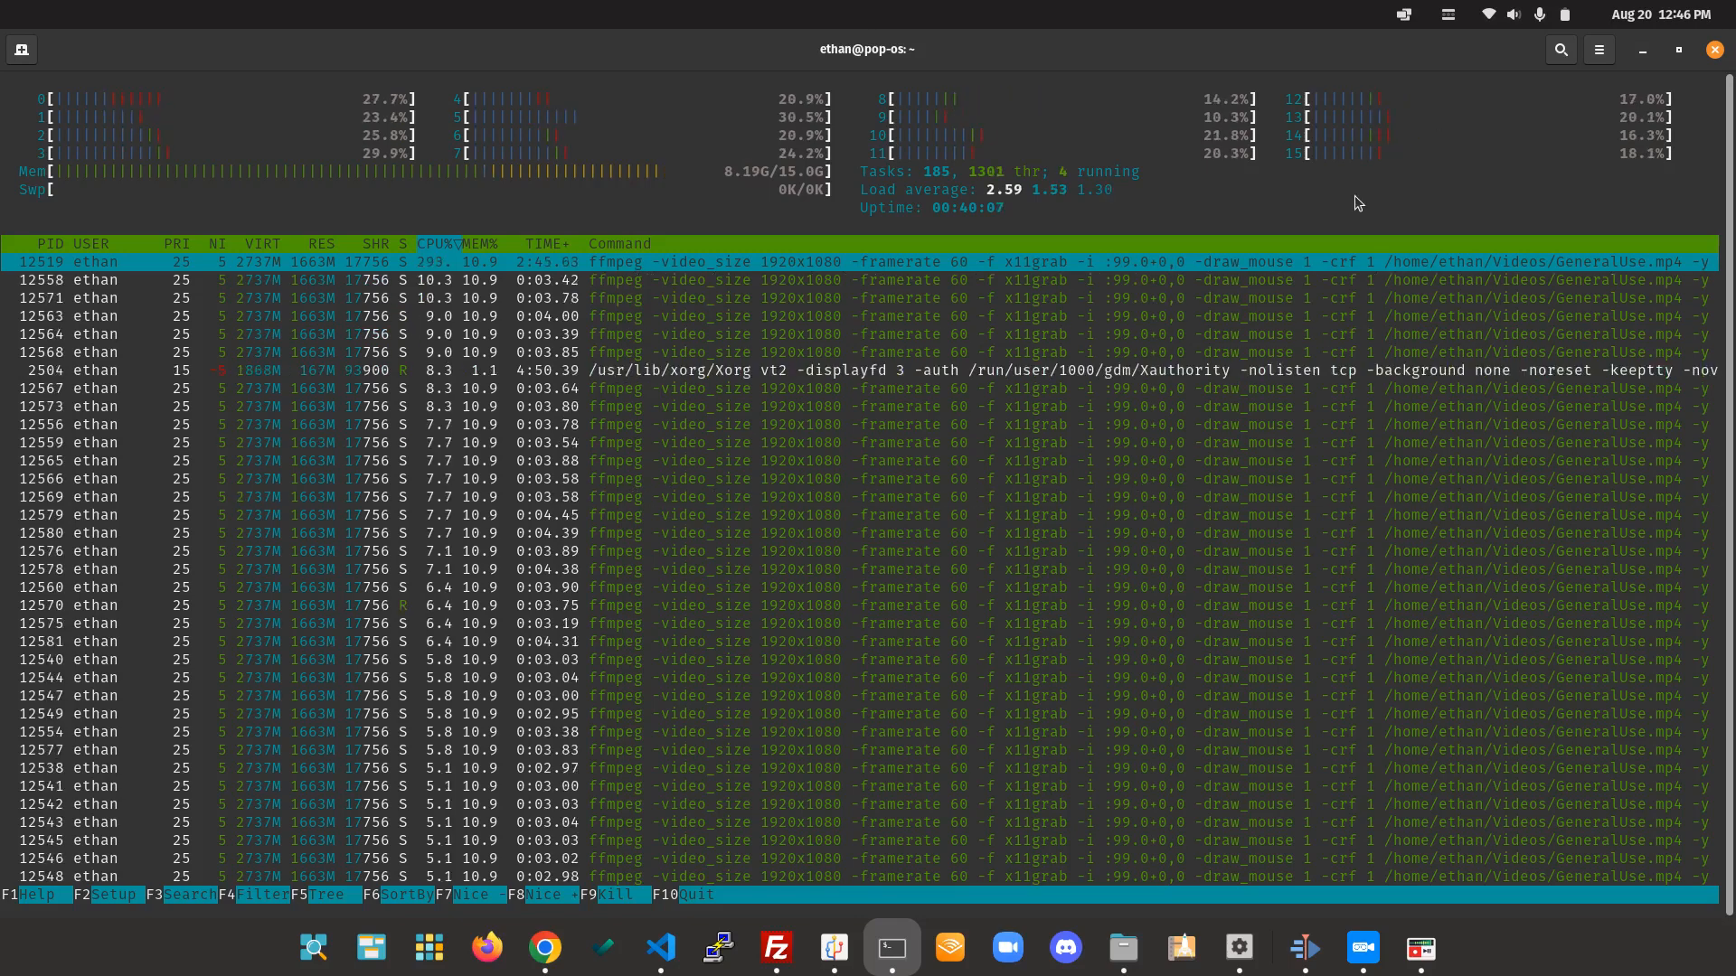
pyautogui.moveTo(889, 947)
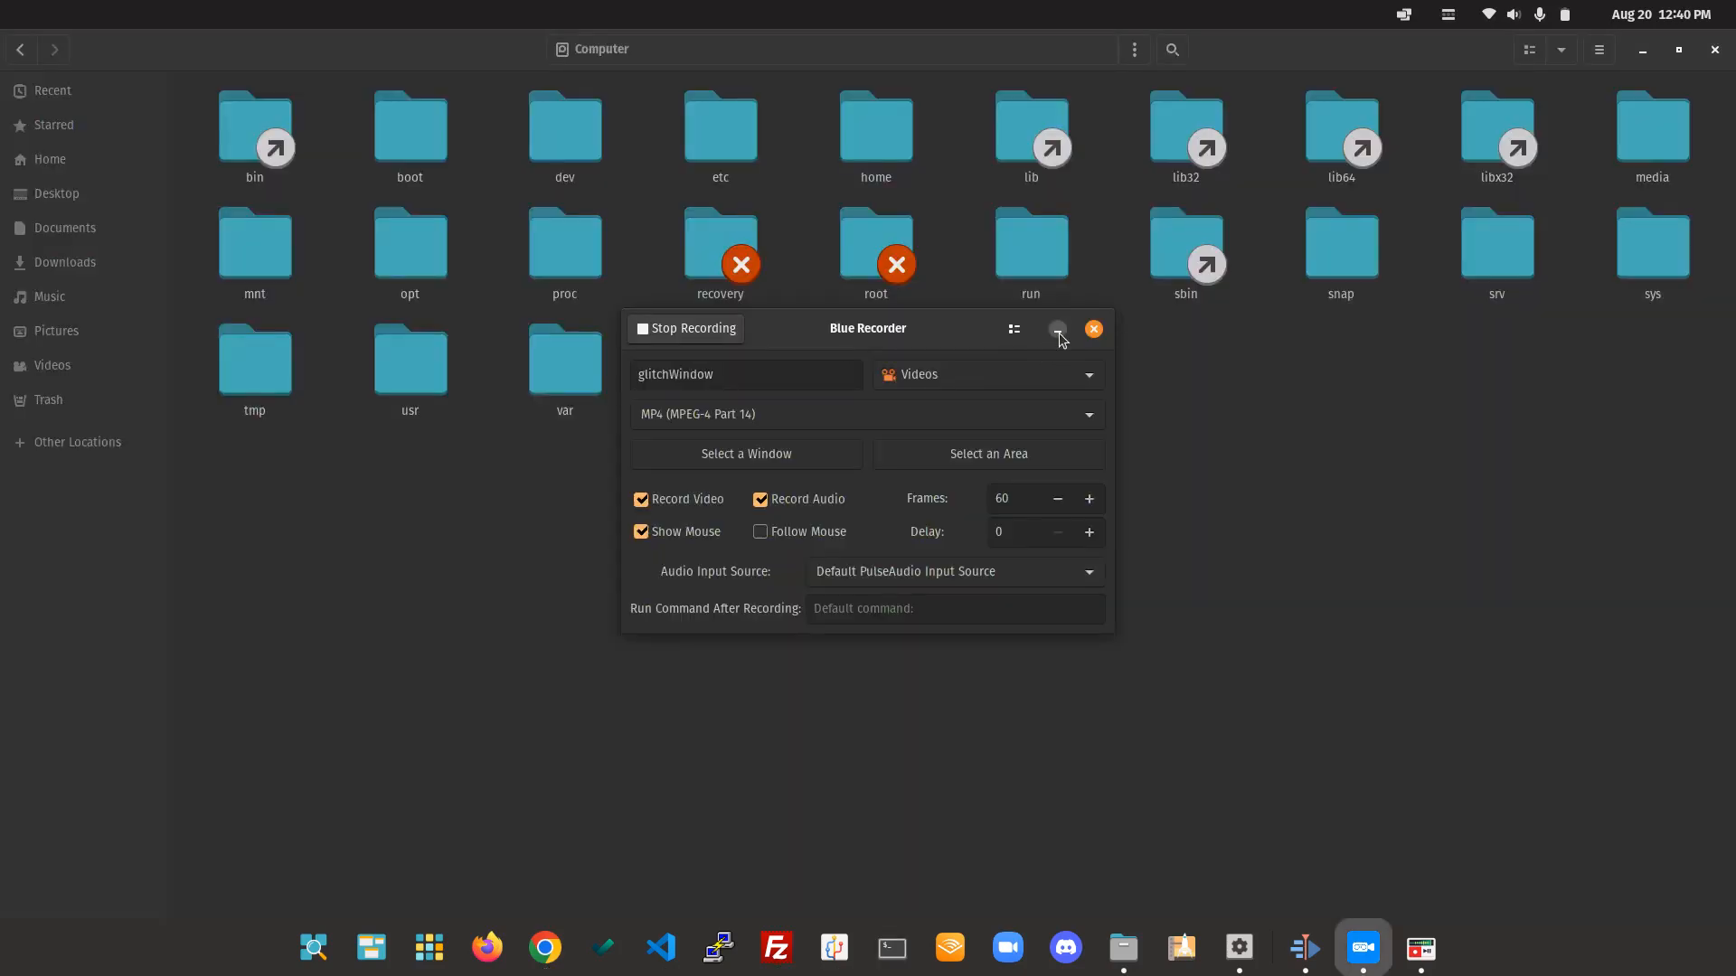
# Minimize Blue Recorder and repeatedly try restoring the vanished Files window from the dock.
pyautogui.click(1057, 329)
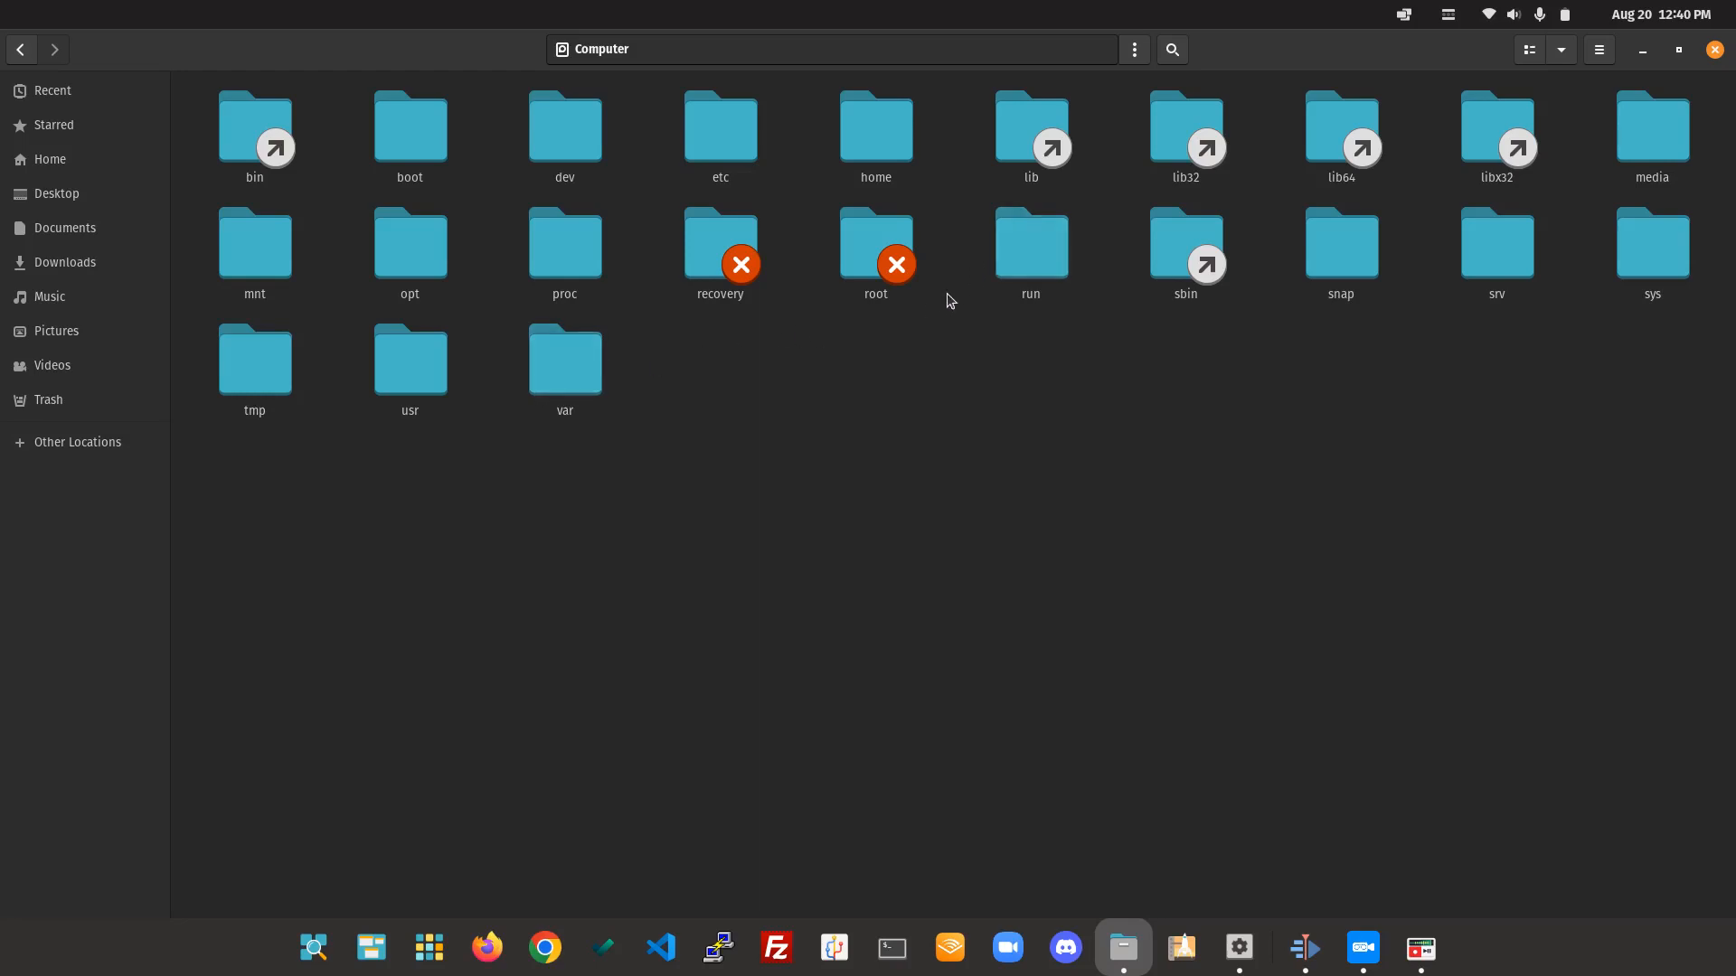
pyautogui.moveTo(1588, 107)
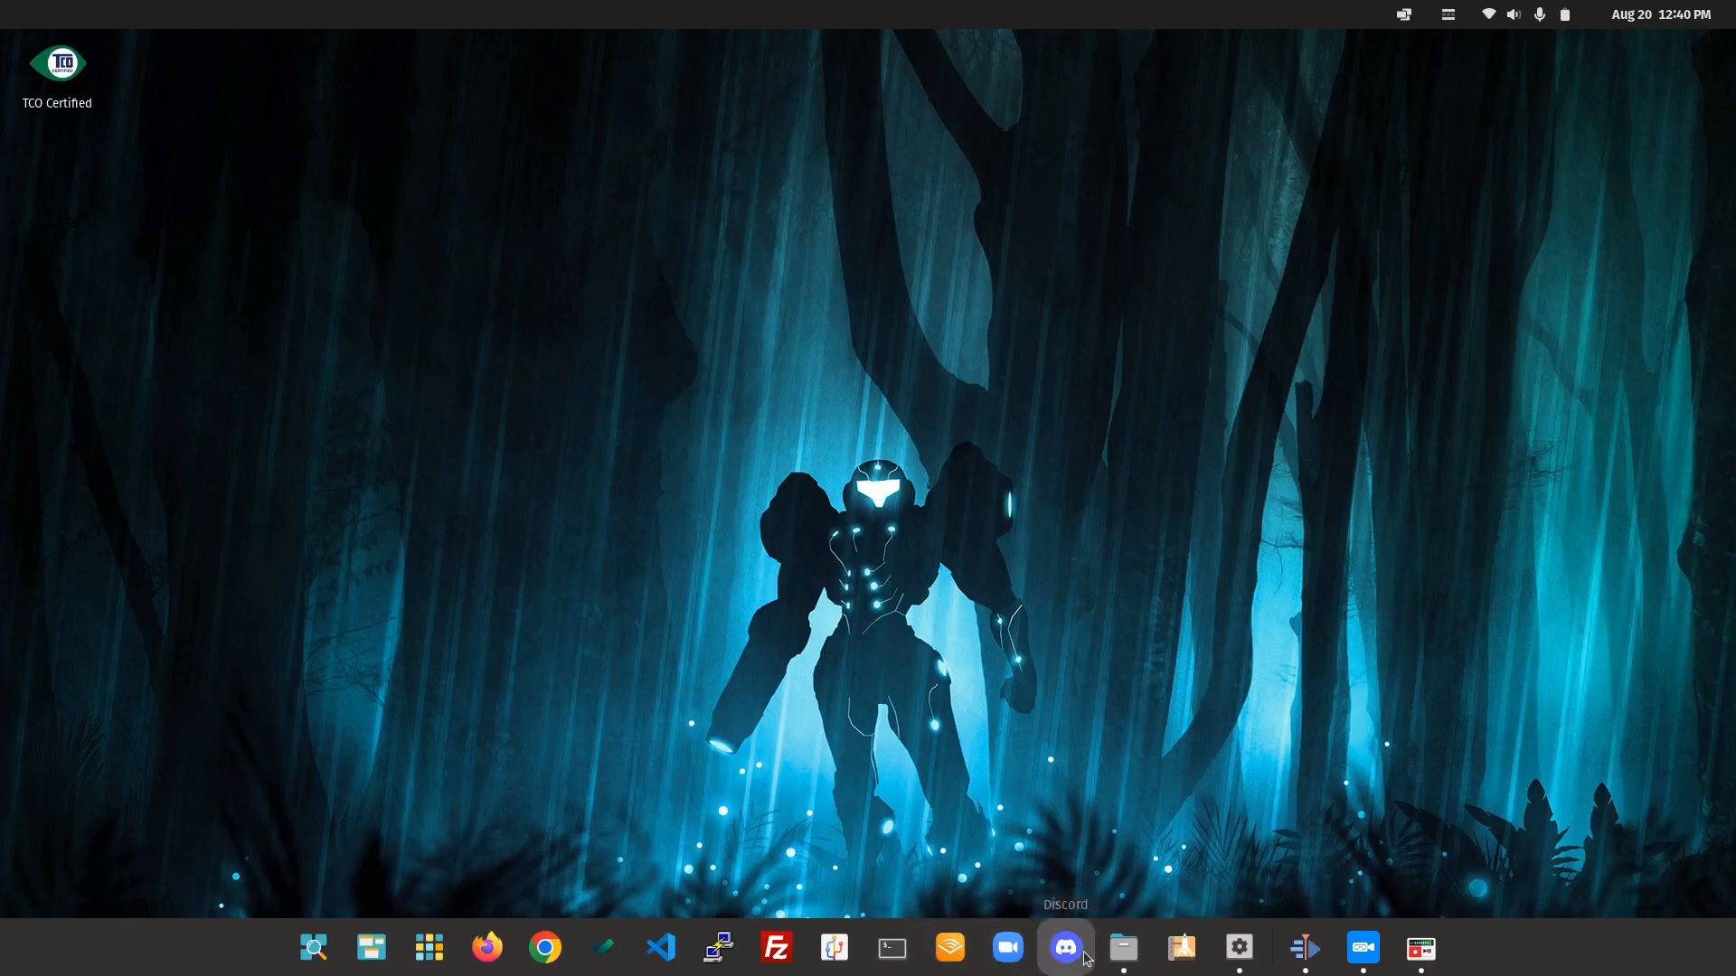
pyautogui.click(1121, 948)
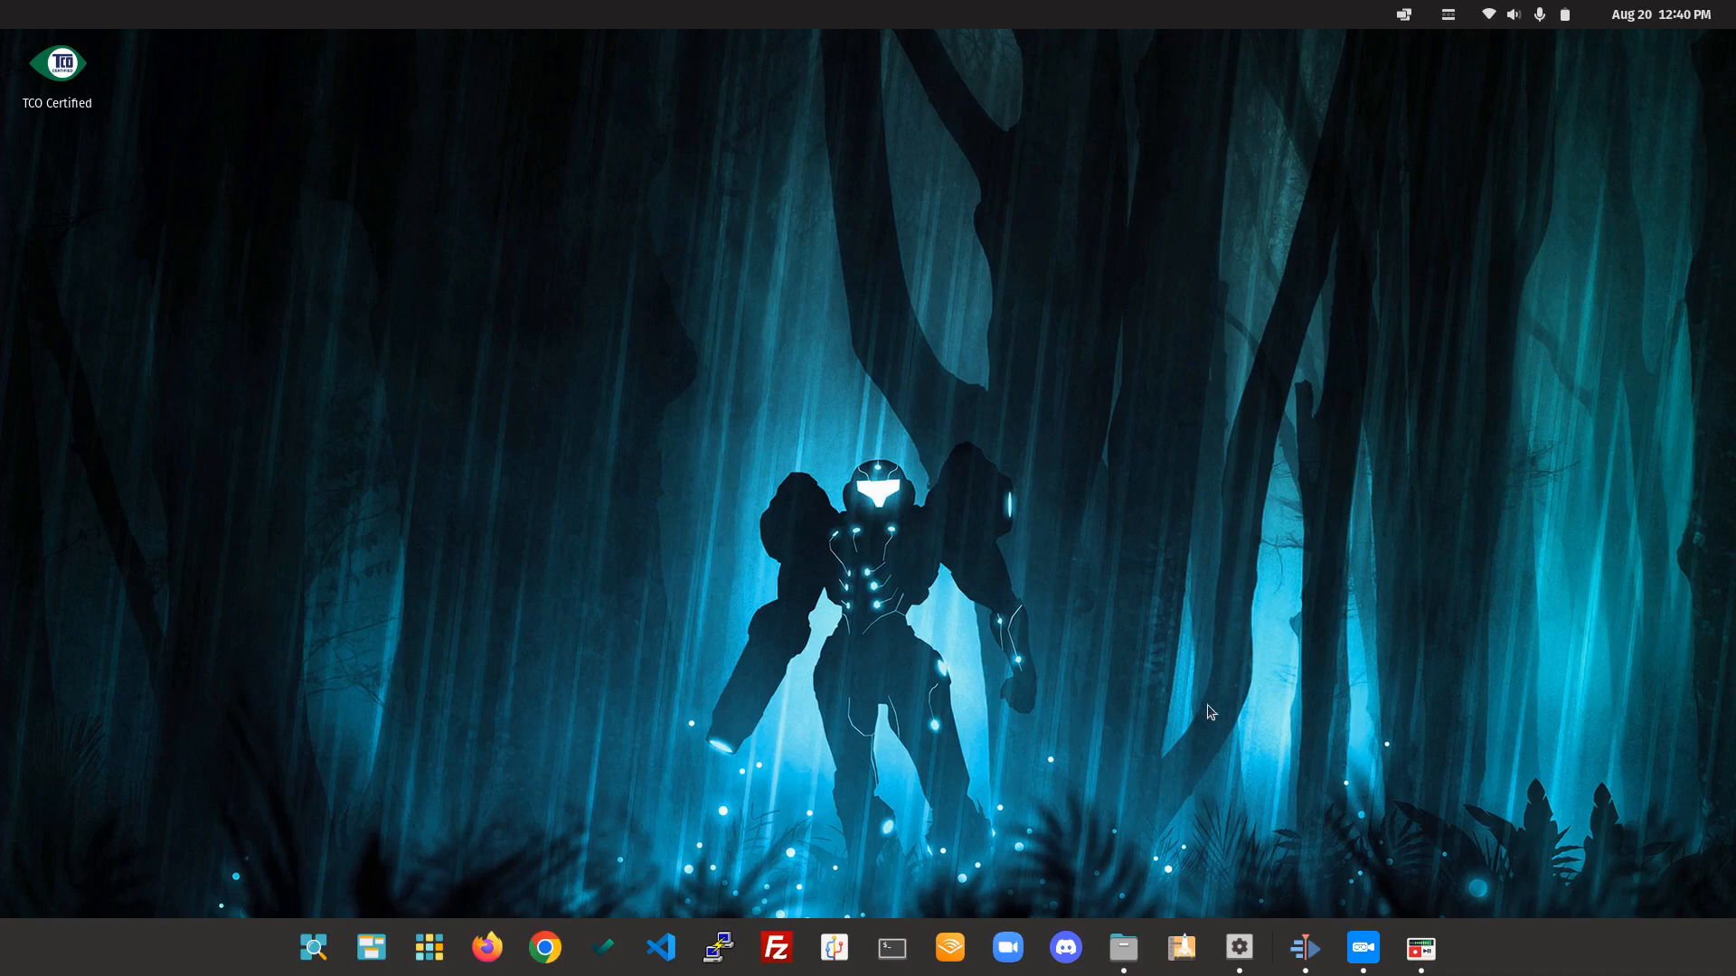
pyautogui.click(1121, 947)
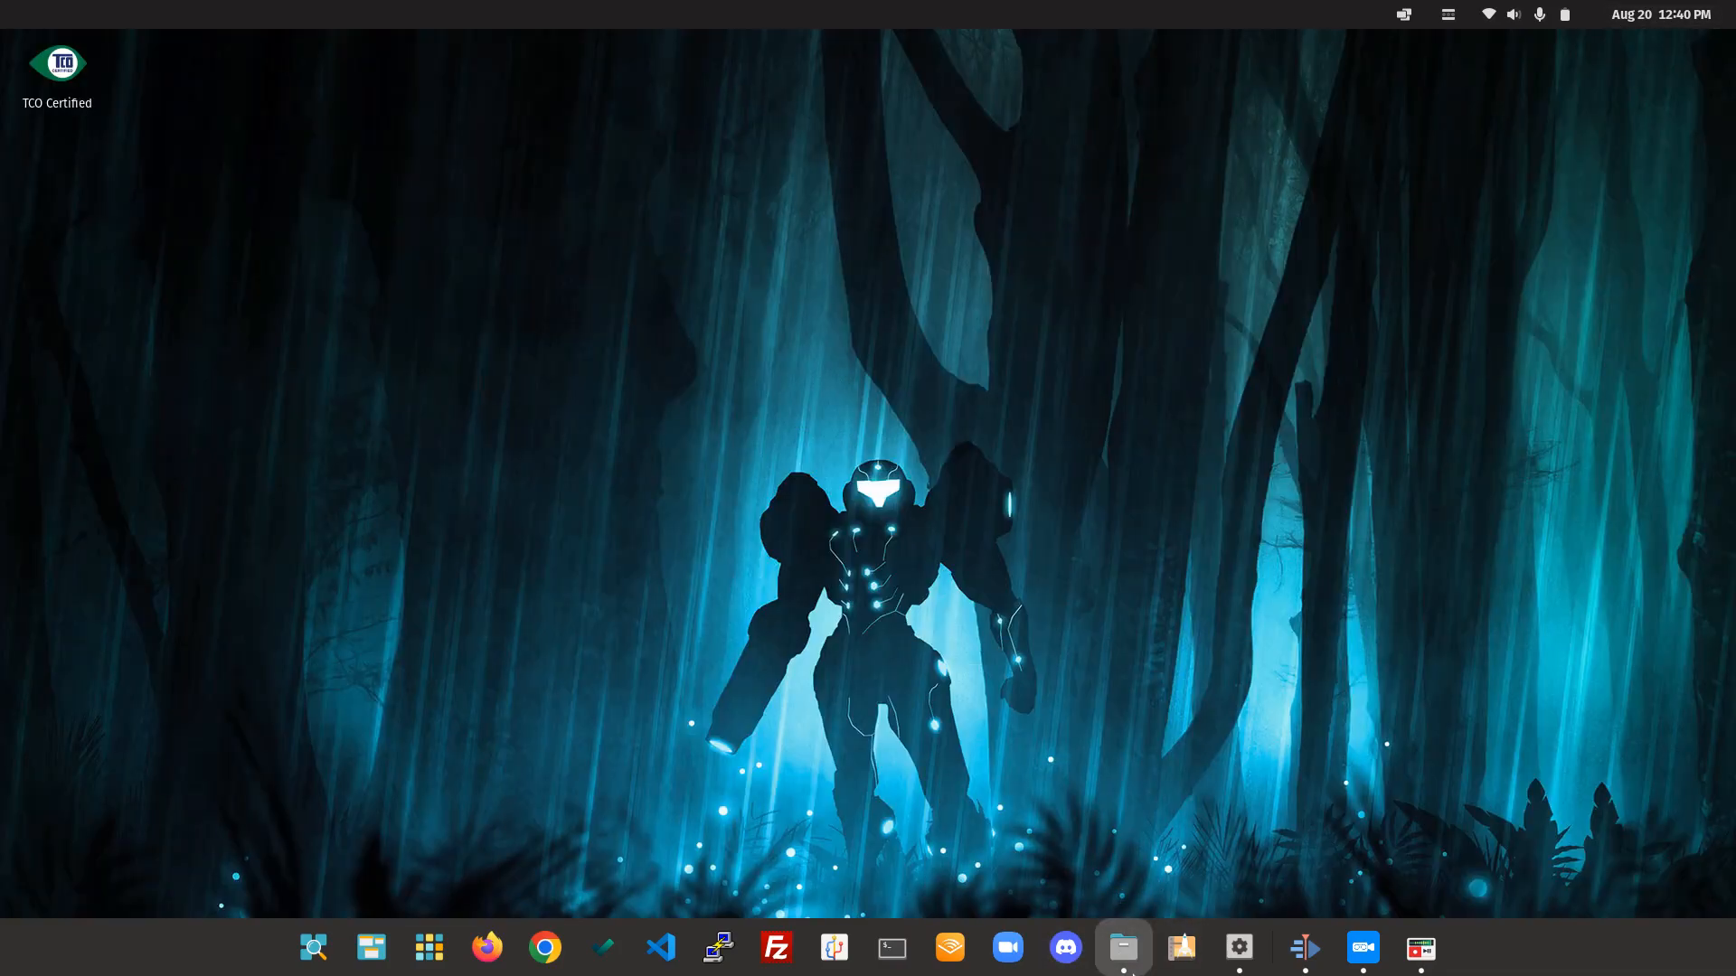
pyautogui.click(1121, 948)
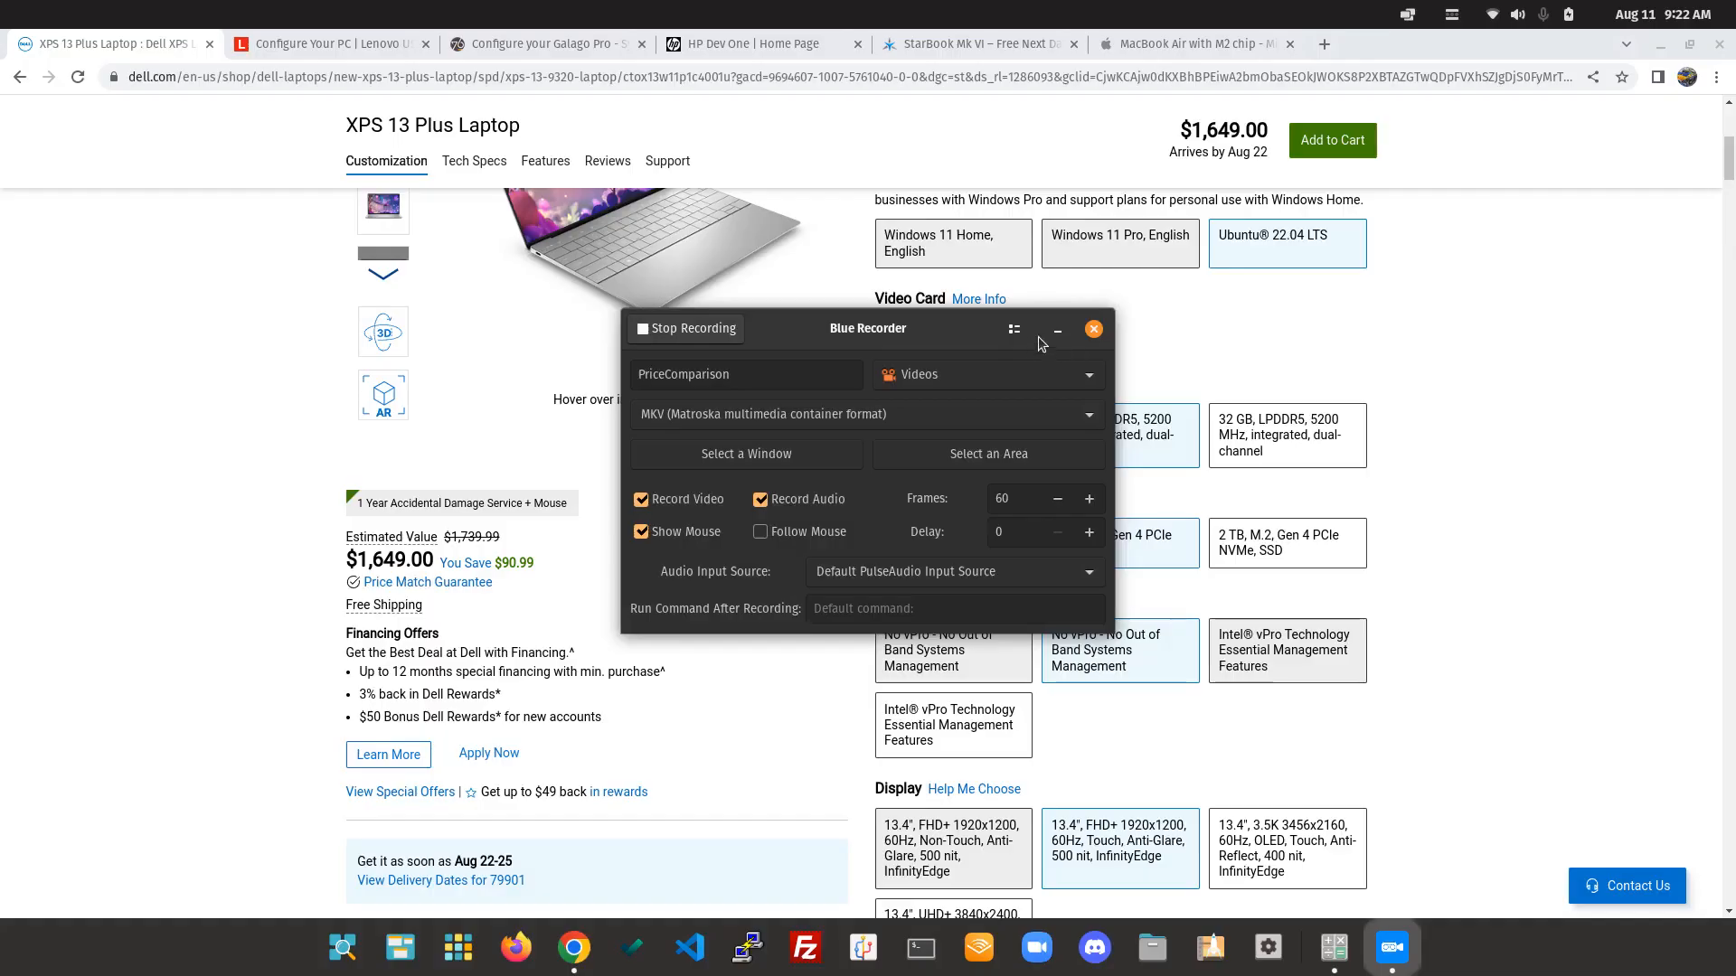
# Hide the recorder, view Dell's $1,649 XPS 13 Plus page top, then go to Lenovo's configurator.
pyautogui.click(1093, 329)
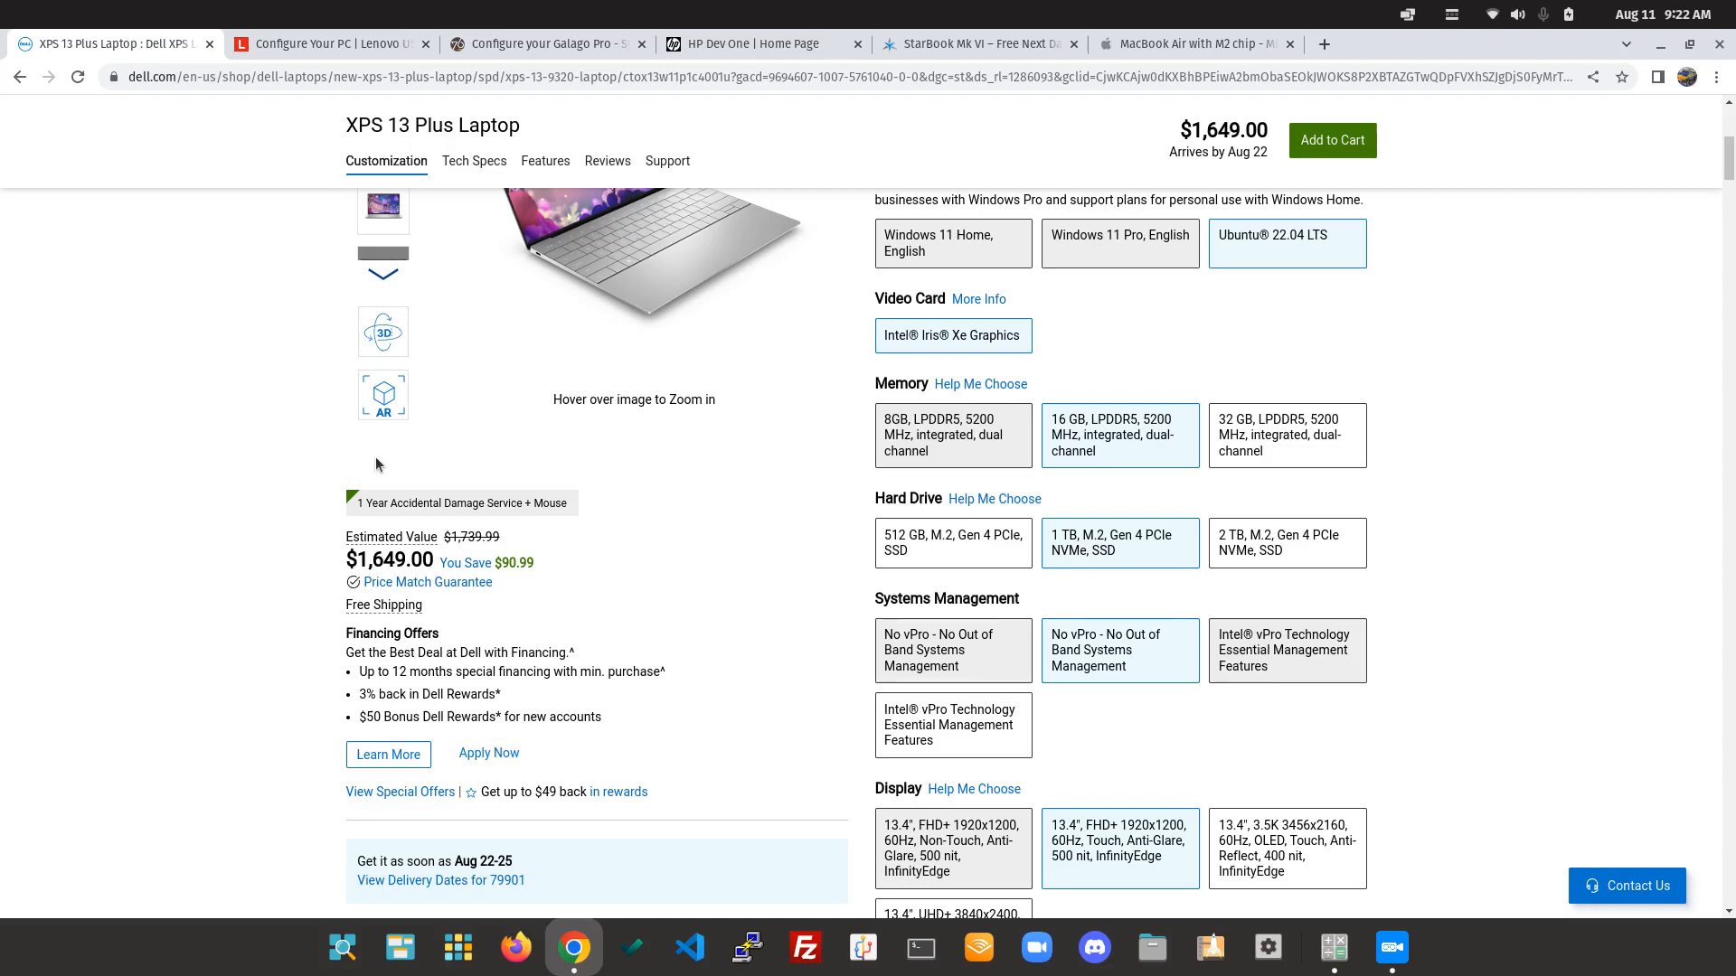
pyautogui.moveTo(421, 413)
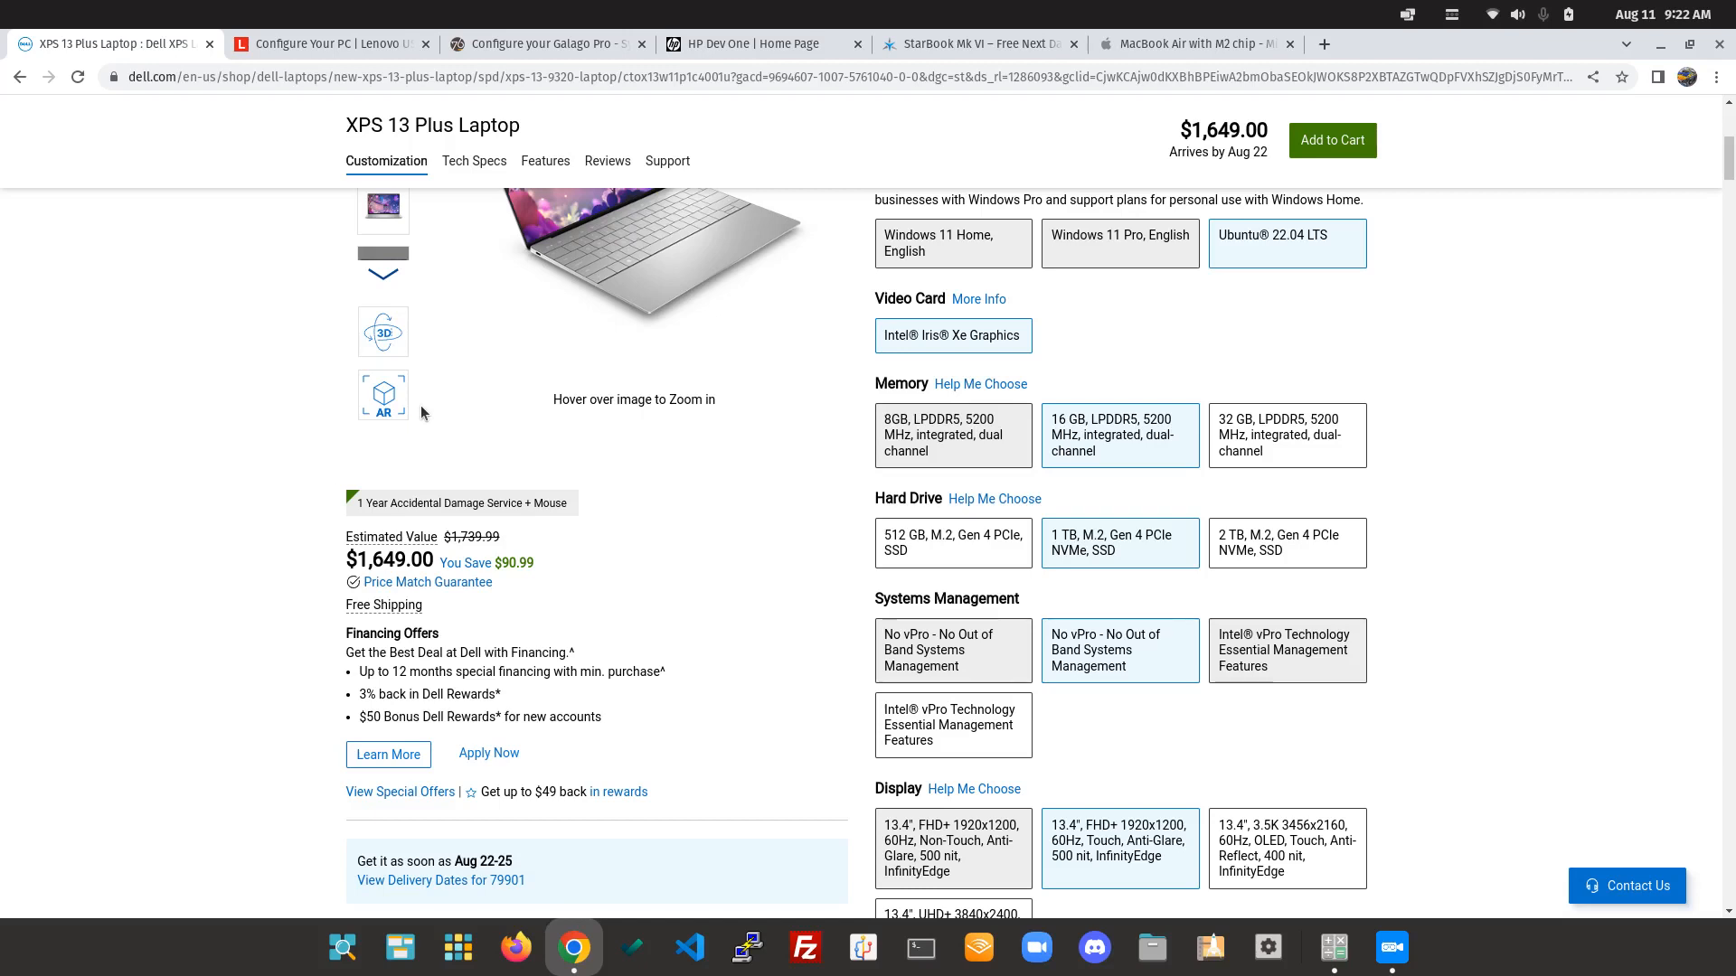
pyautogui.moveTo(642, 567)
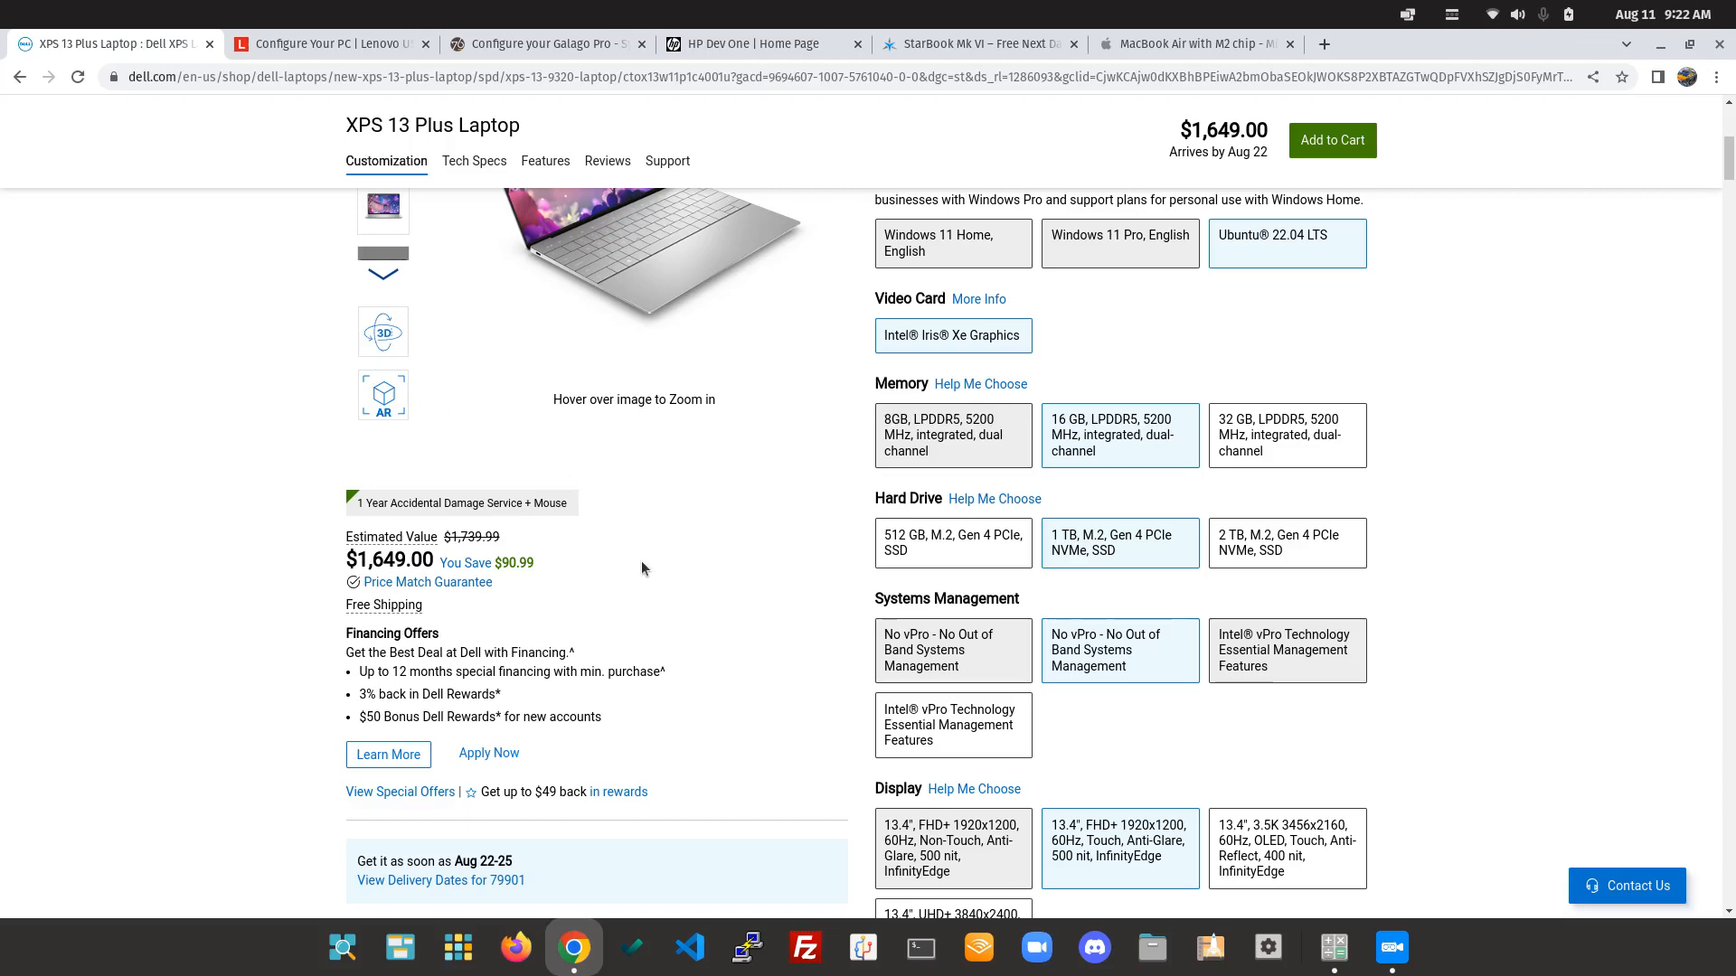
pyautogui.moveTo(636, 149)
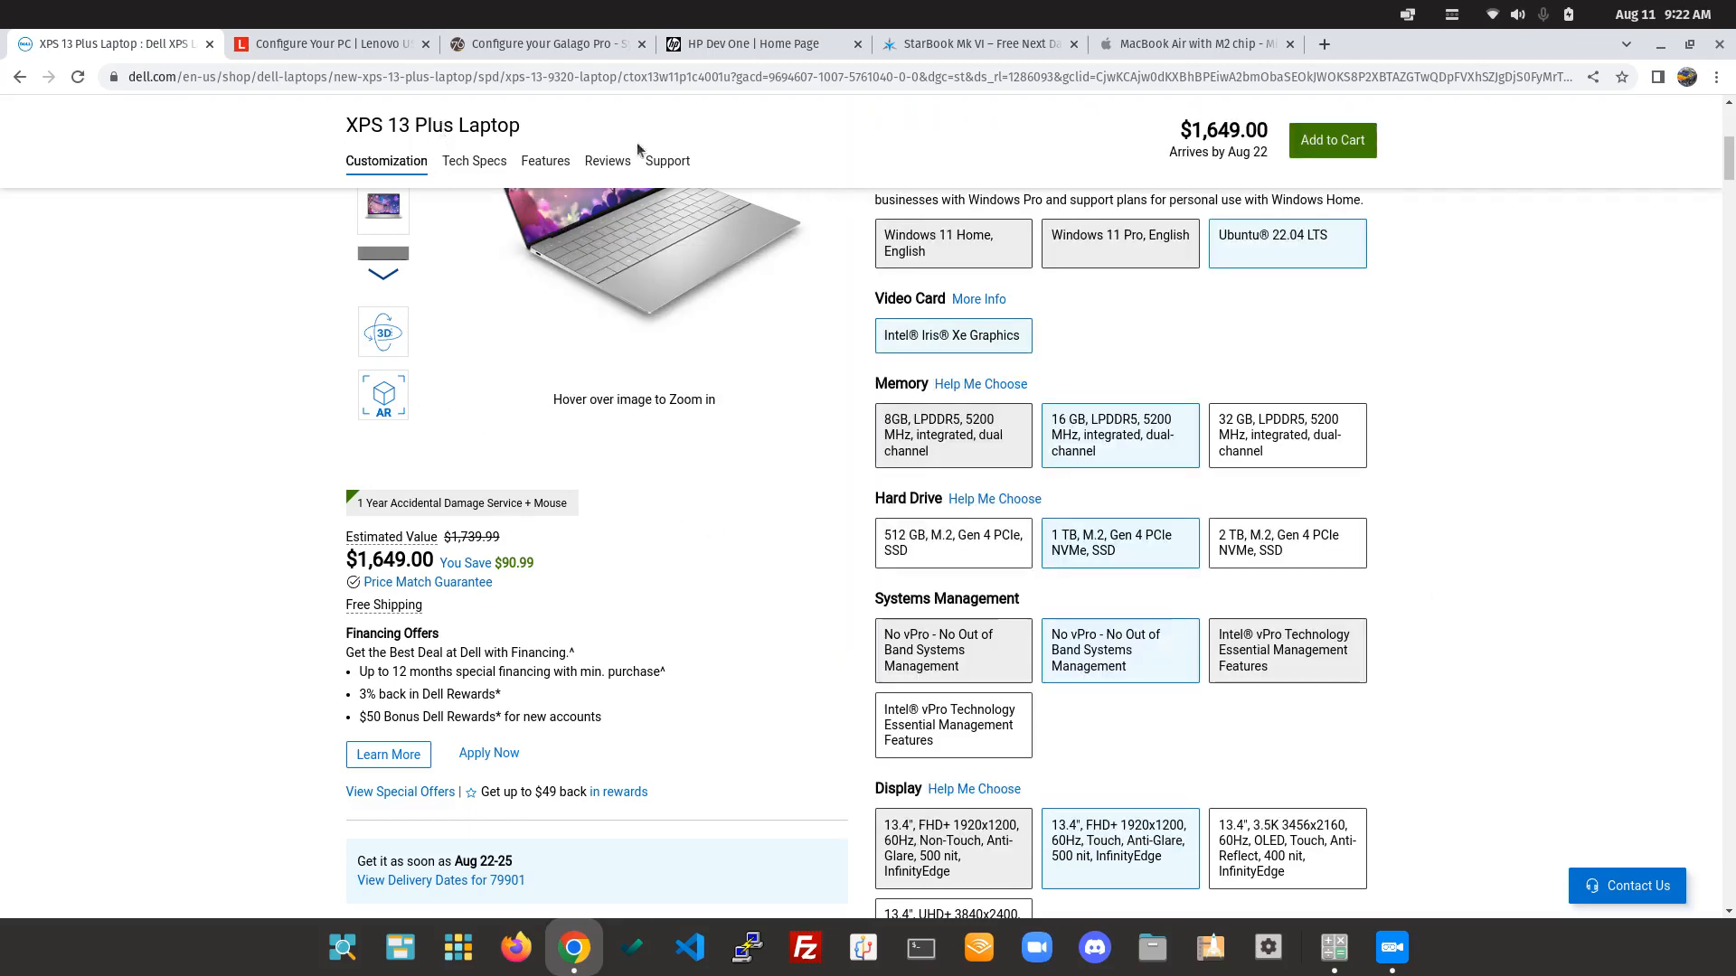
pyautogui.scroll(3)
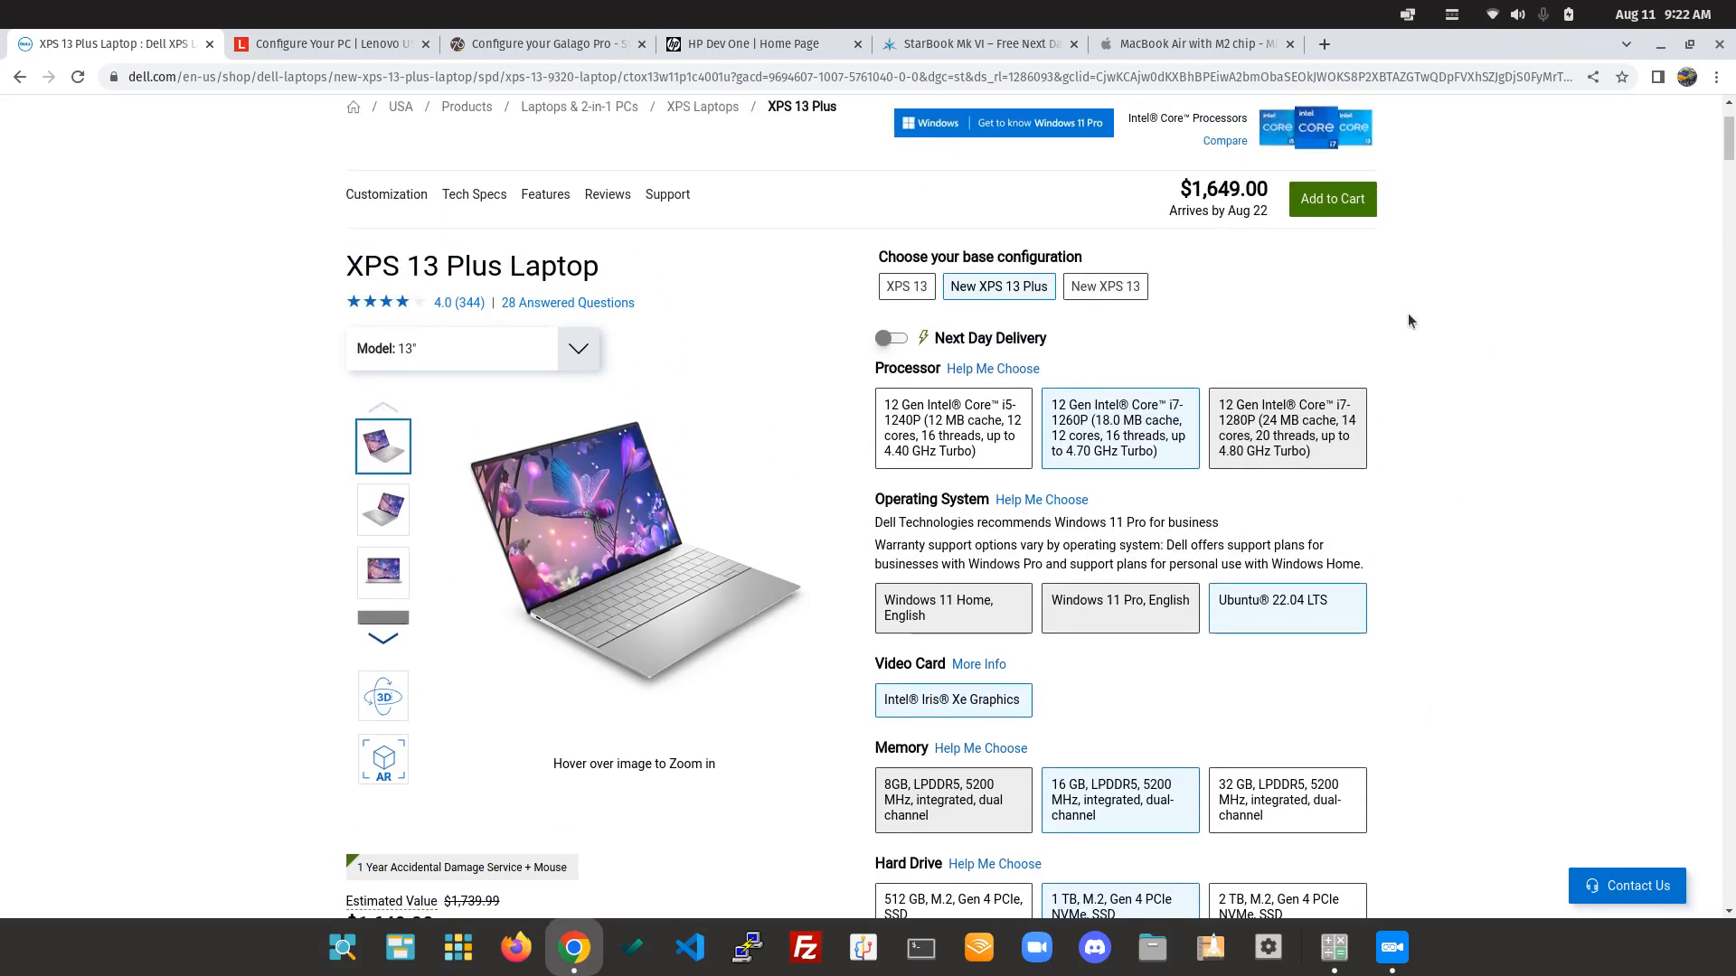
pyautogui.moveTo(1331, 198)
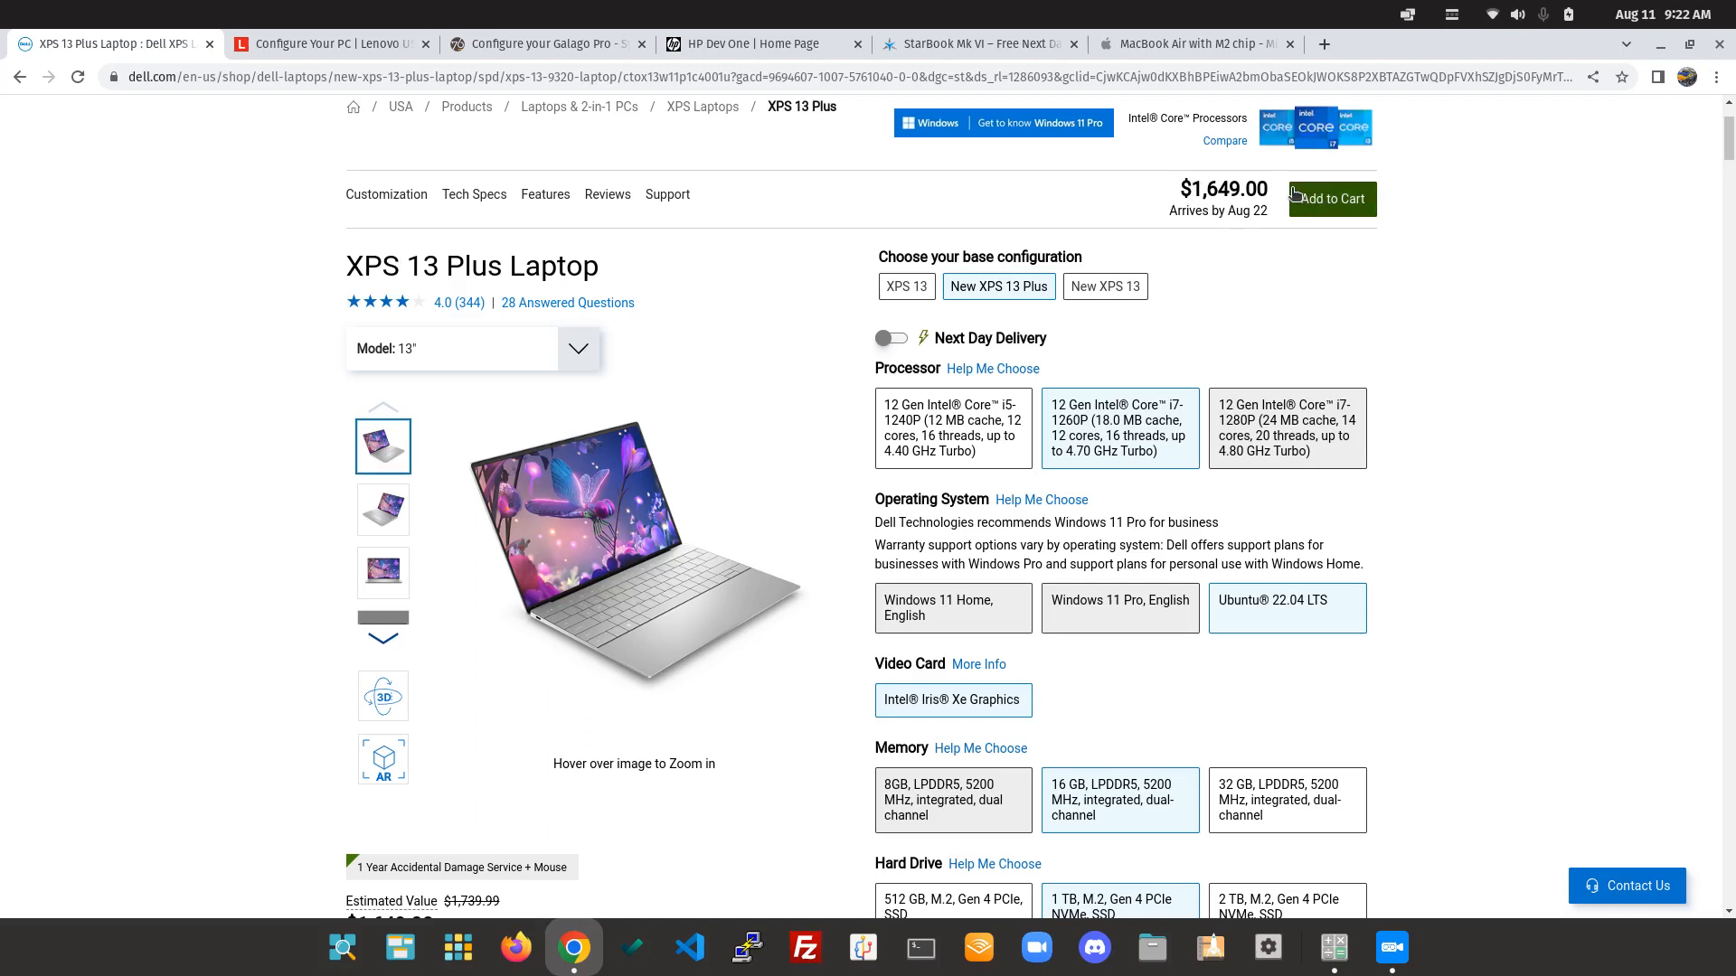
pyautogui.moveTo(1129, 809)
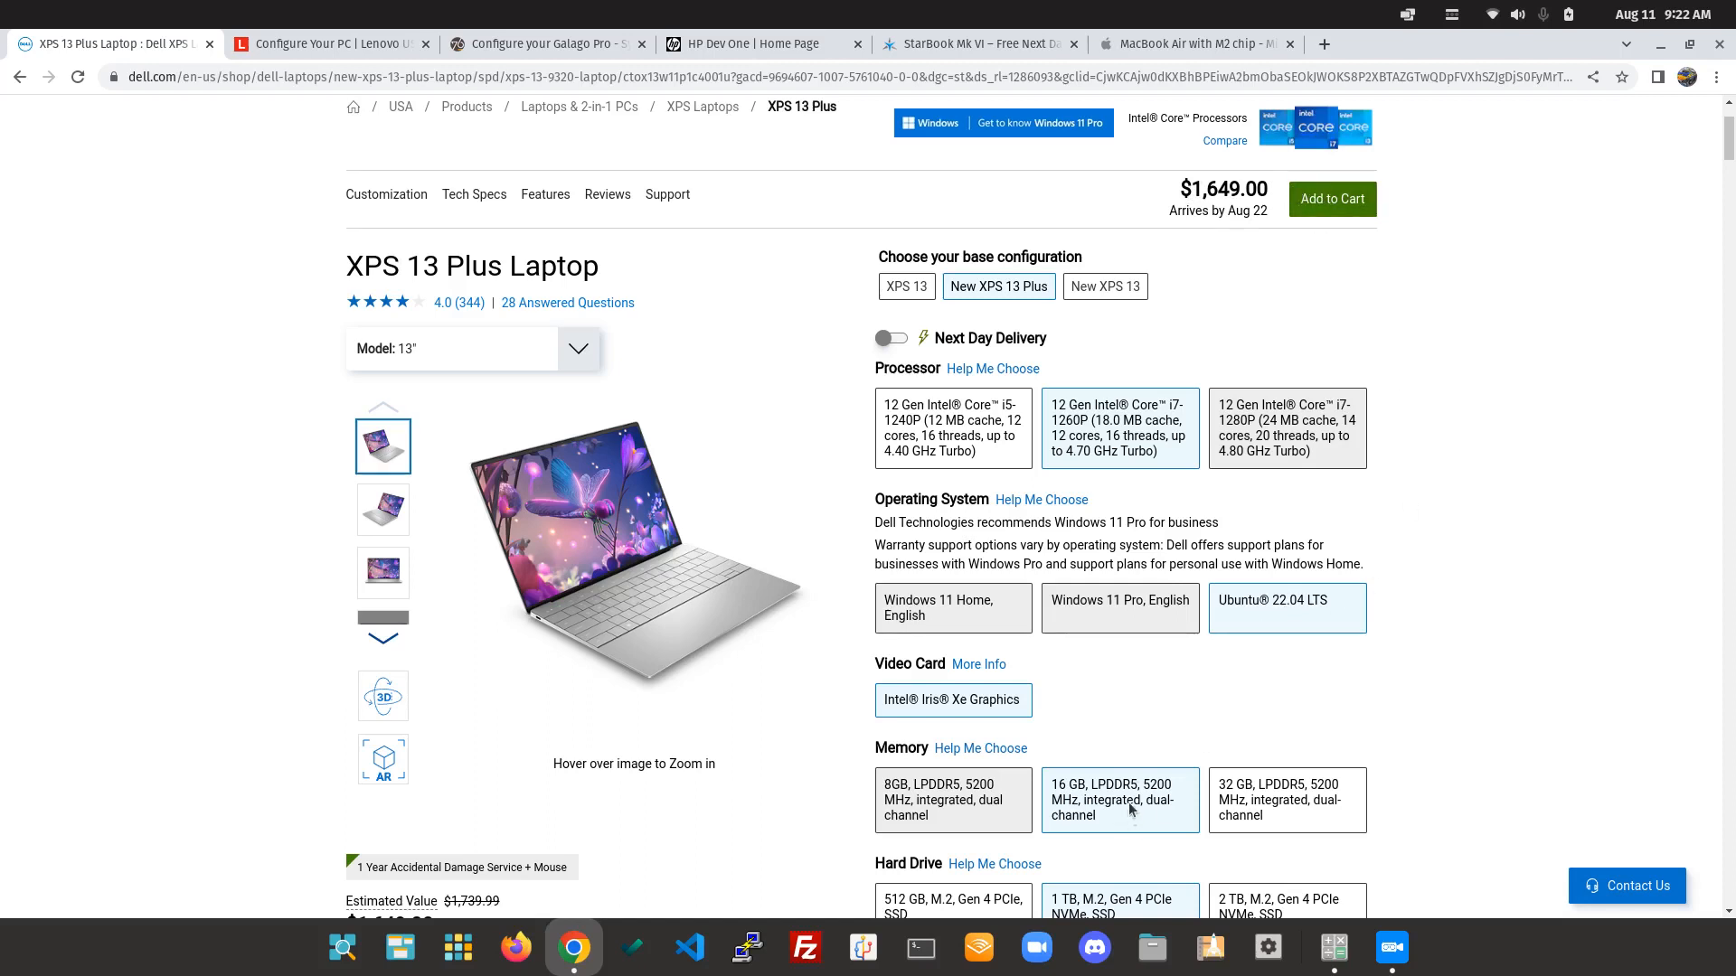
pyautogui.moveTo(1259, 197)
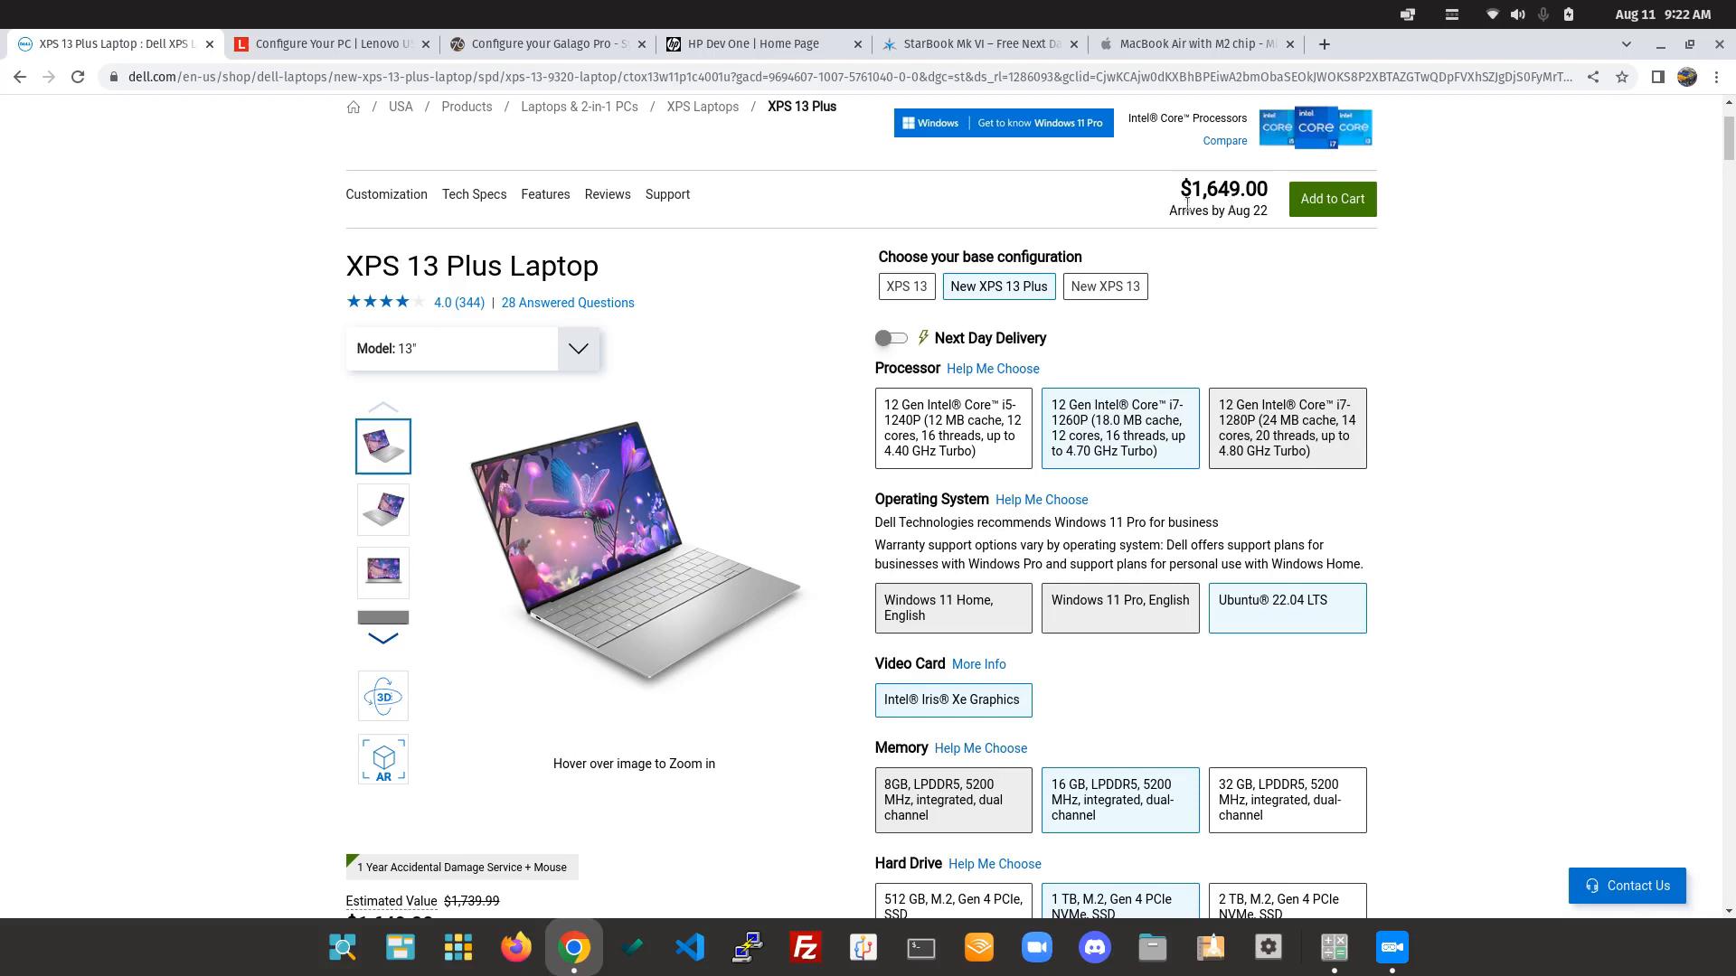
pyautogui.click(330, 43)
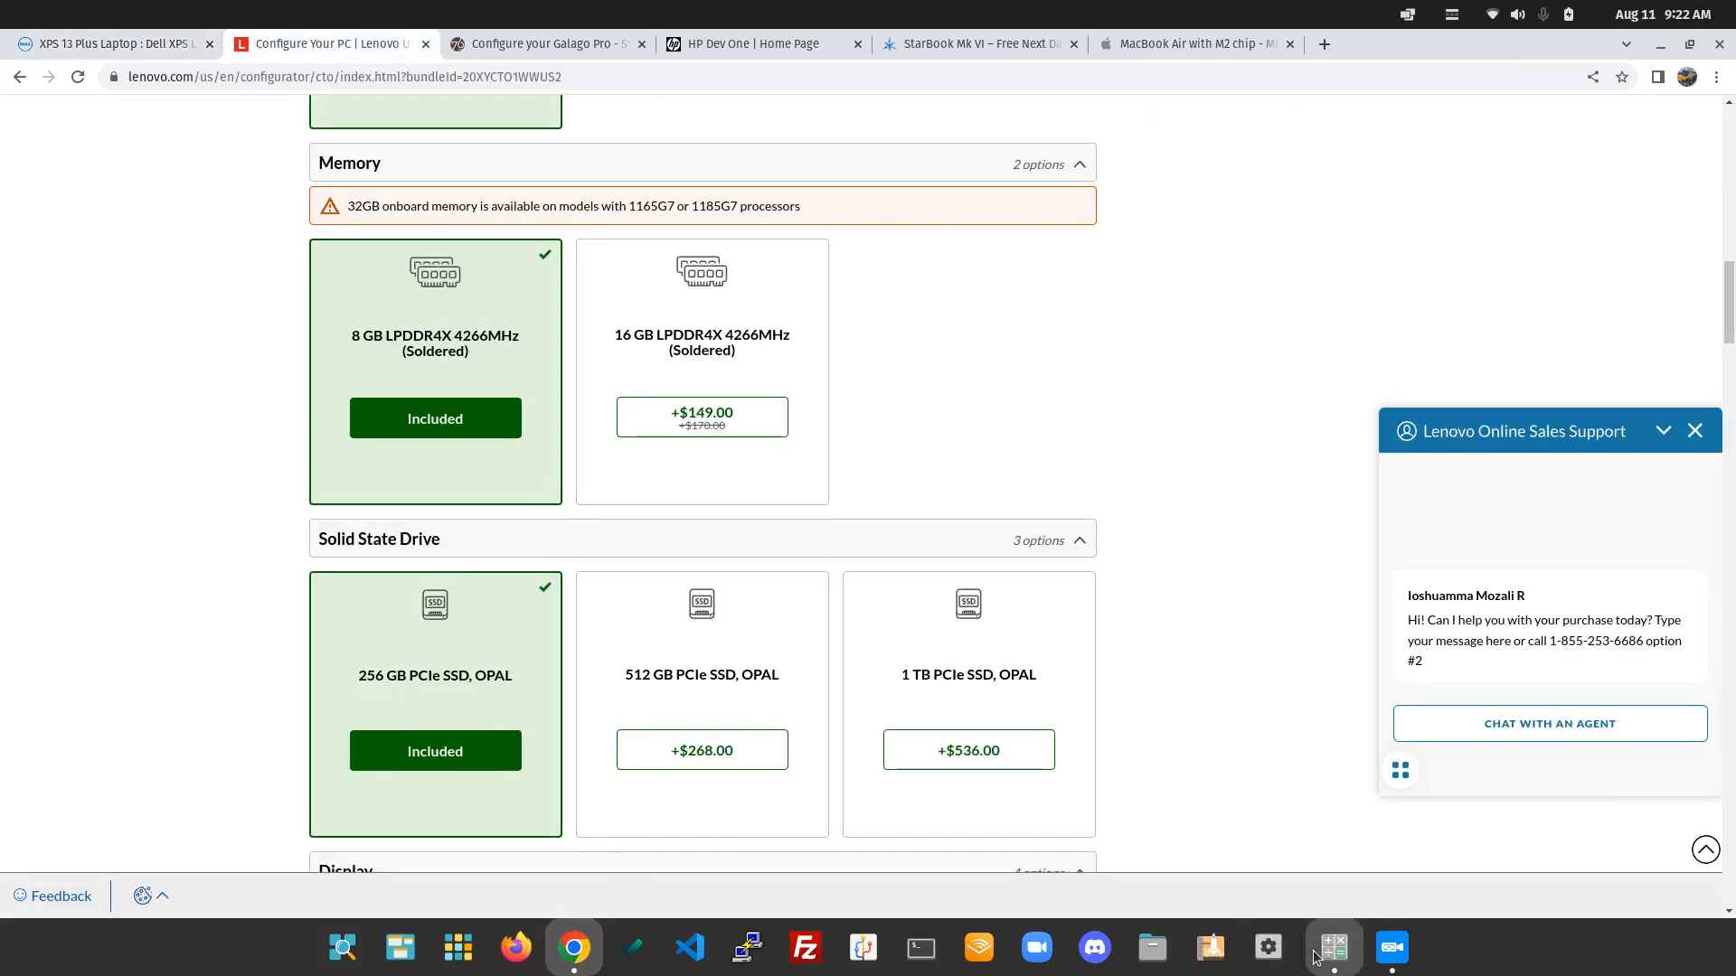
pyautogui.moveTo(1331, 948)
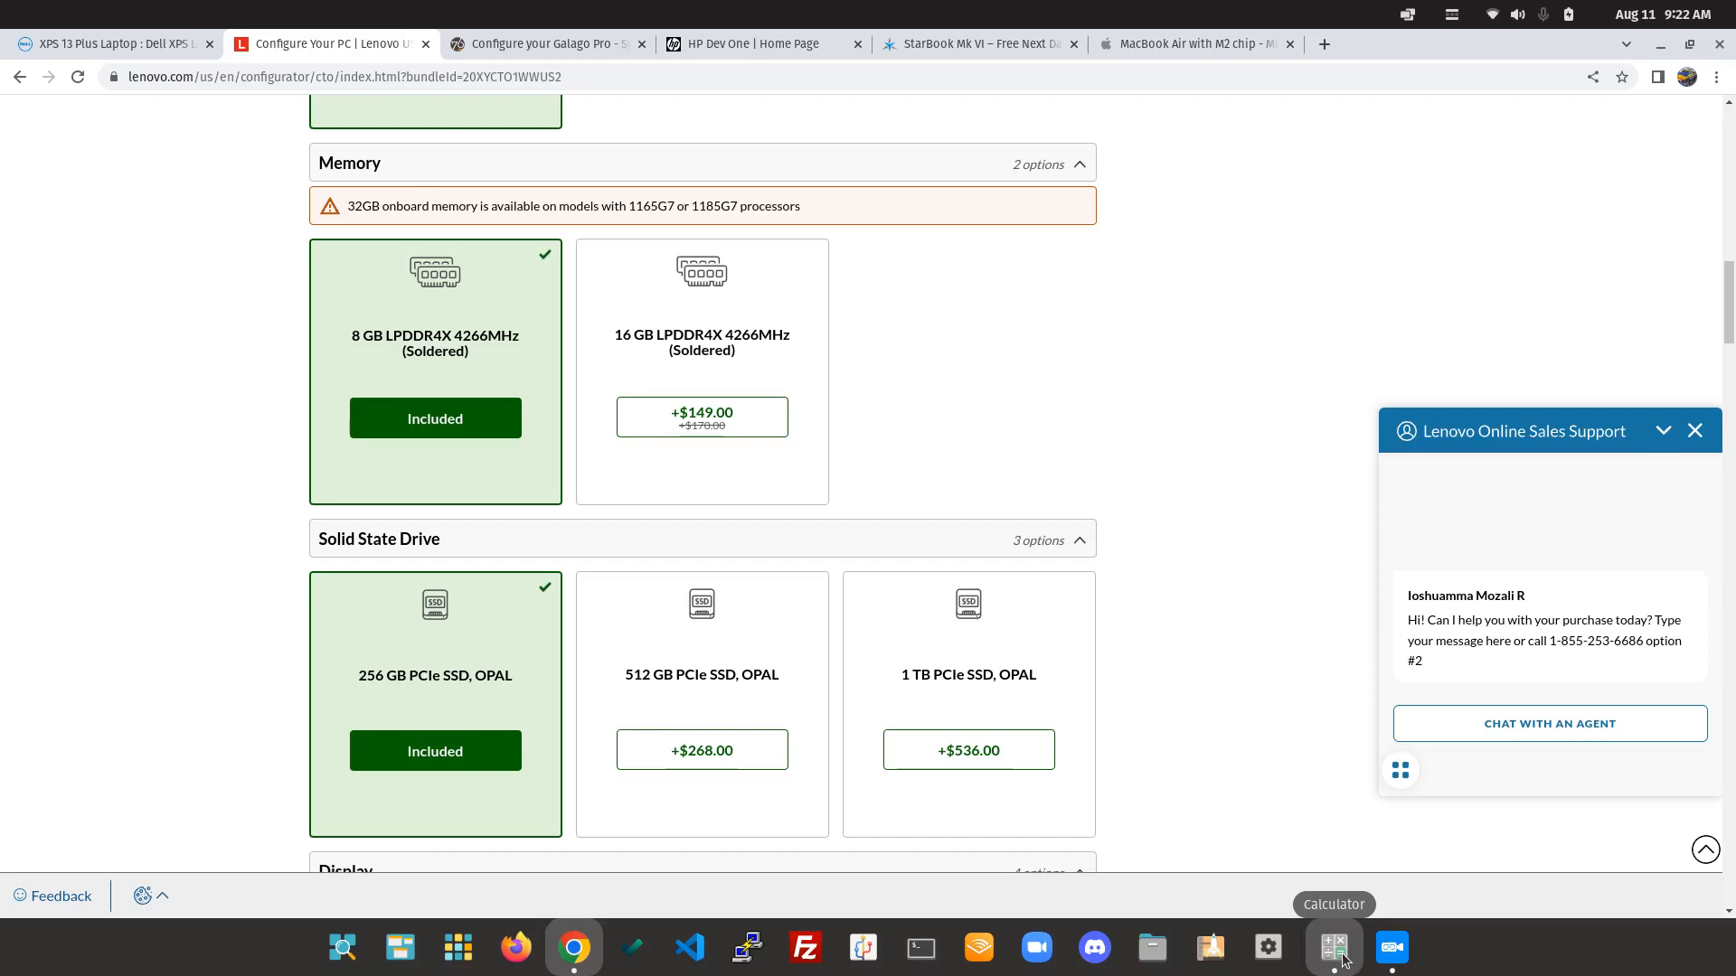
# Total the Lenovo prices to 2123 in Calculator, then move to the Galago Pro tab.
pyautogui.click(1332, 946)
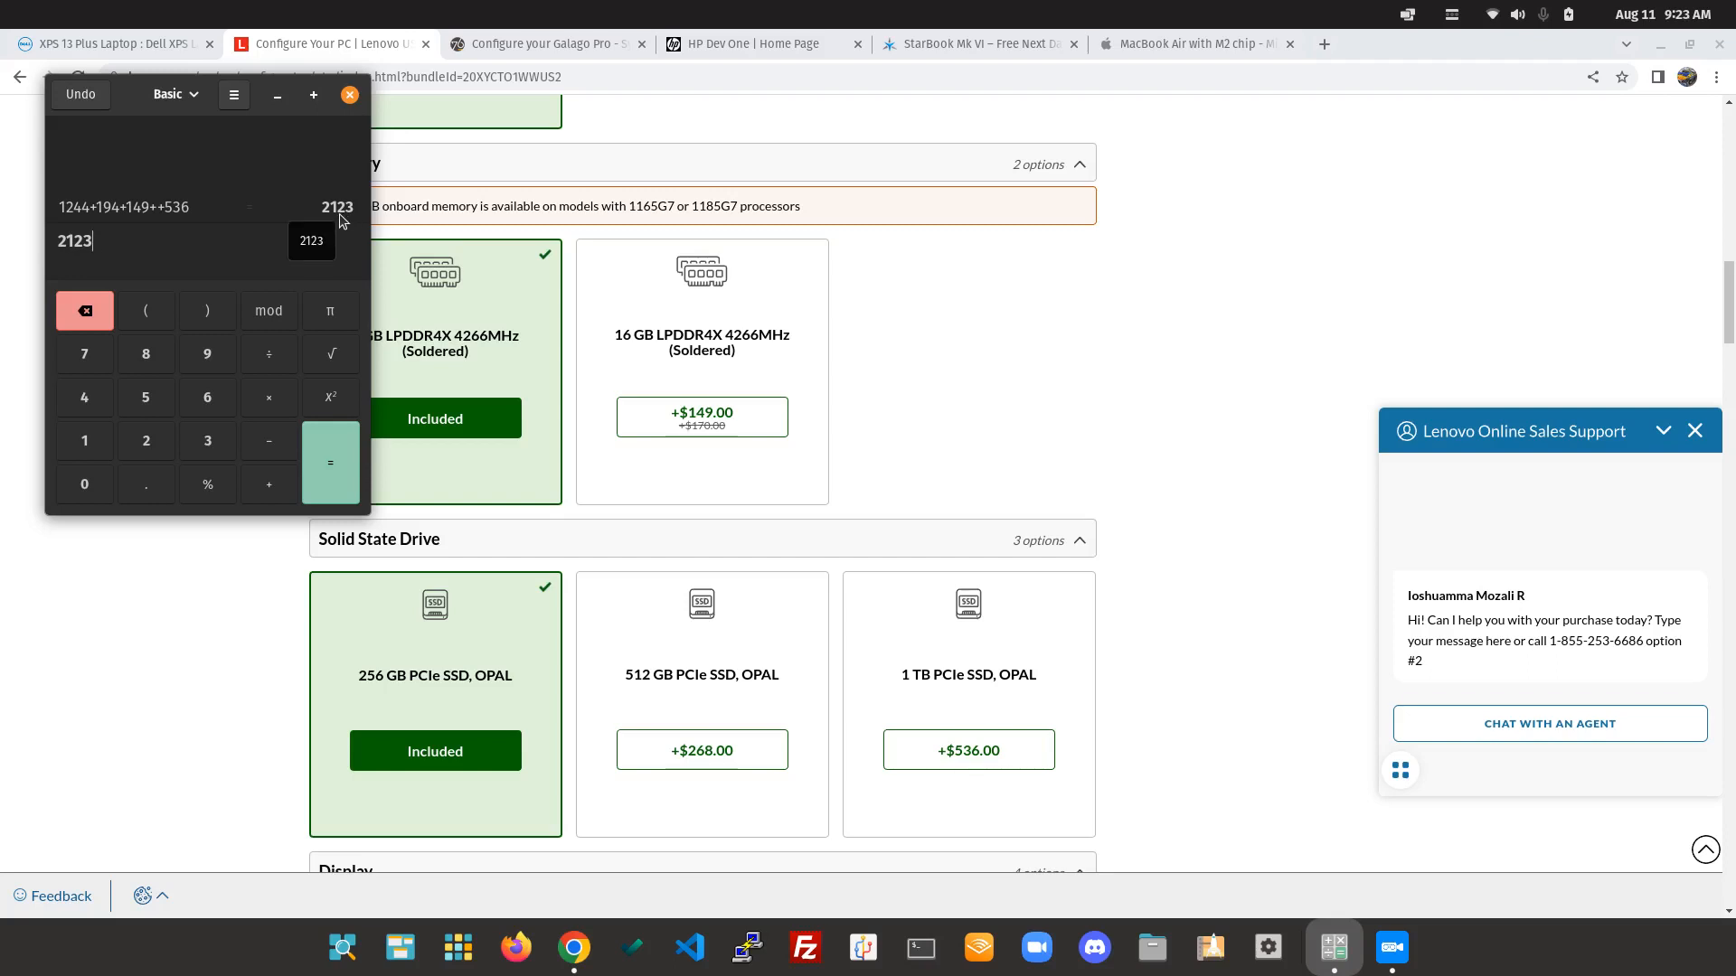
pyautogui.moveTo(267, 105)
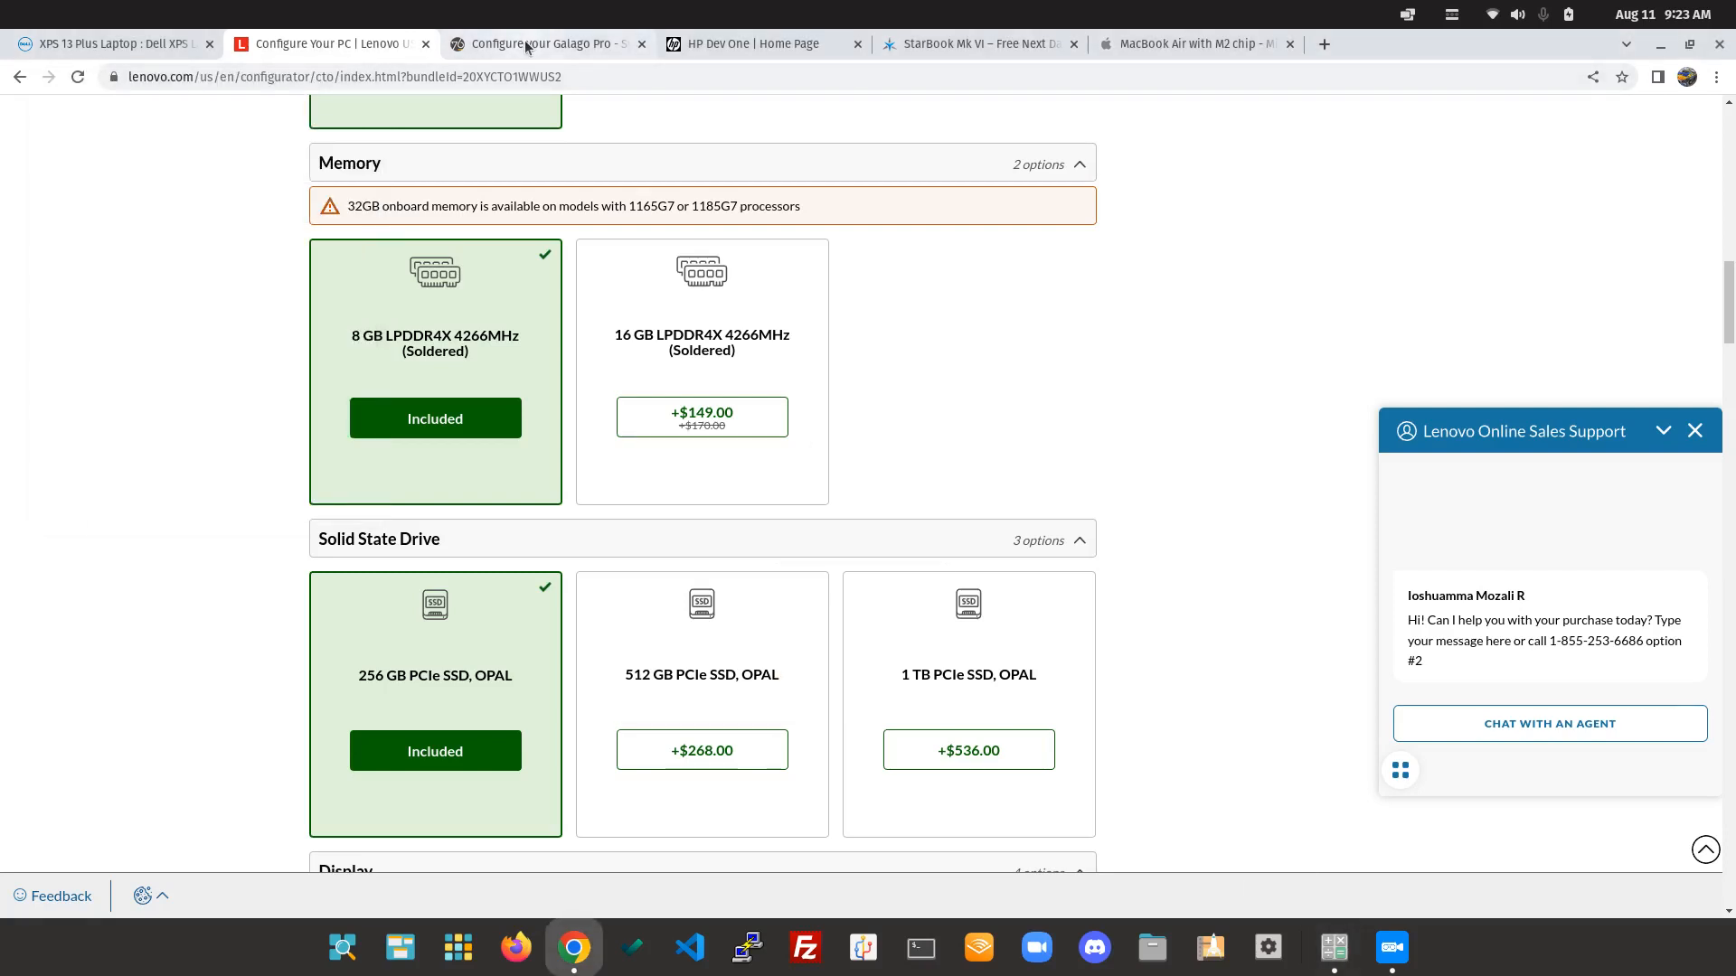
pyautogui.click(542, 44)
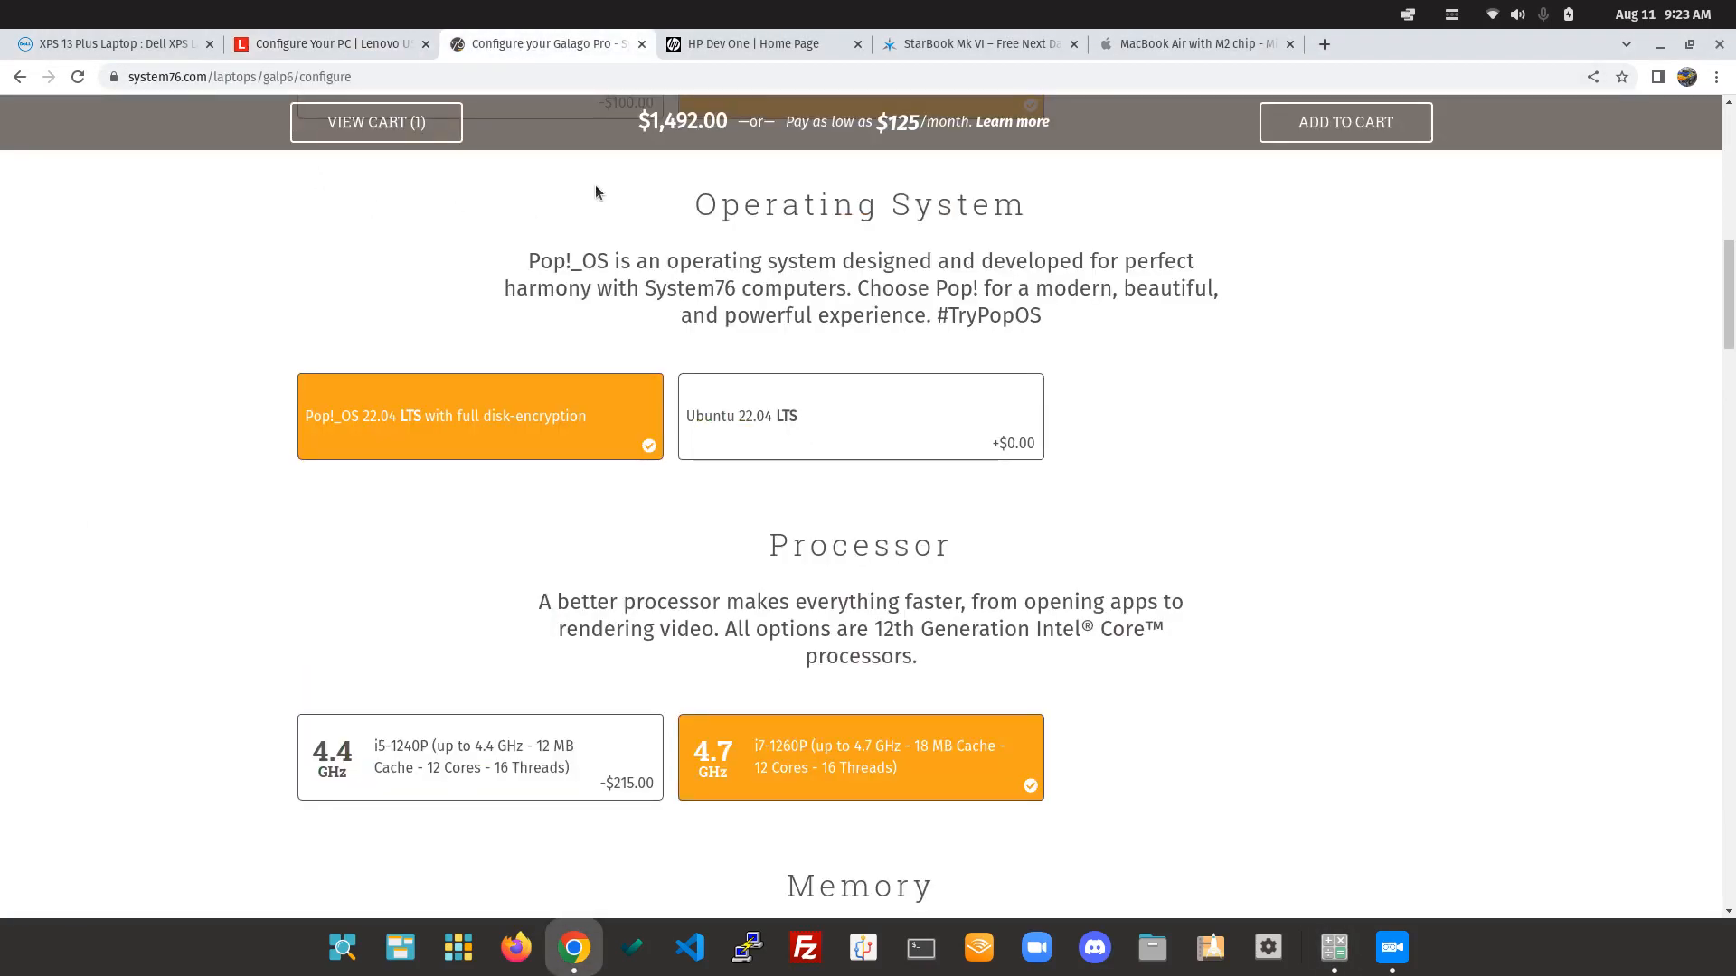
pyautogui.moveTo(681, 153)
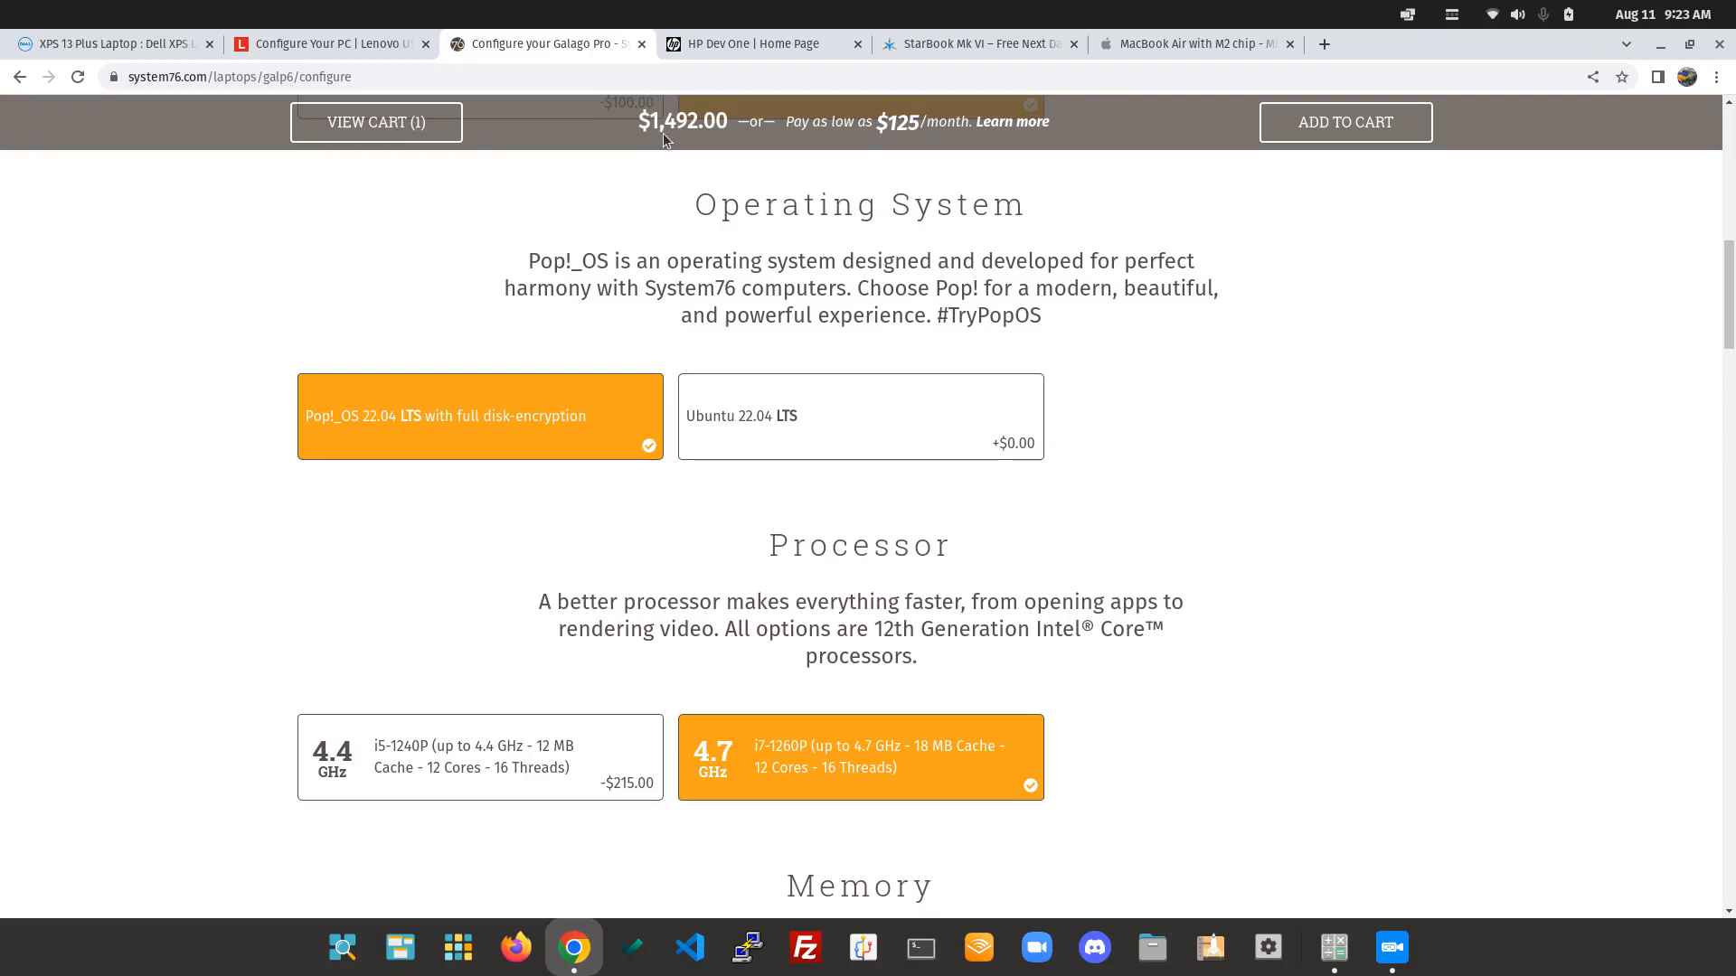
pyautogui.moveTo(575, 69)
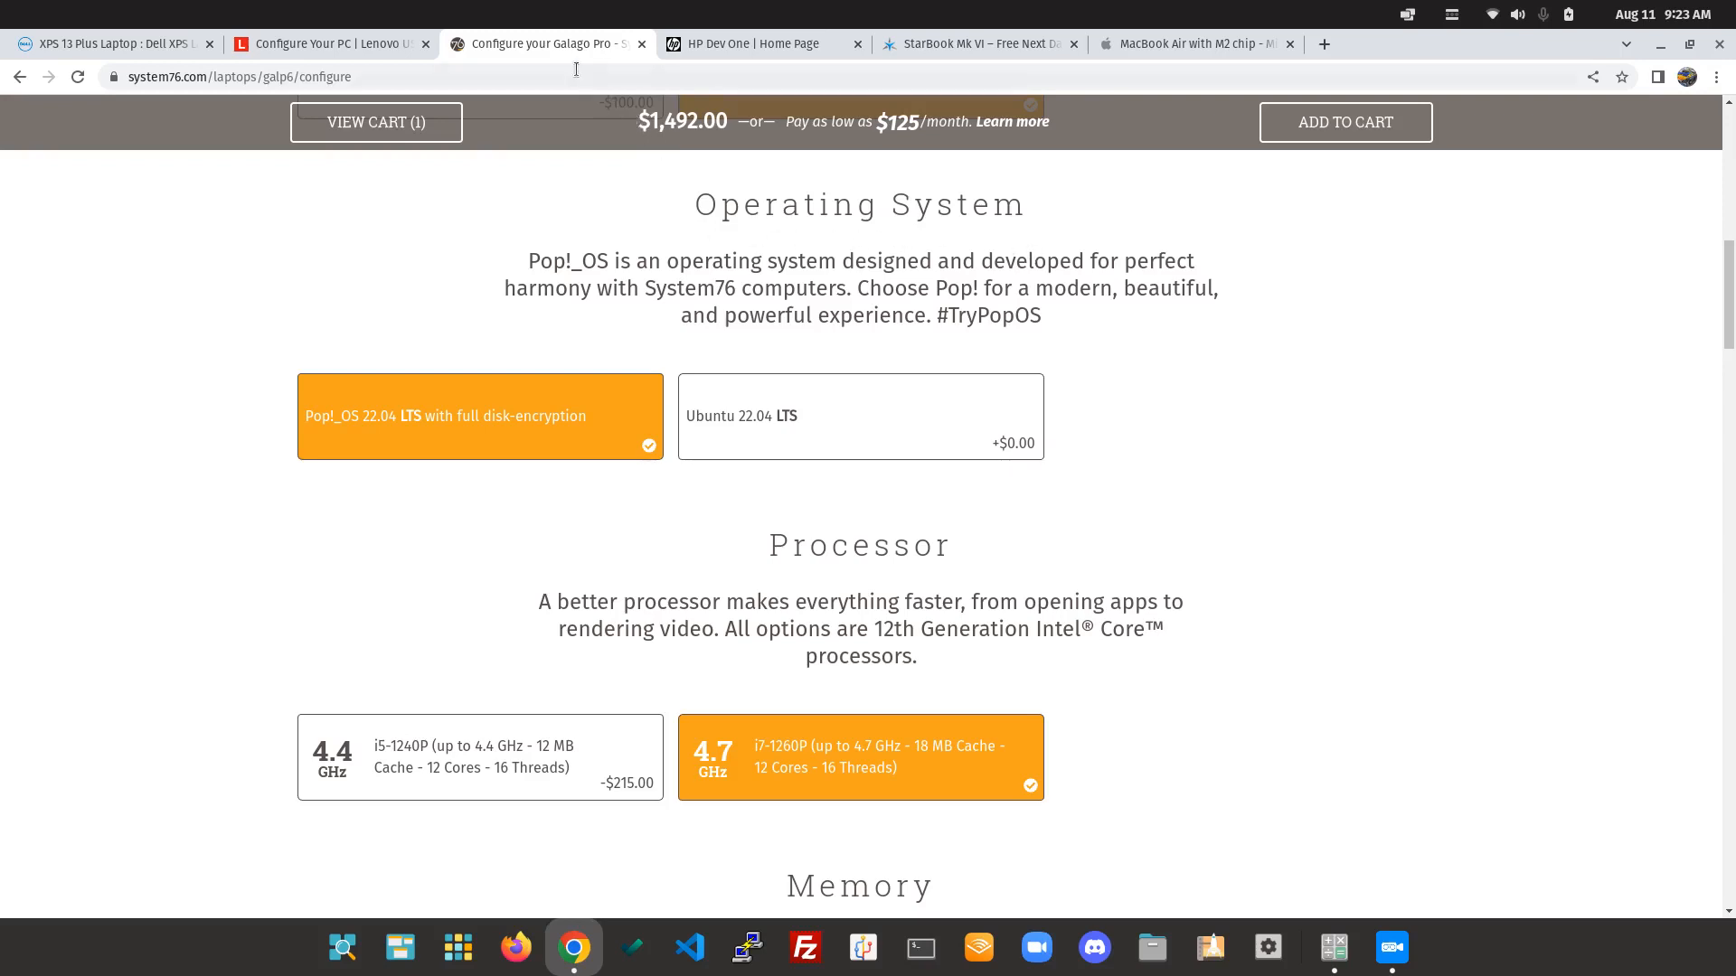
pyautogui.moveTo(609, 246)
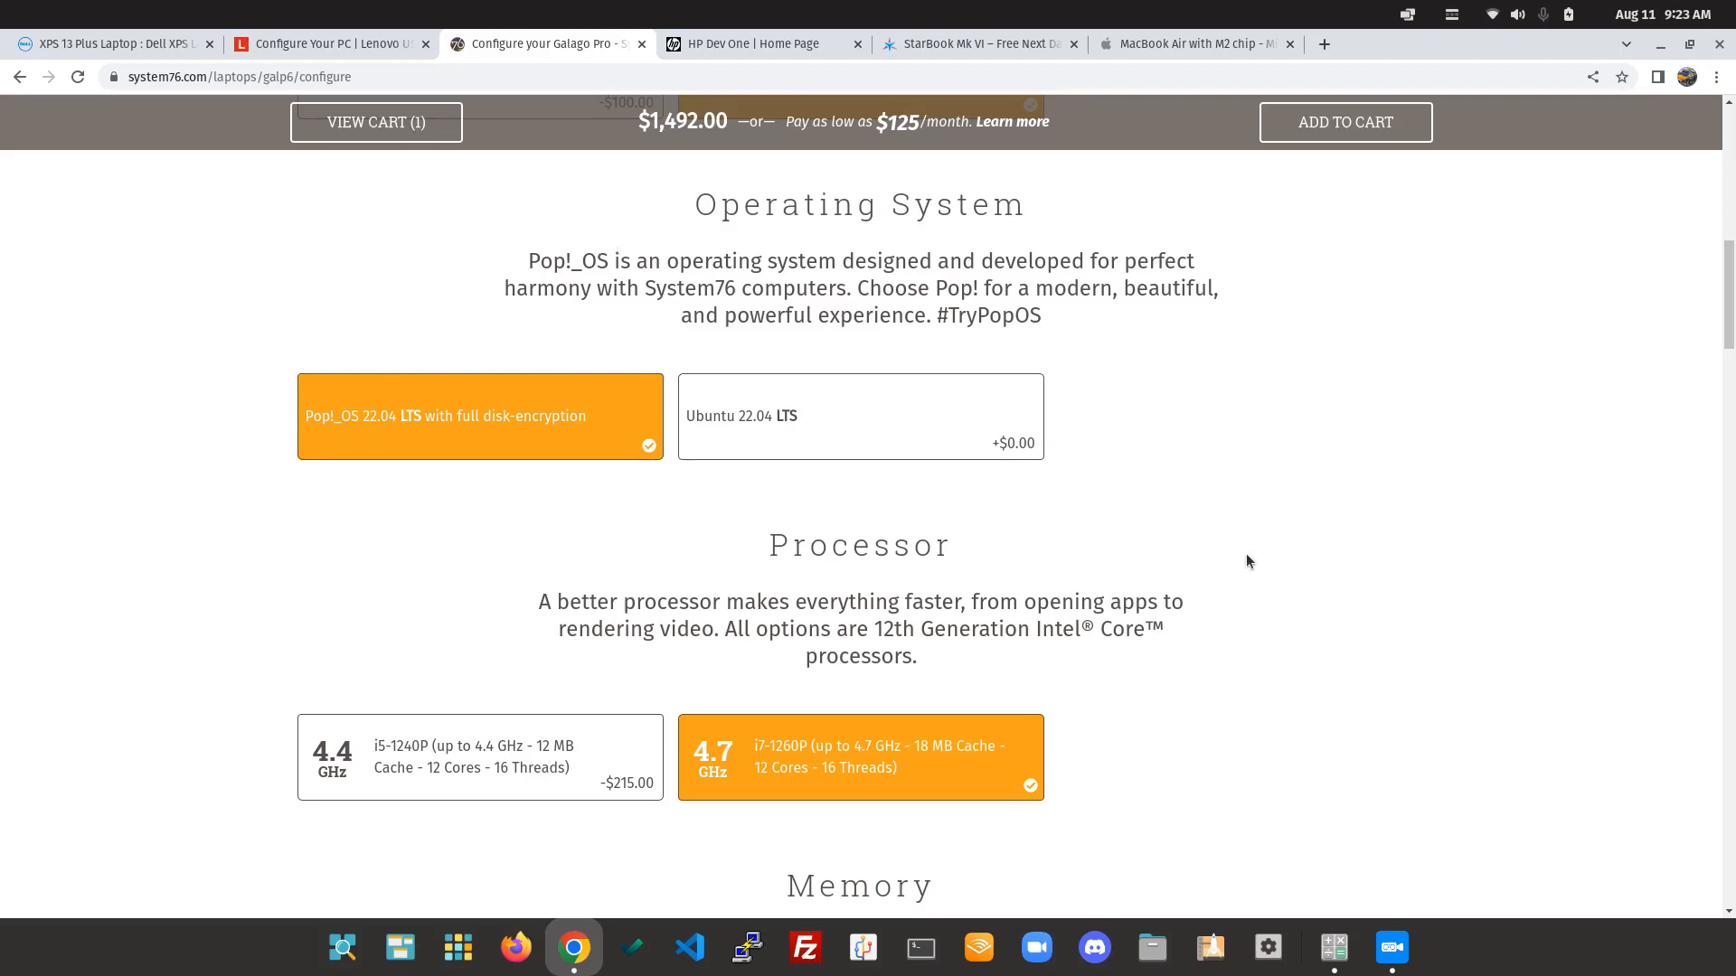
pyautogui.moveTo(1224, 552)
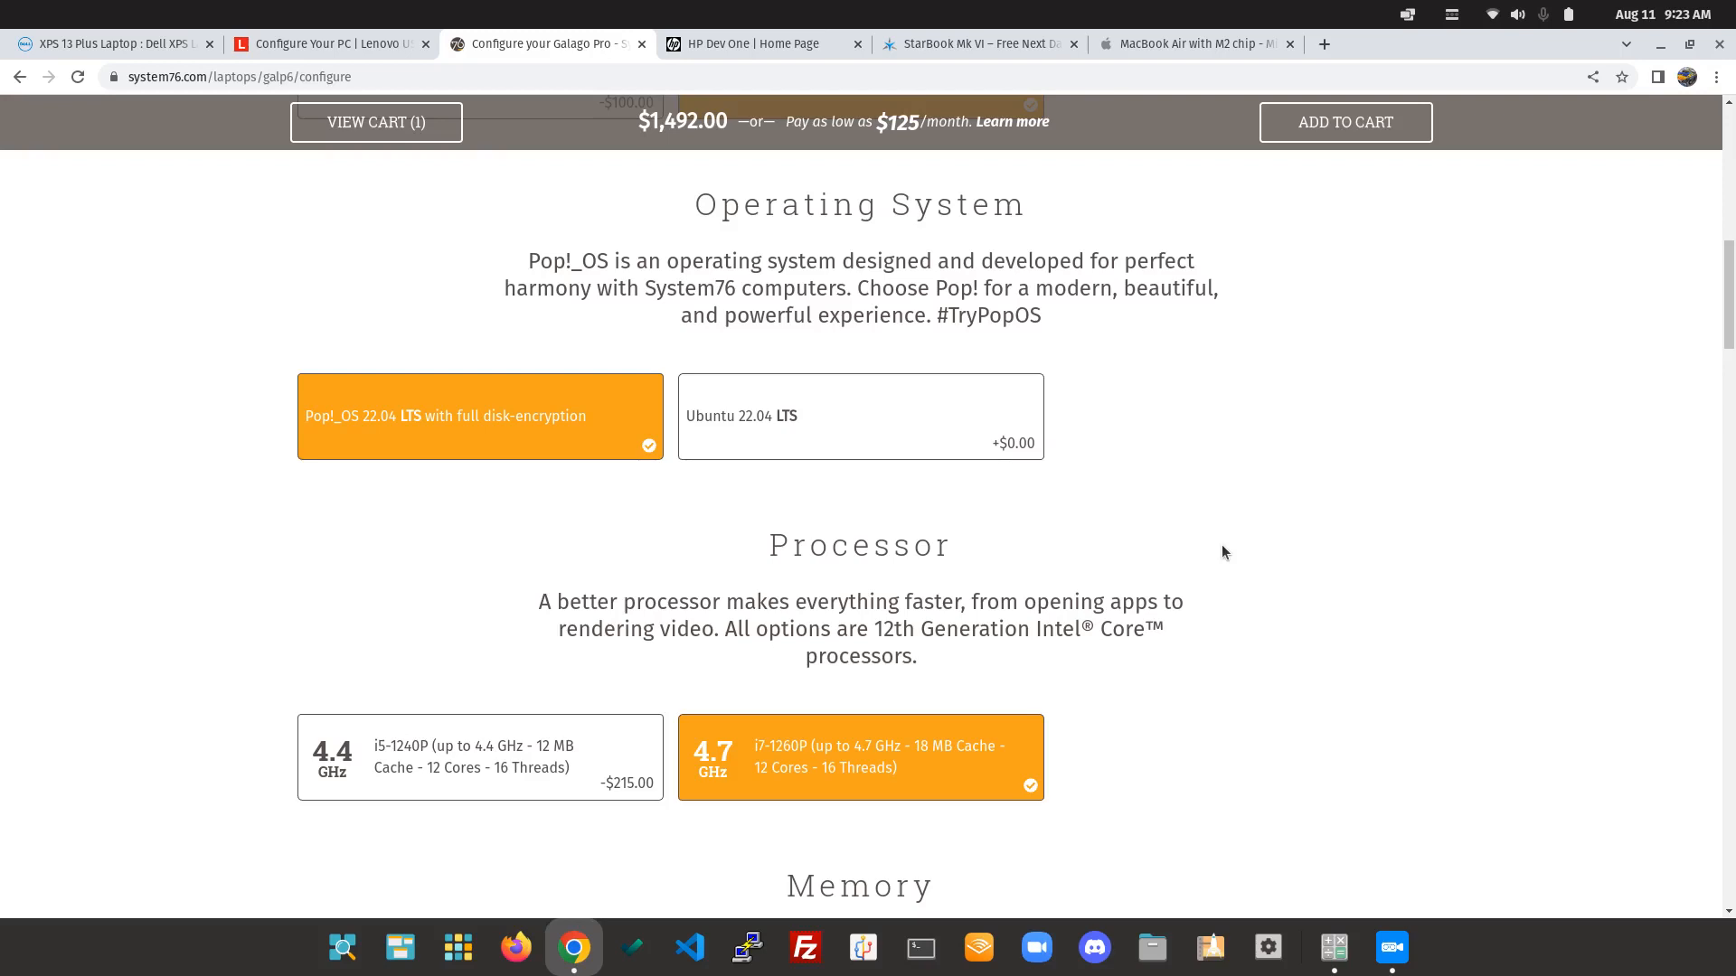
pyautogui.moveTo(1224, 543)
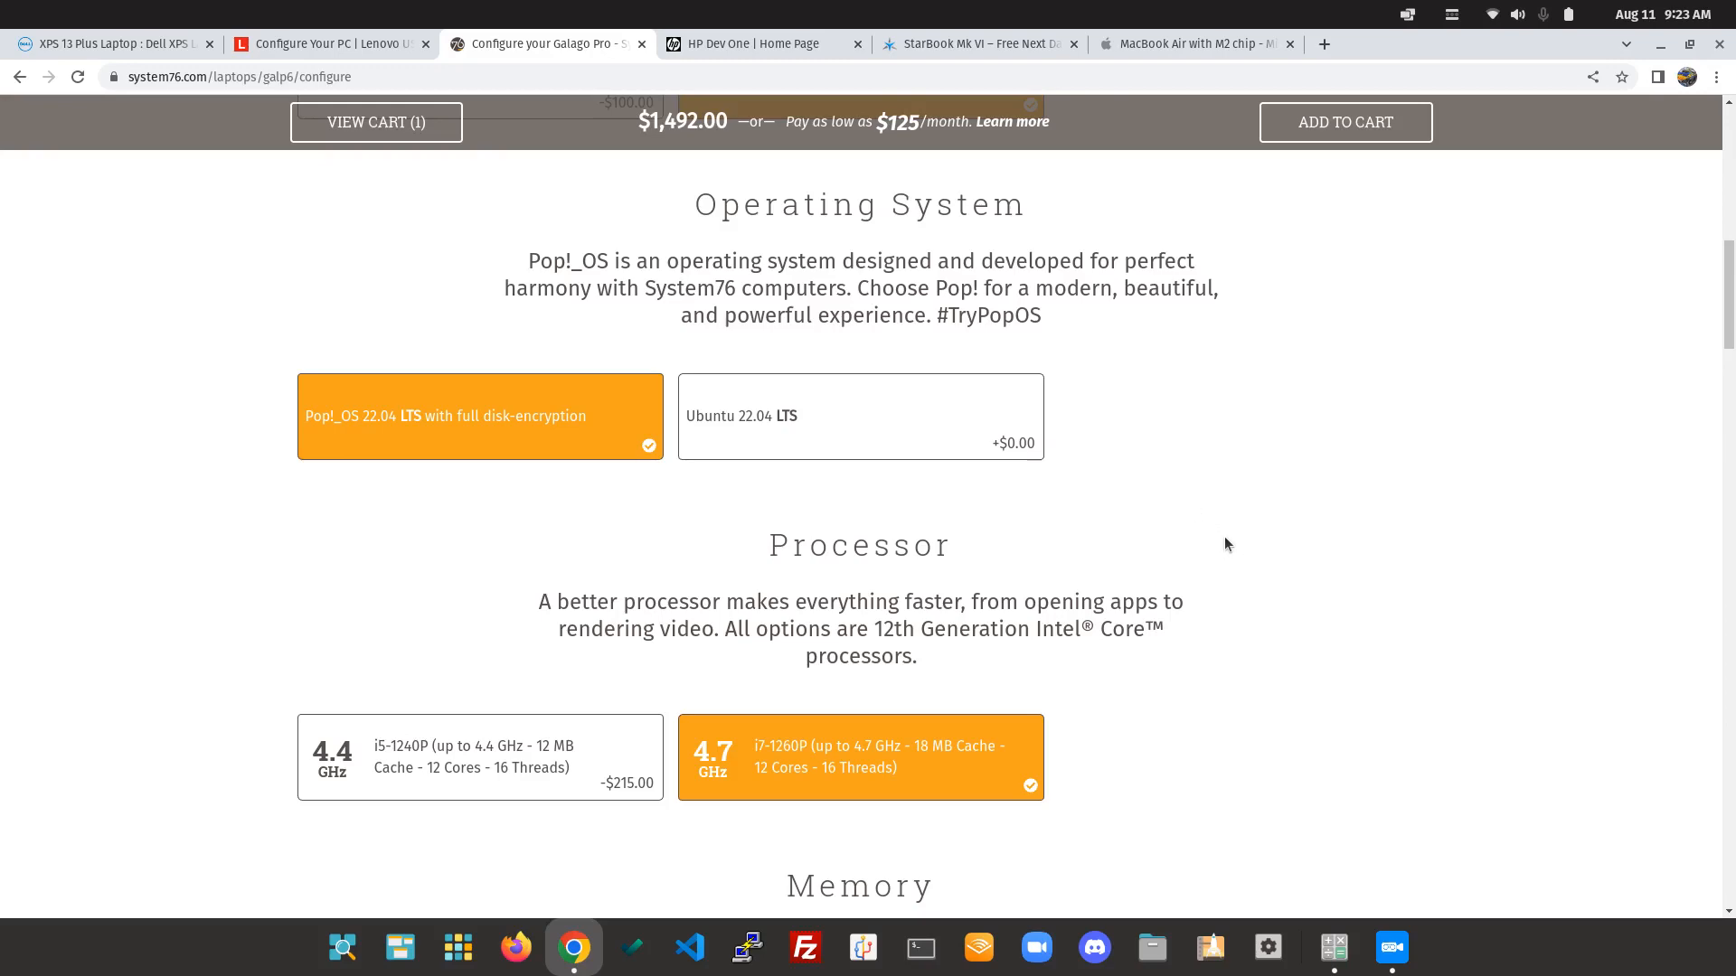
# Review the $1,492 Galago Pro configuration, then move to the HP Dev One page.
pyautogui.click(756, 43)
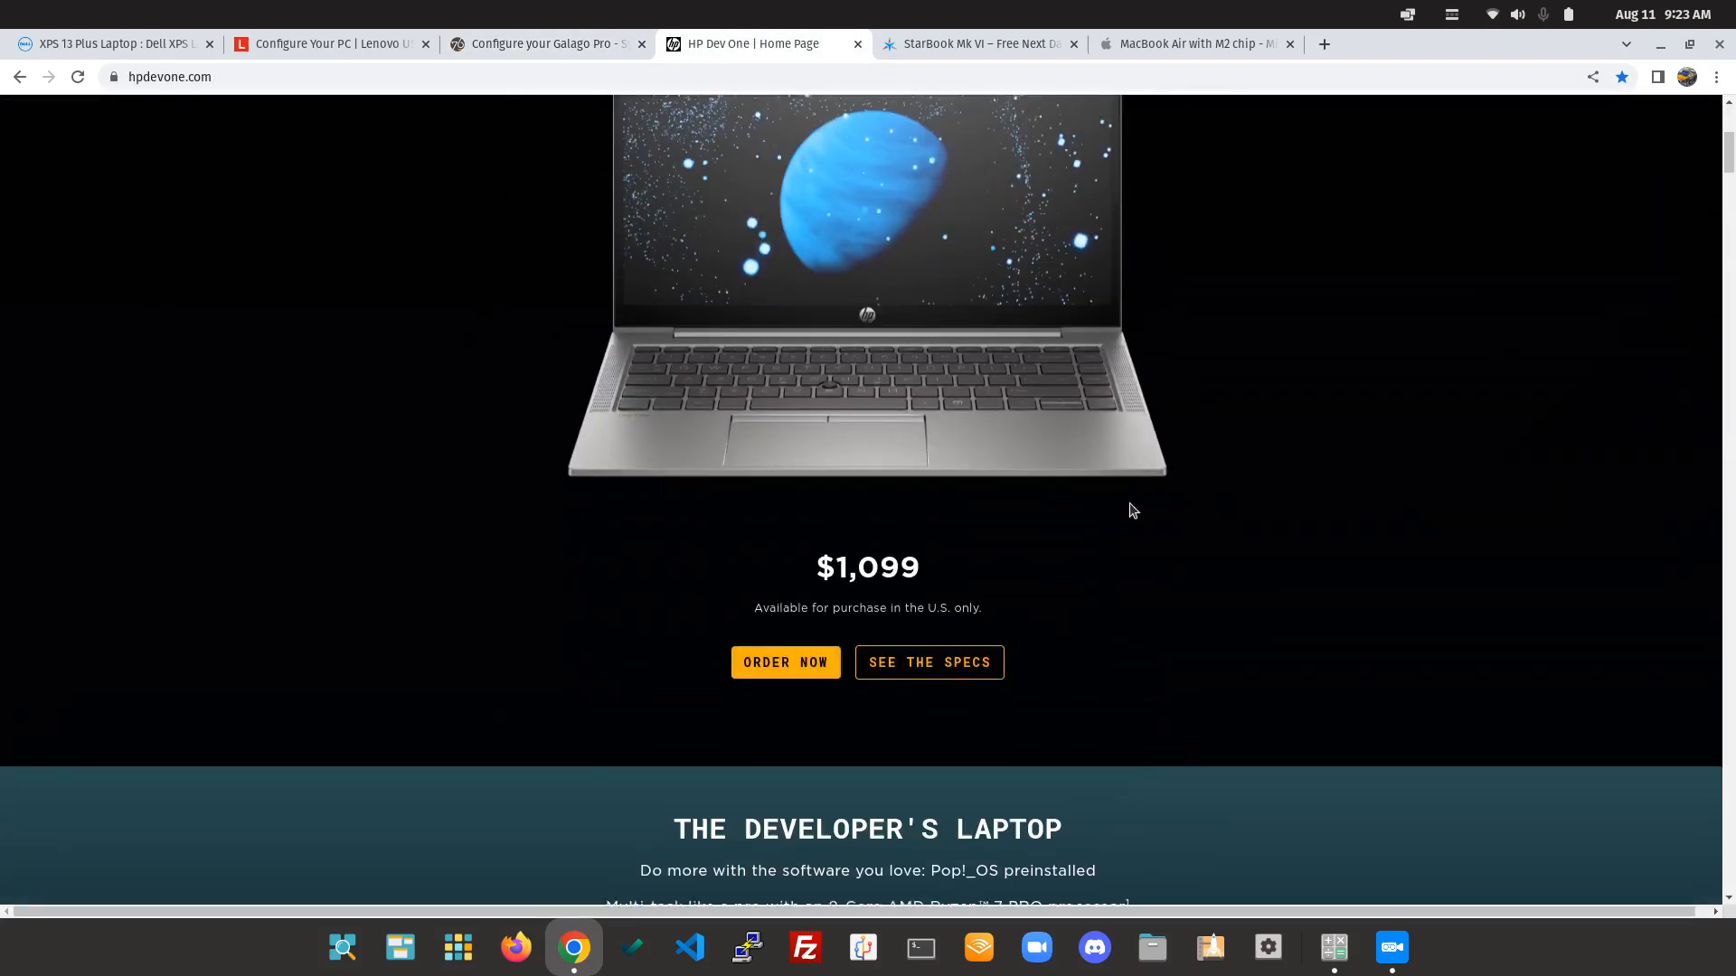
# Check HP Dev One's $1,099 price and specs, then move to the StarBook Mk VI page.
pyautogui.scroll(-3)
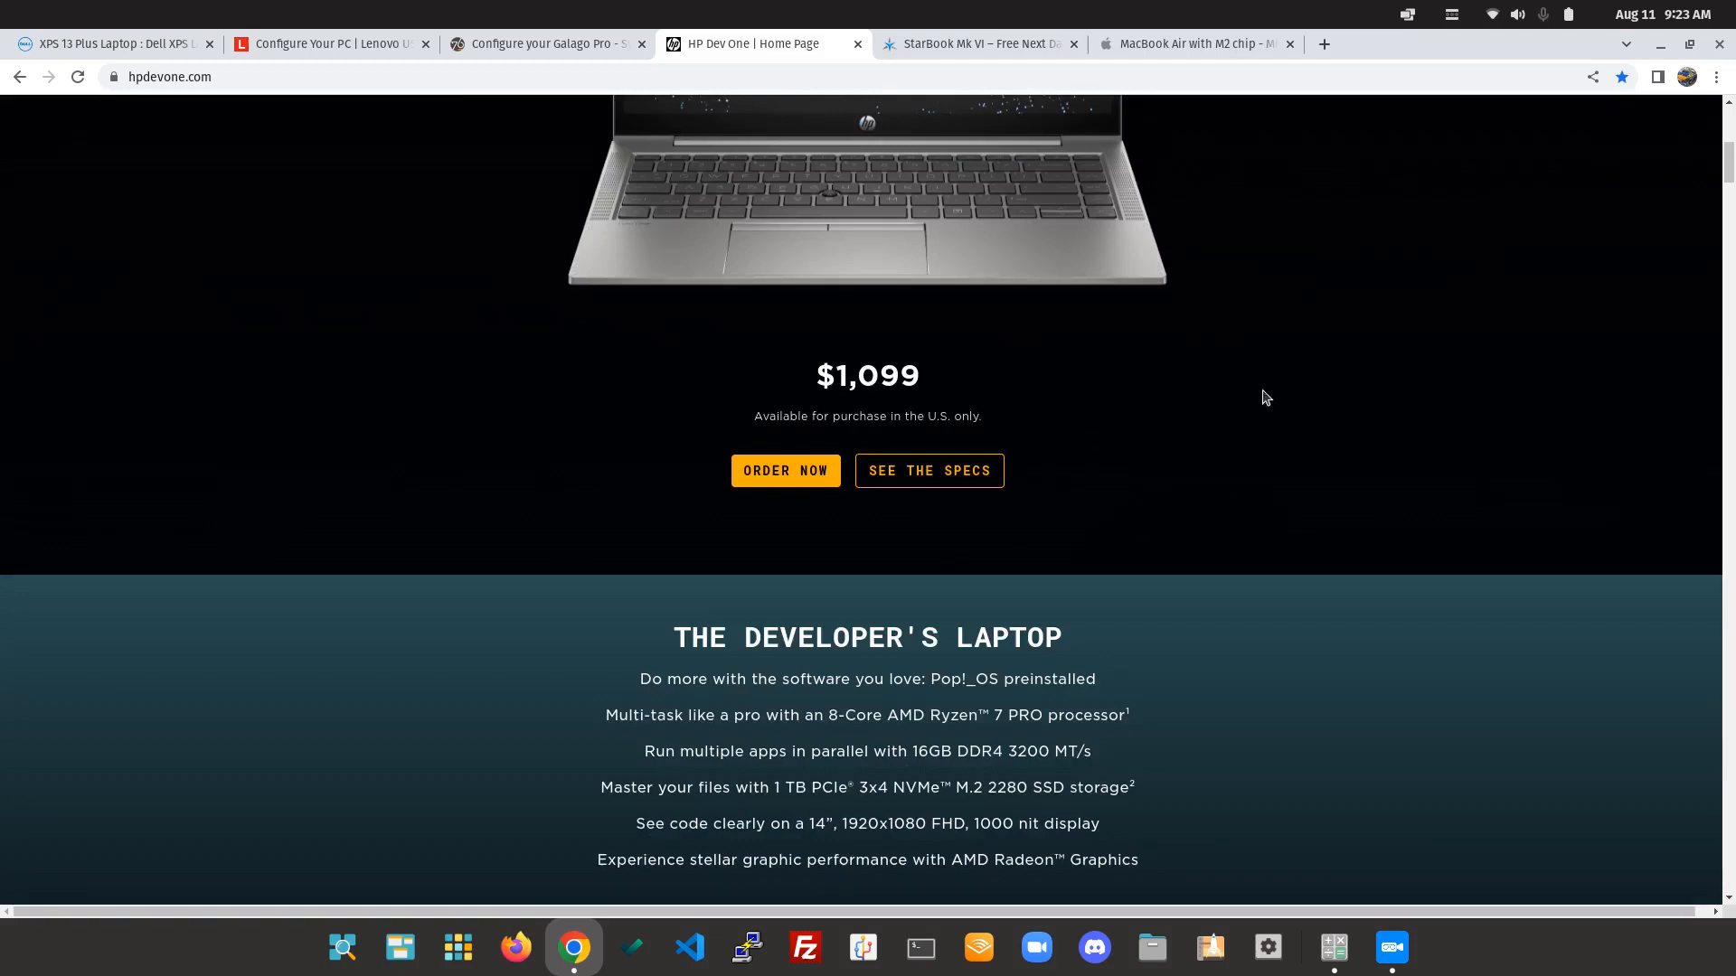
pyautogui.moveTo(1306, 397)
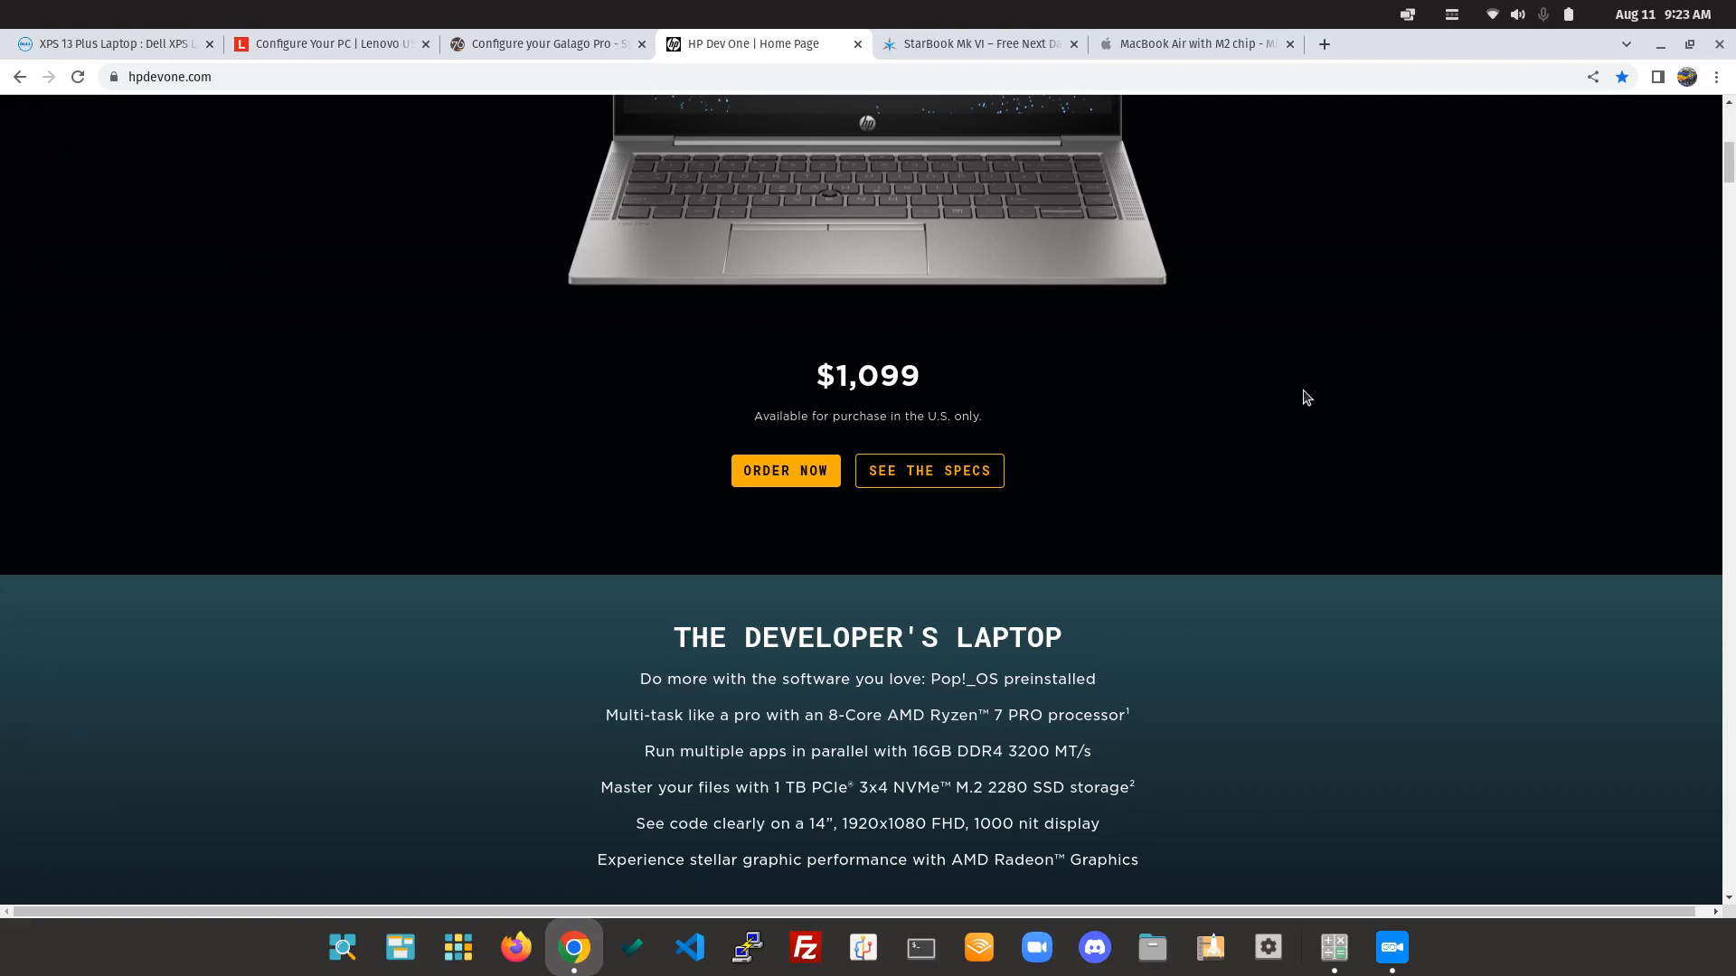
pyautogui.scroll(3)
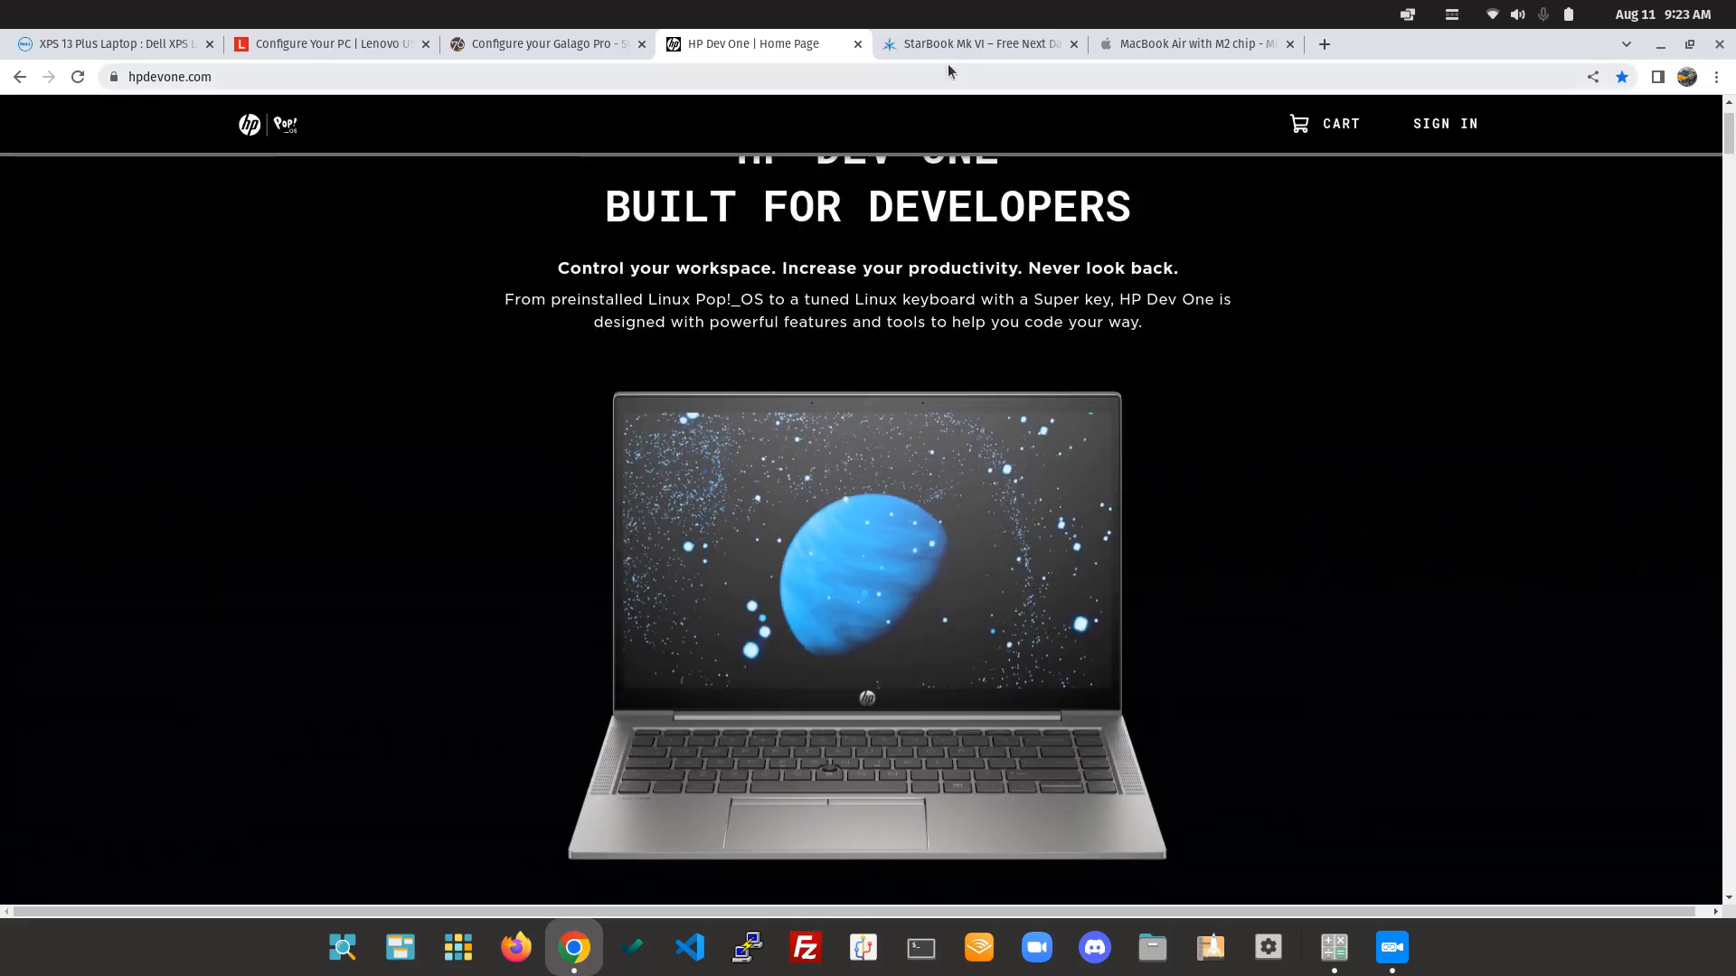
pyautogui.click(974, 44)
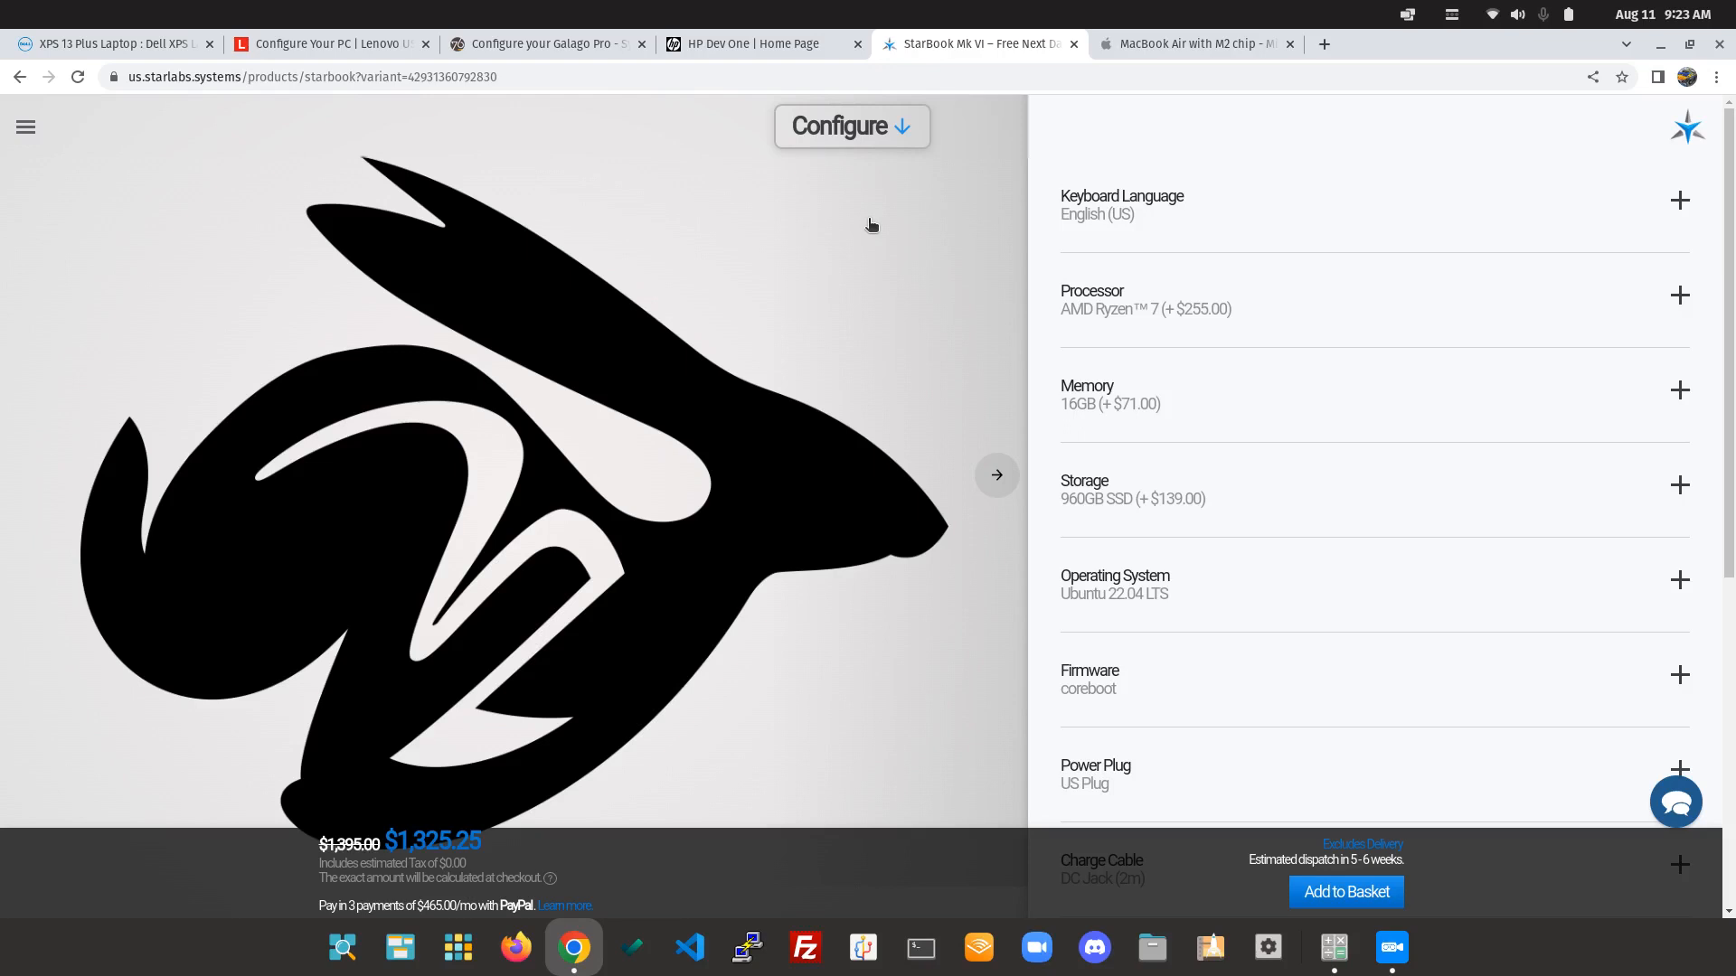
pyautogui.moveTo(421, 847)
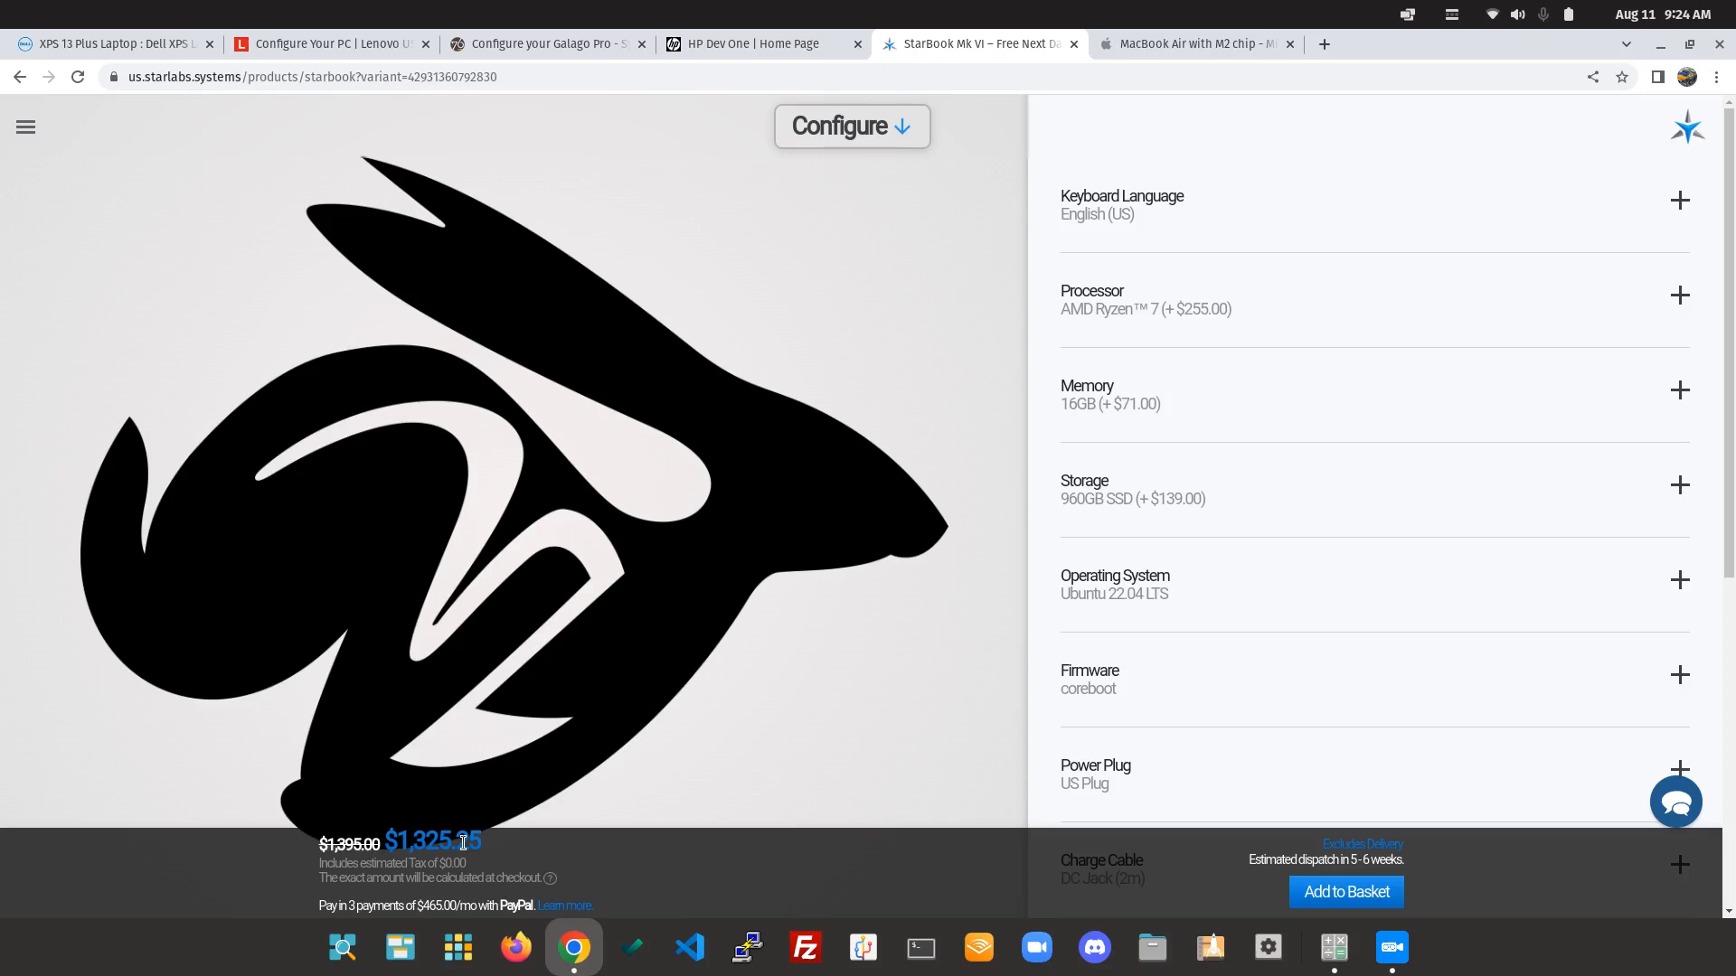
pyautogui.moveTo(1179, 44)
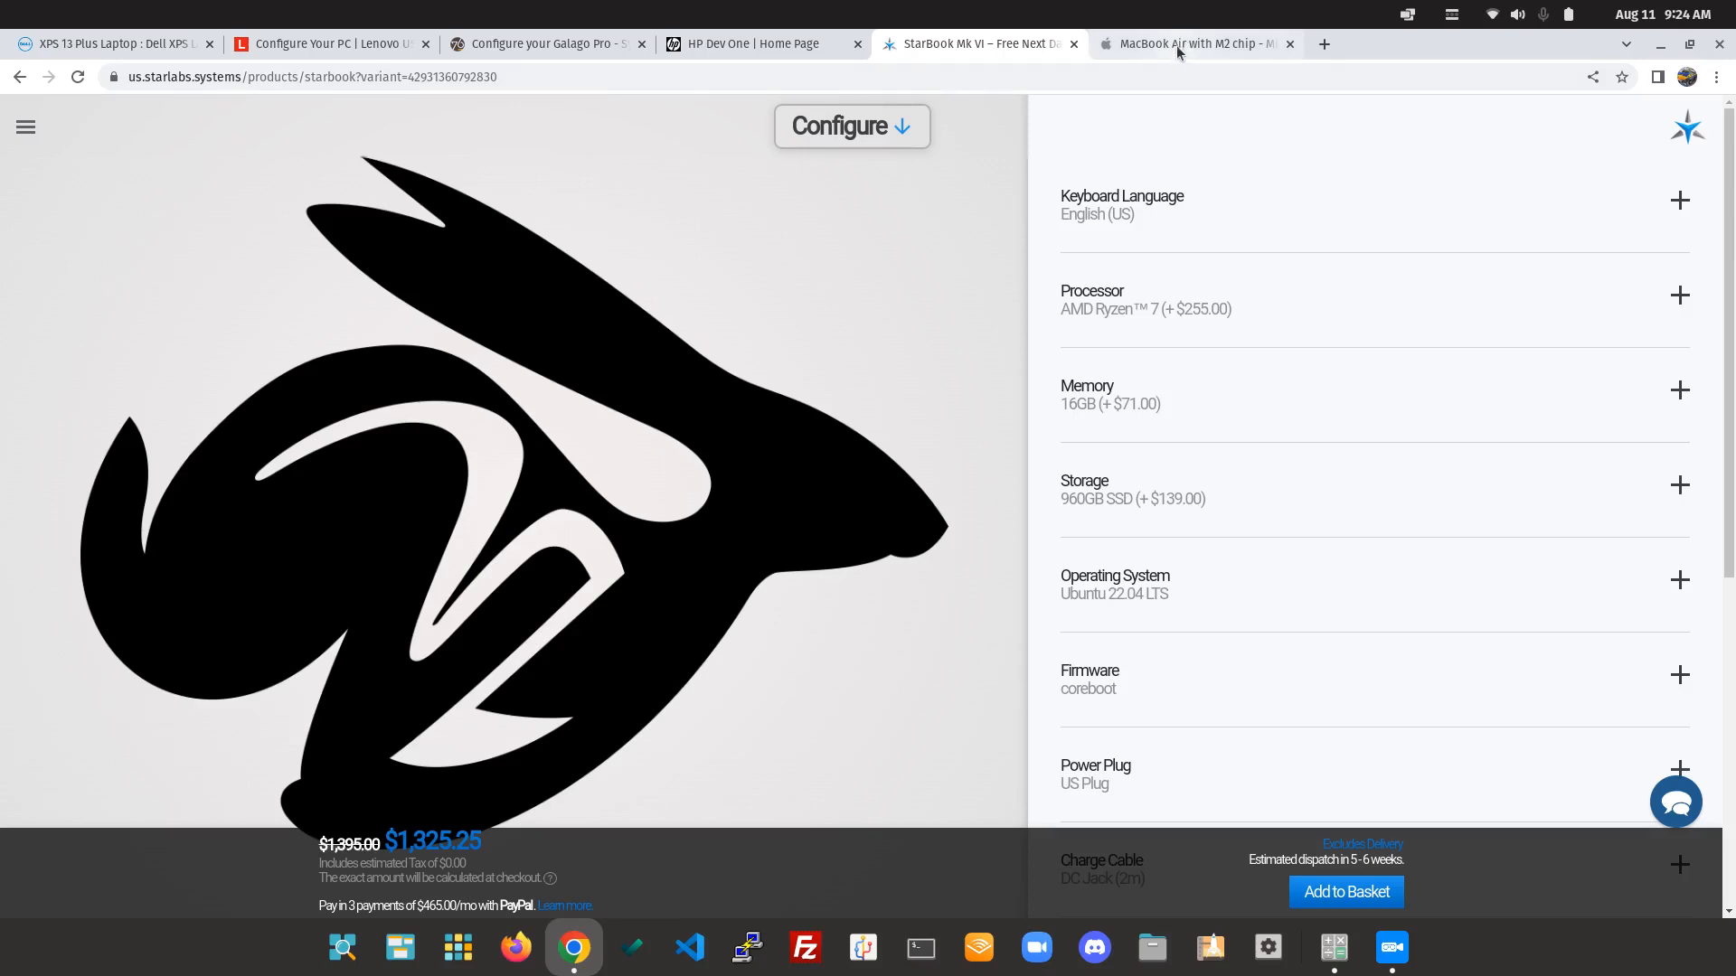
# Review the StarBook's $1,325.25 price, then move to the MacBook Air M2 page.
pyautogui.click(1195, 43)
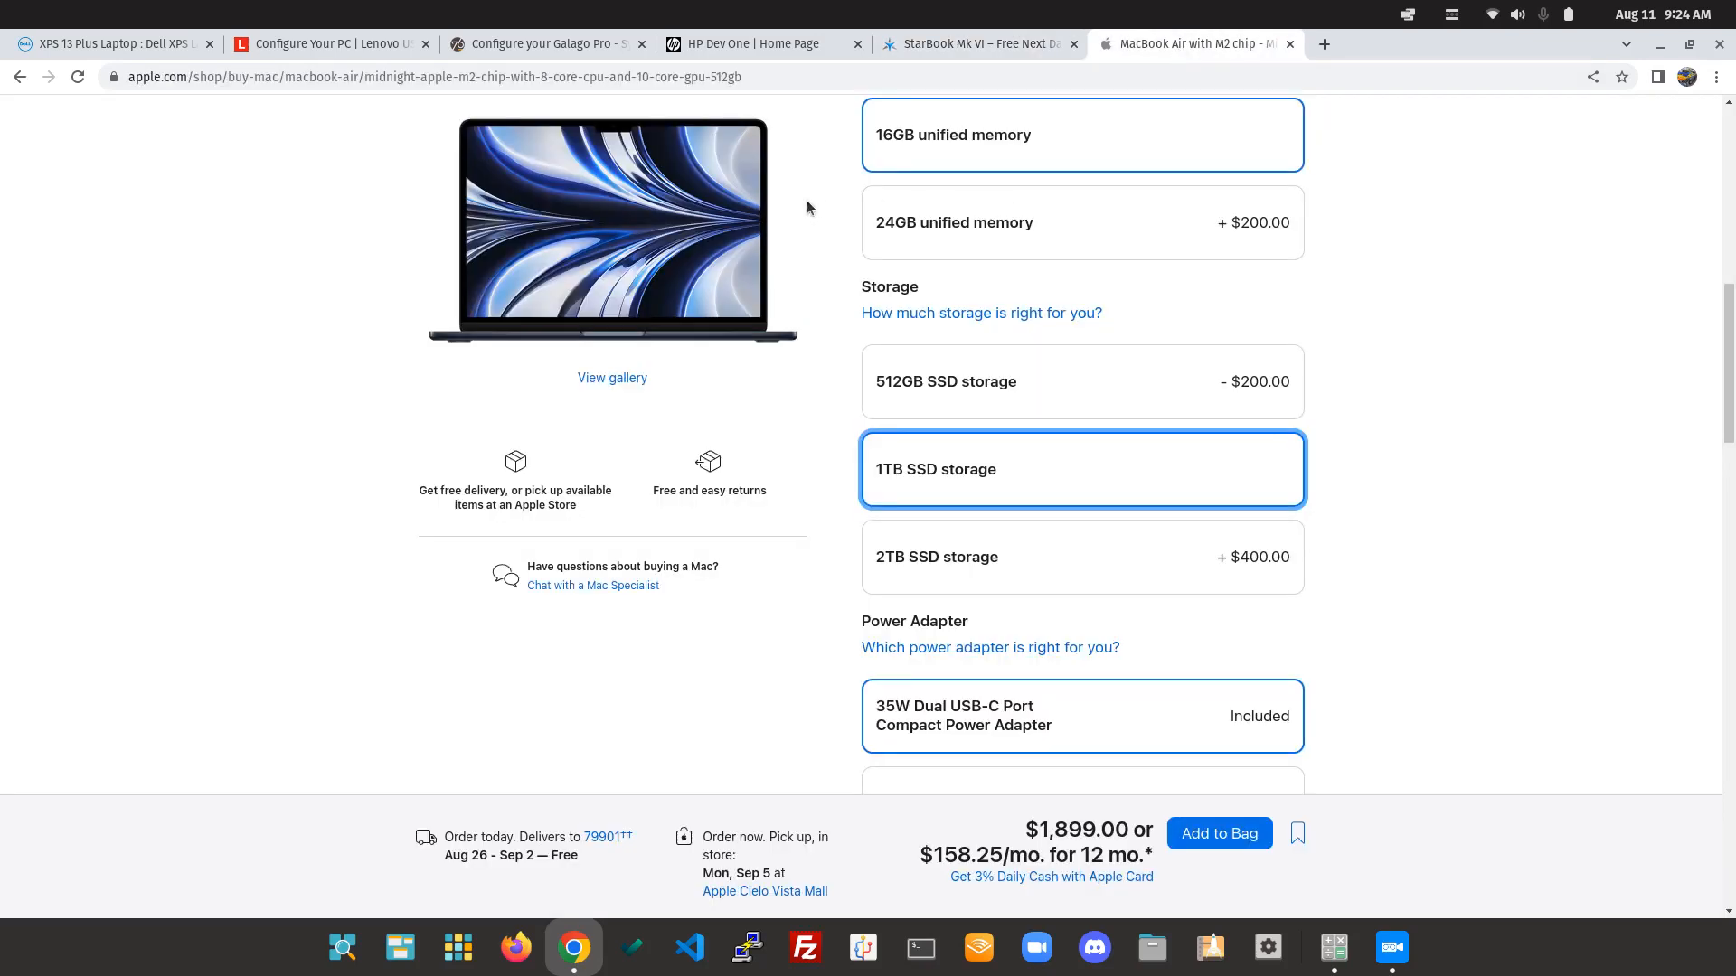
pyautogui.moveTo(783, 251)
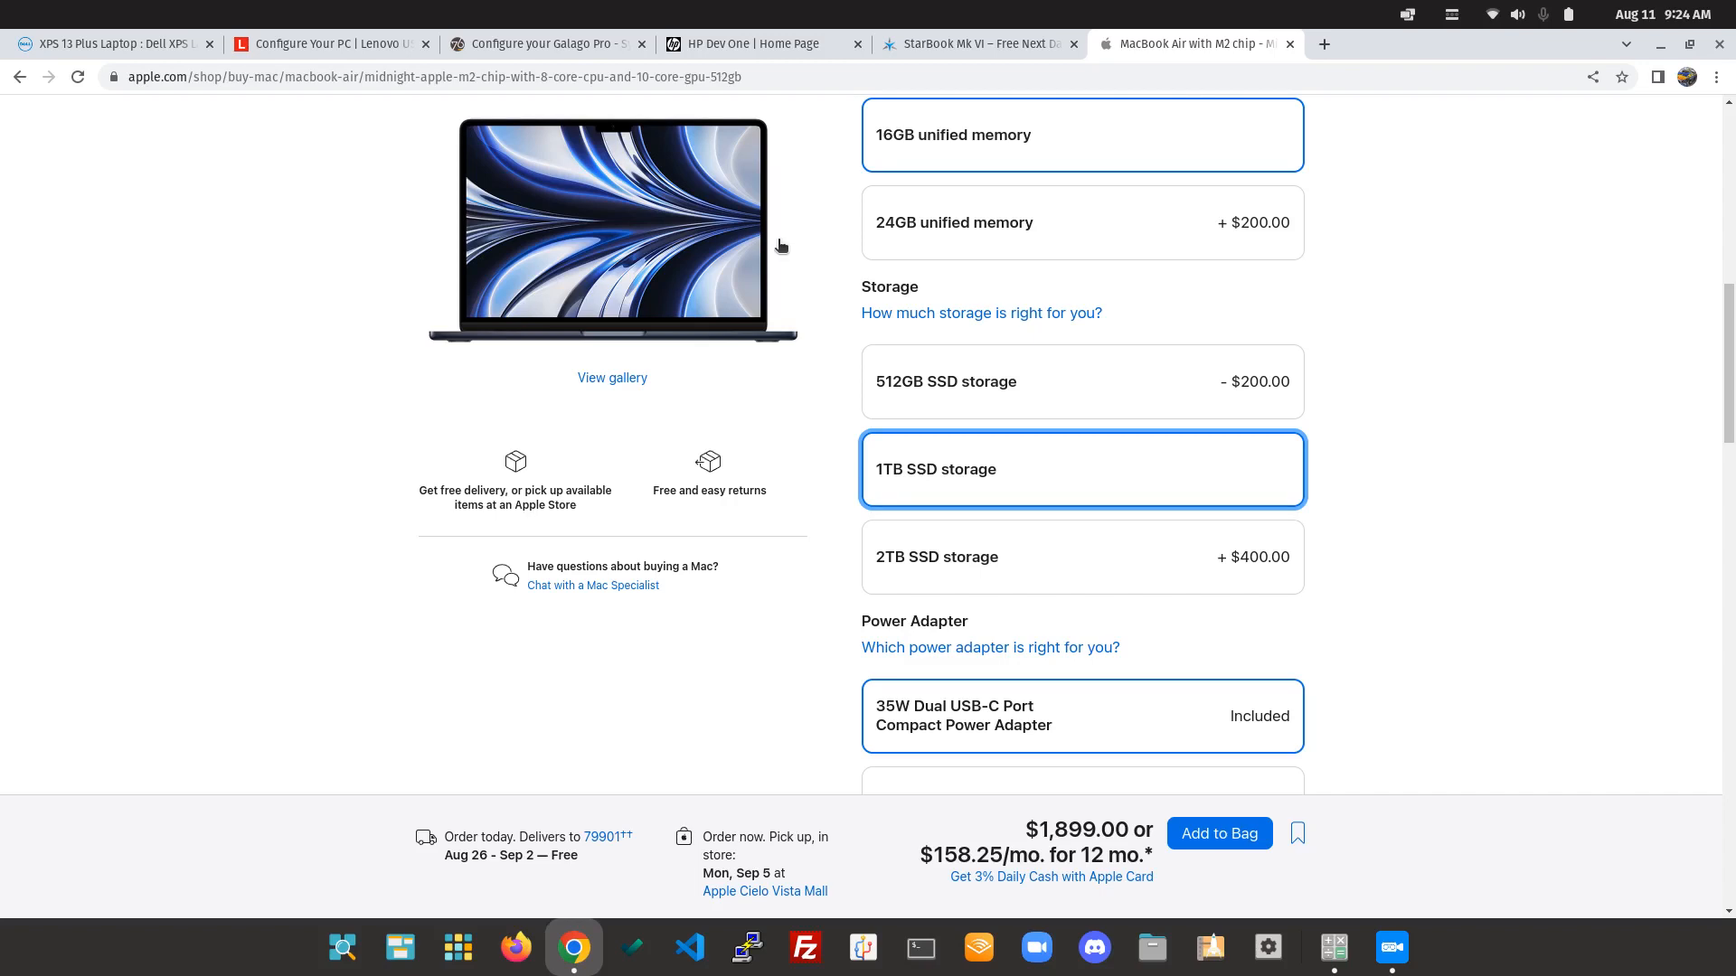
pyautogui.moveTo(1333, 282)
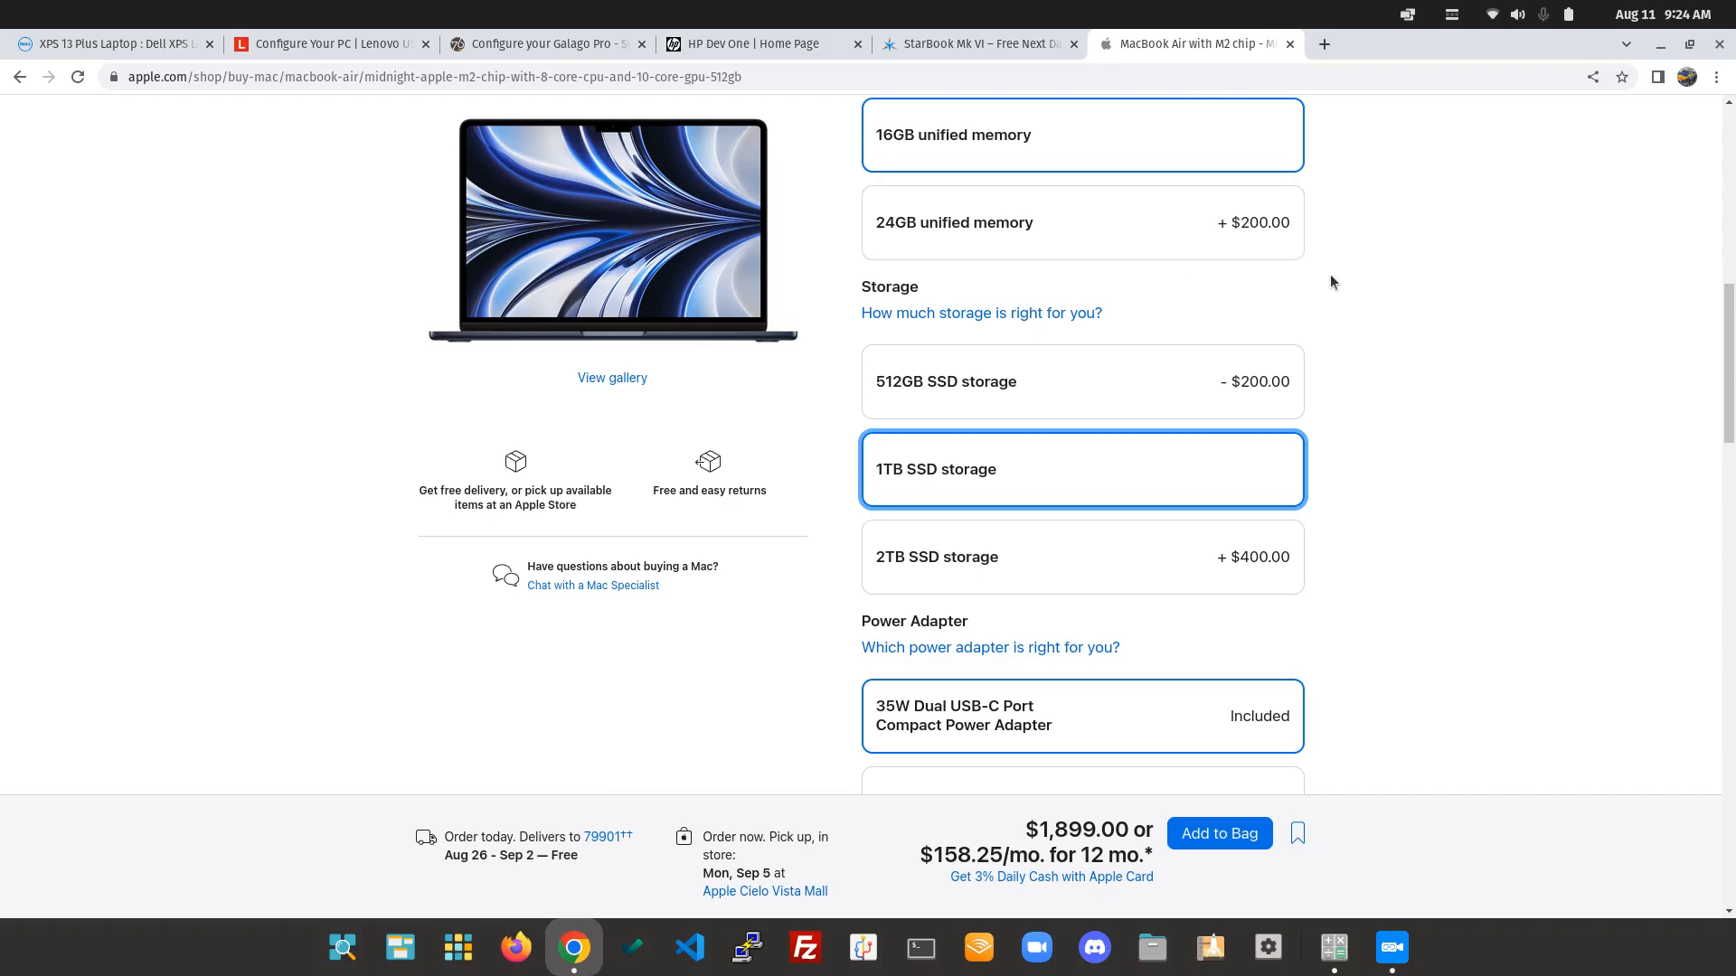
pyautogui.moveTo(1494, 535)
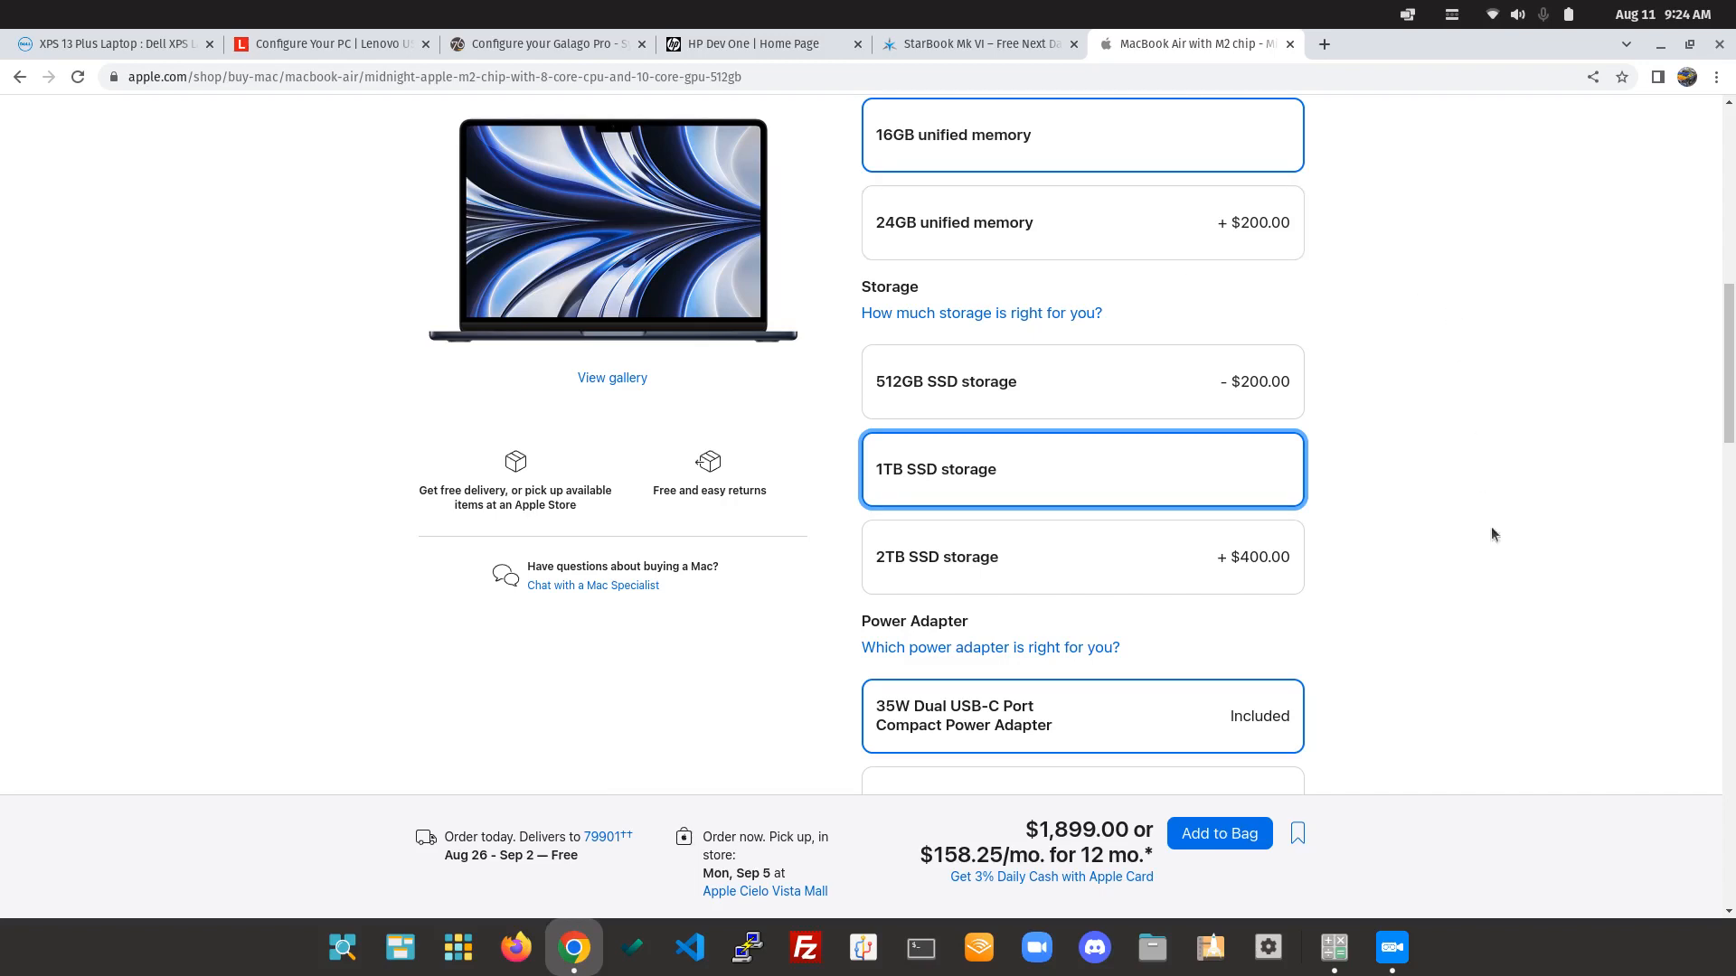